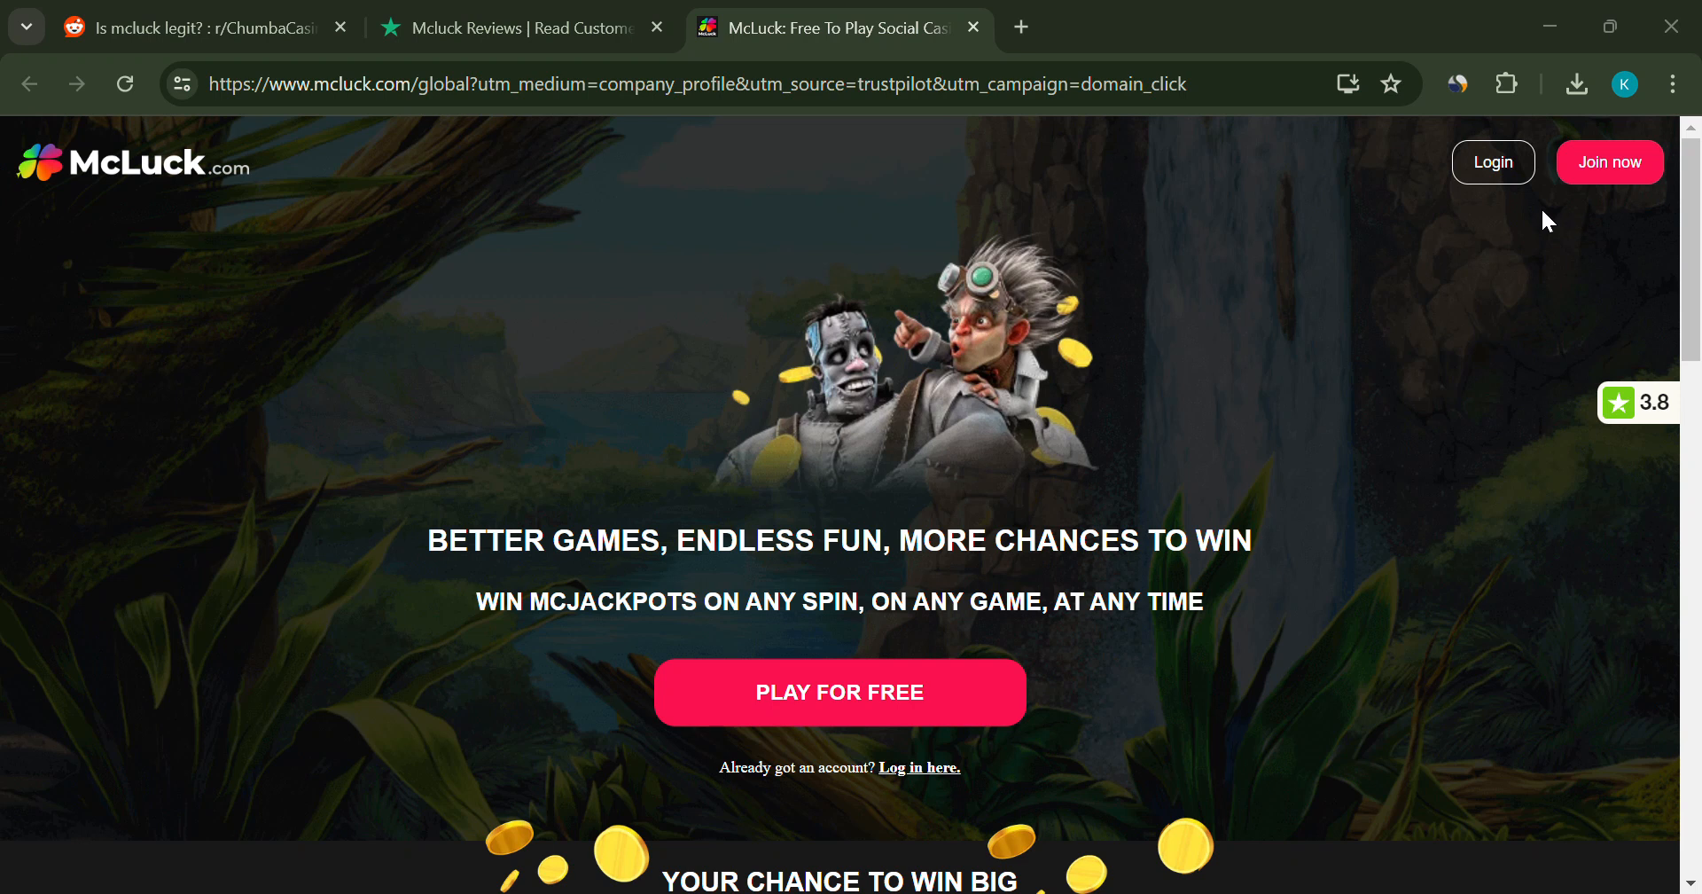
pyautogui.moveTo(740, 269)
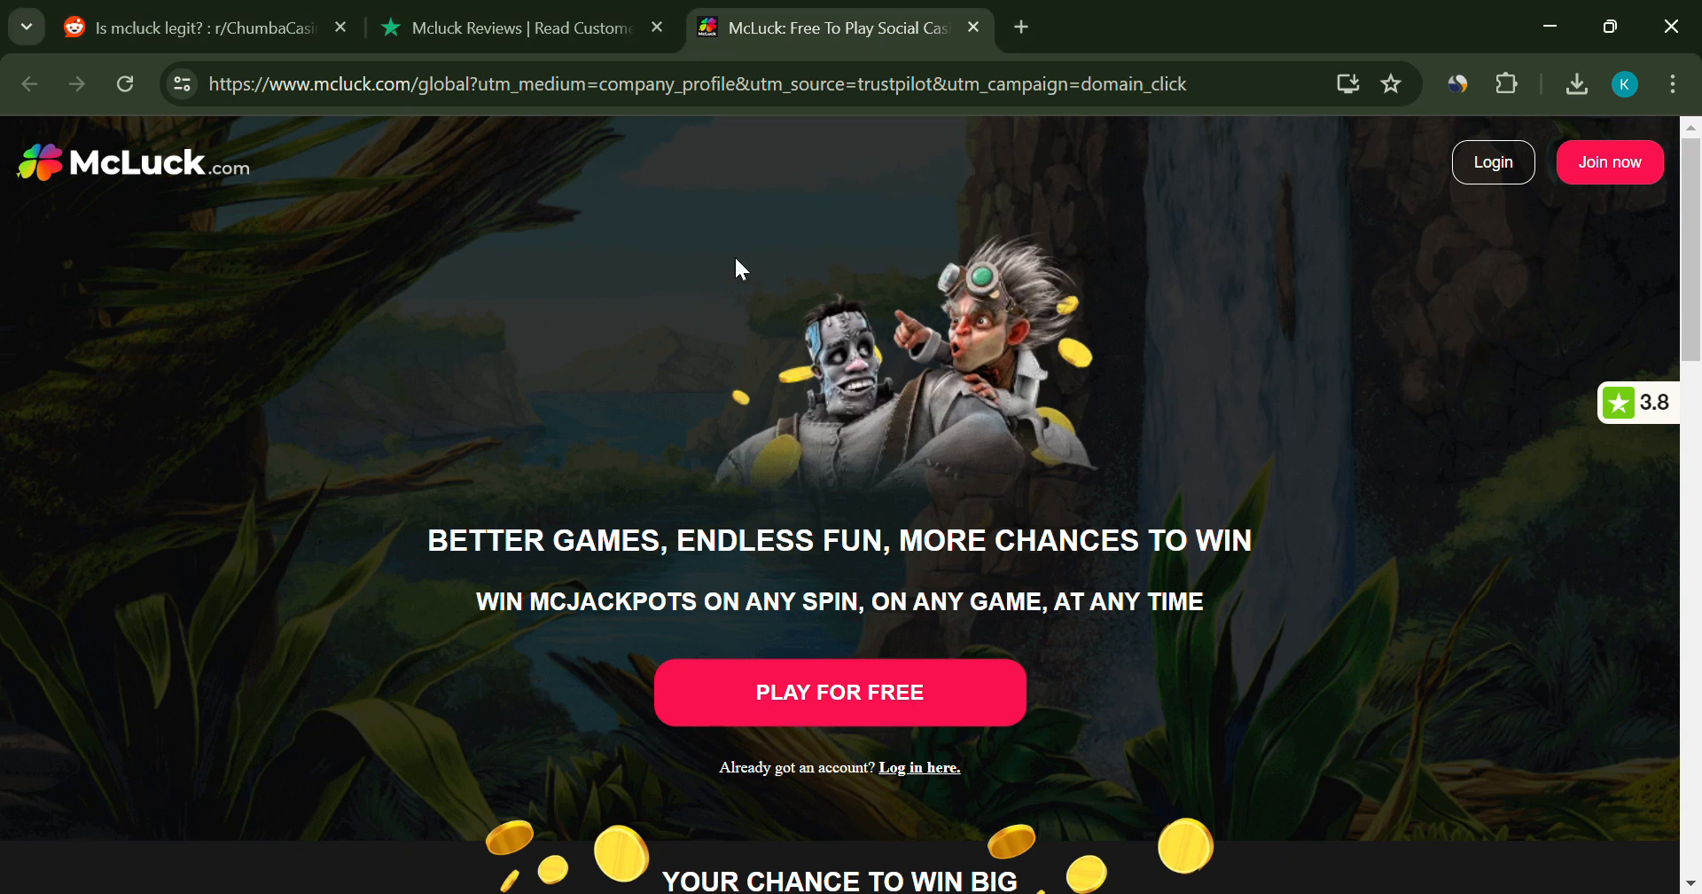
pyautogui.moveTo(492, 179)
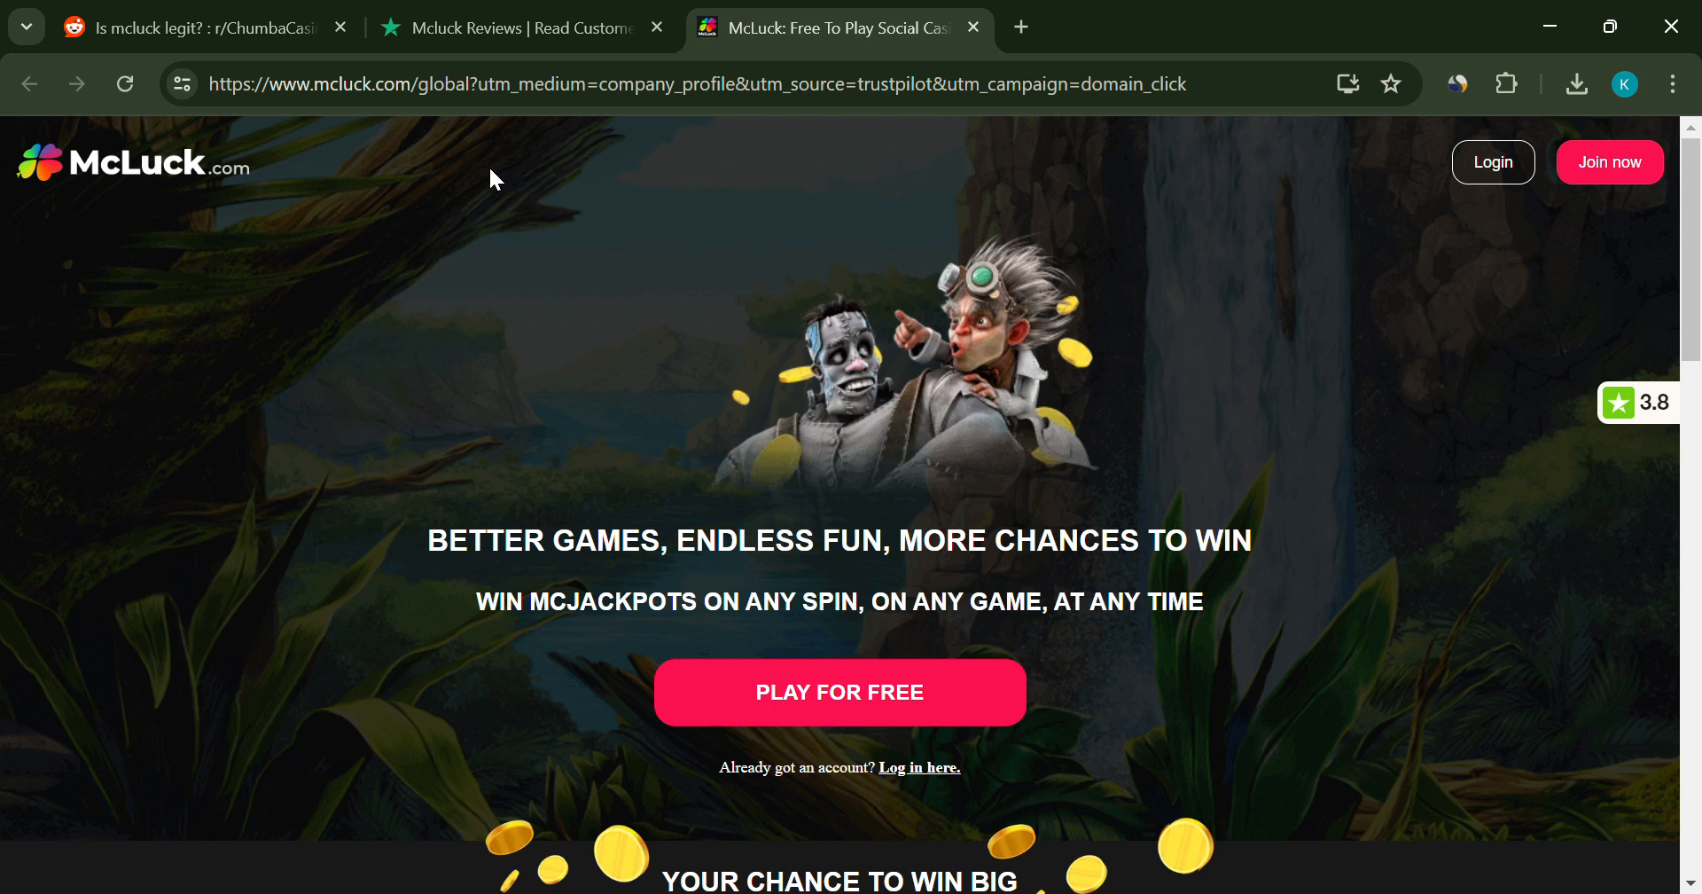
pyautogui.moveTo(444, 248)
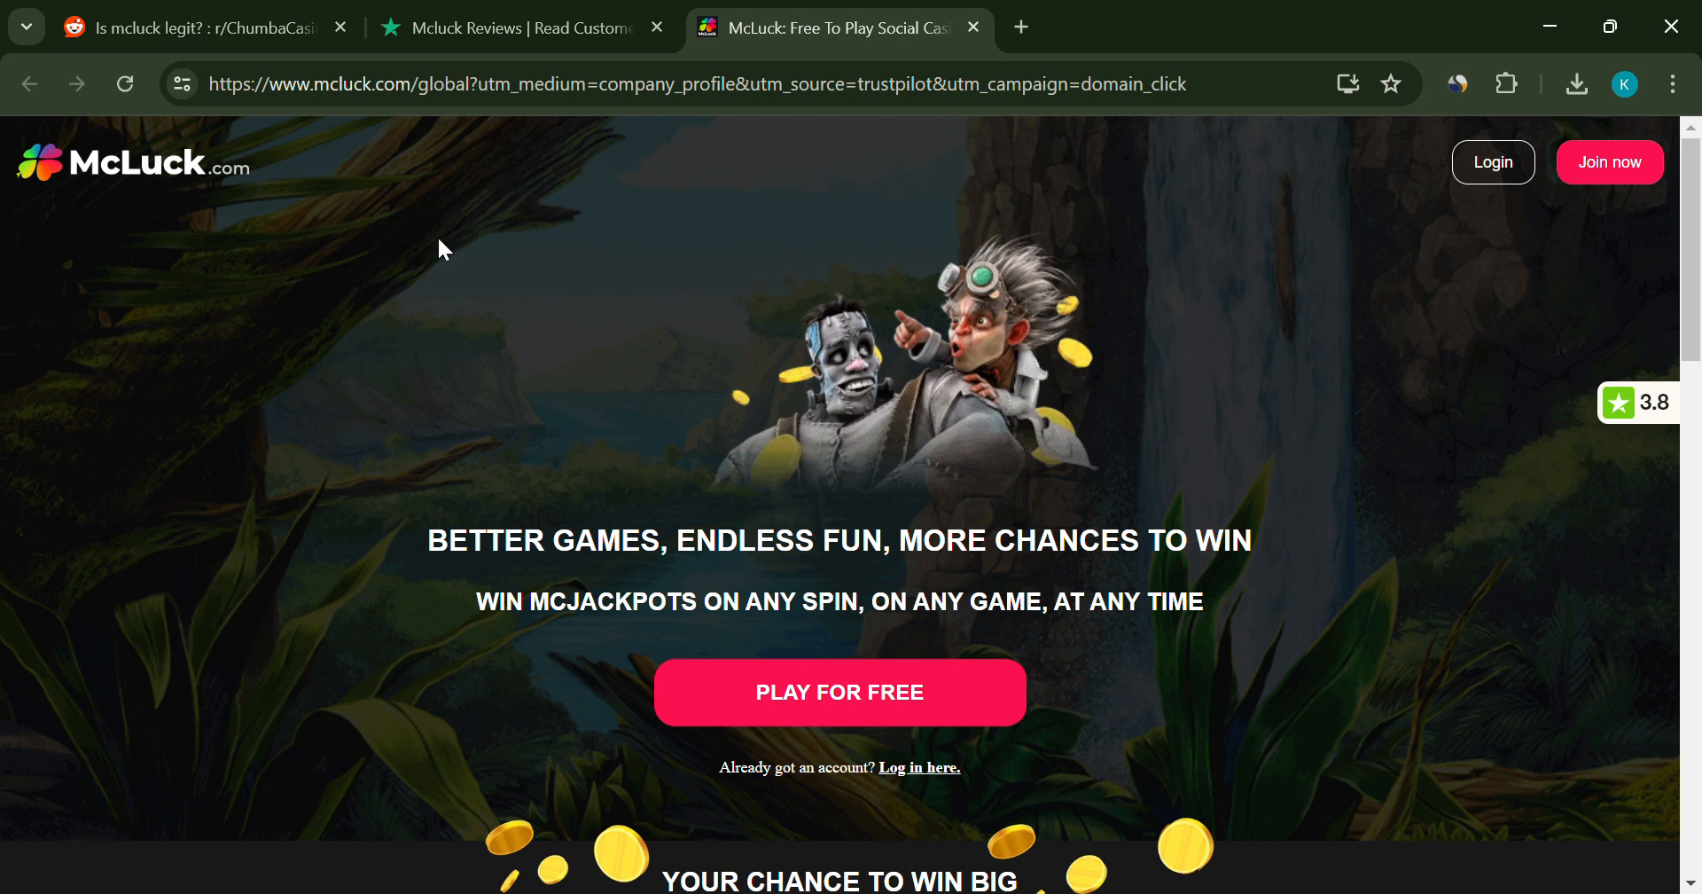
# - Scroll down through the current page before moving to the reviews
pyautogui.scroll(-3)
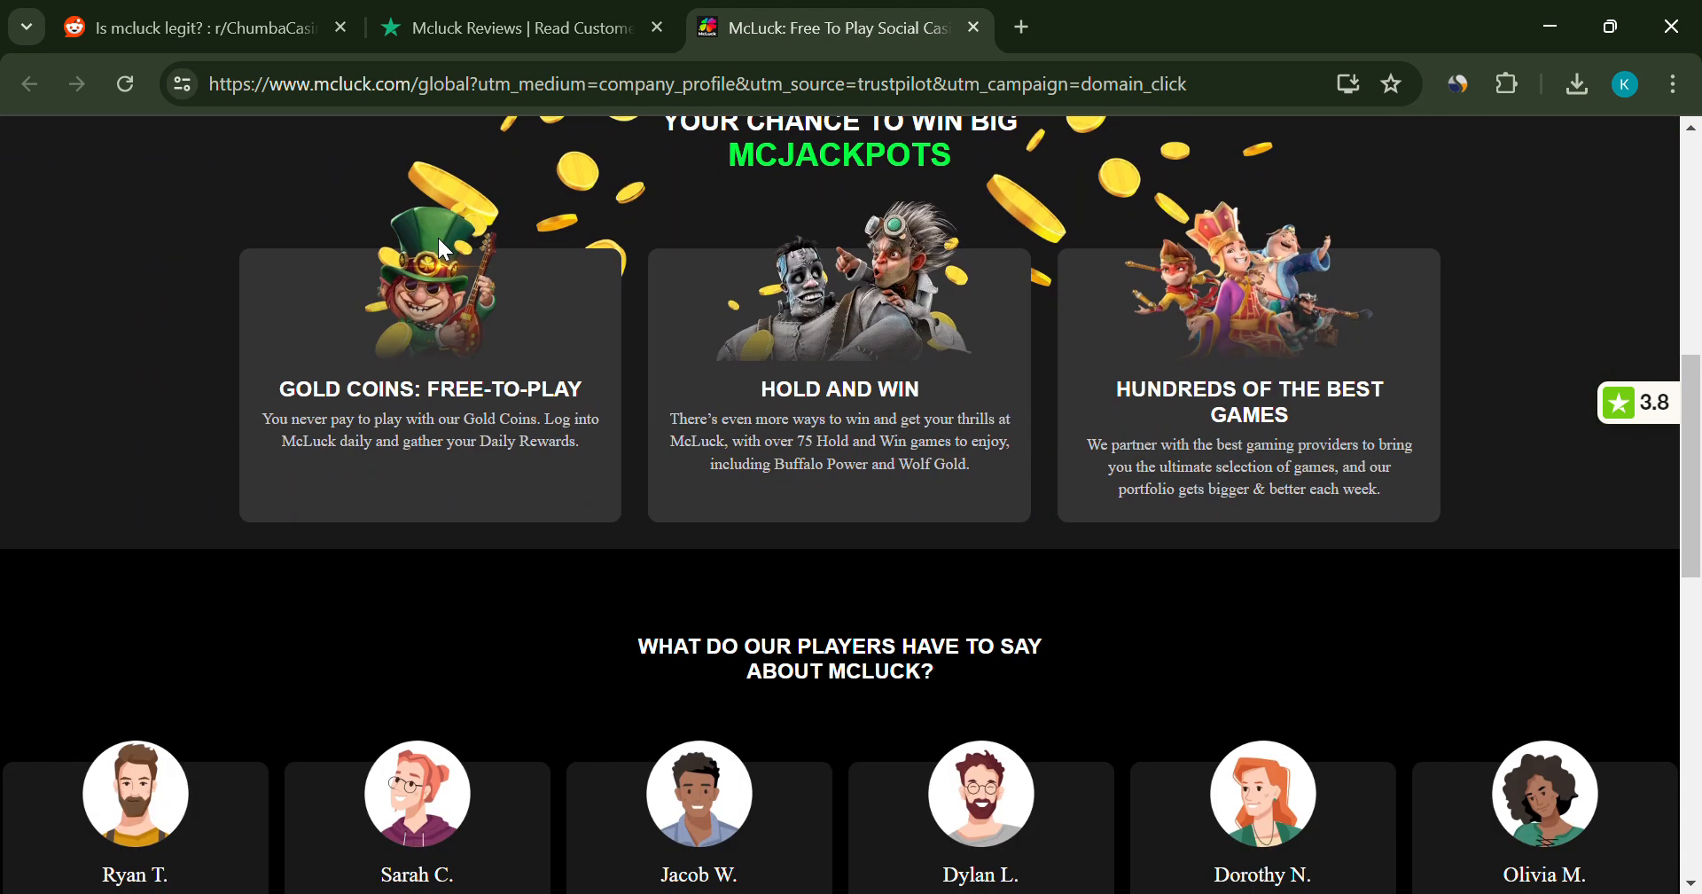
pyautogui.scroll(-3)
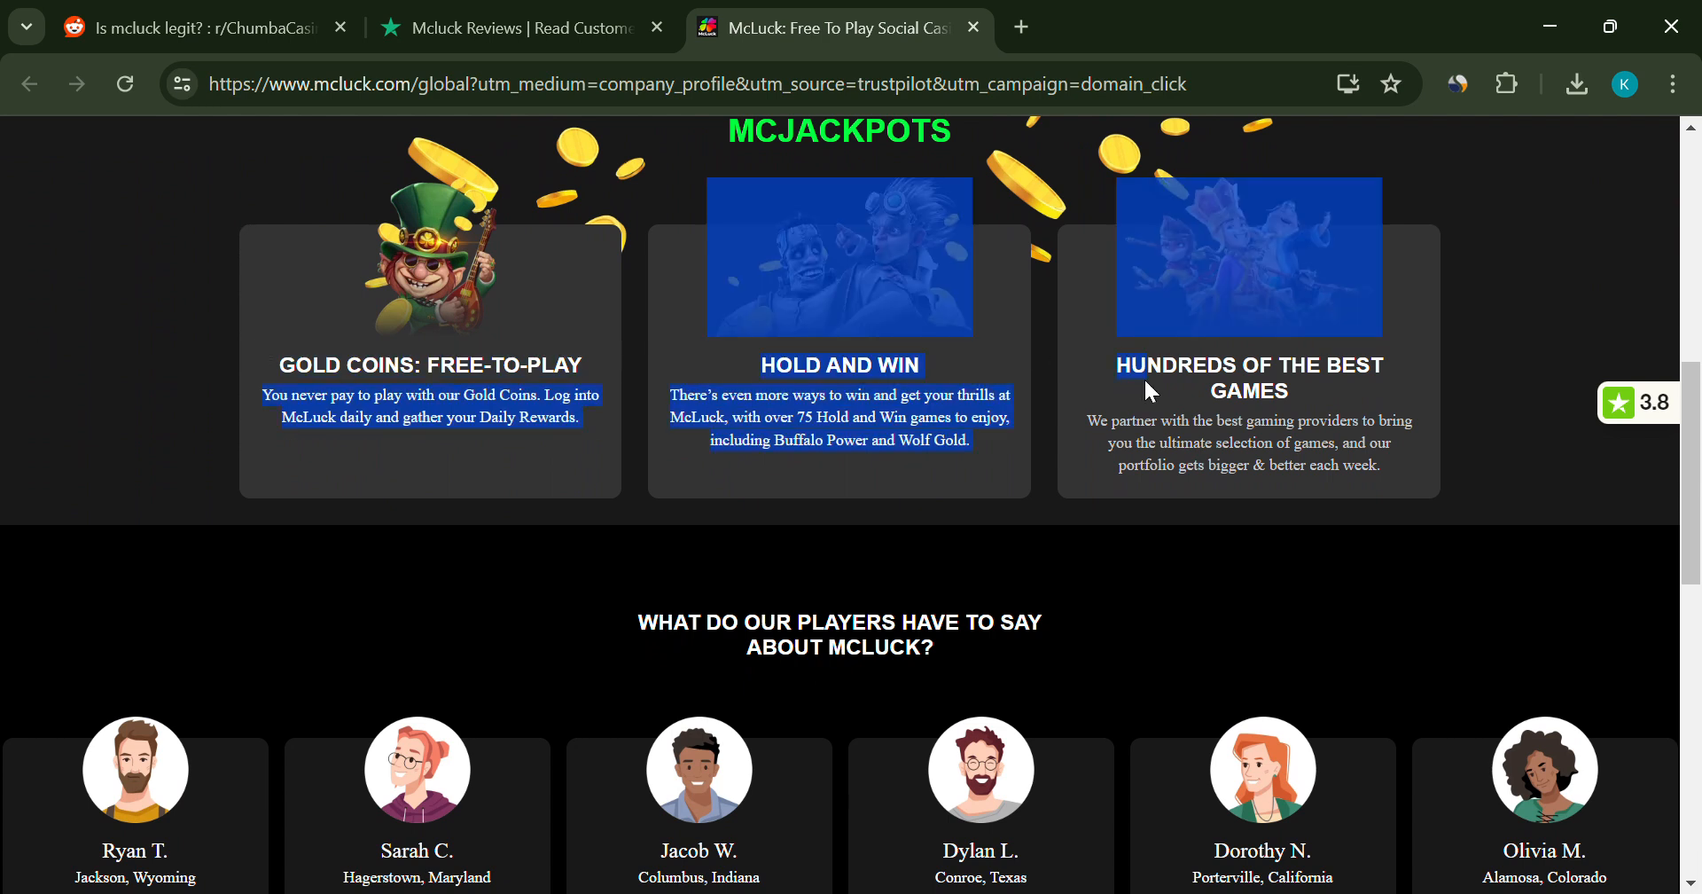
pyautogui.scroll(-3)
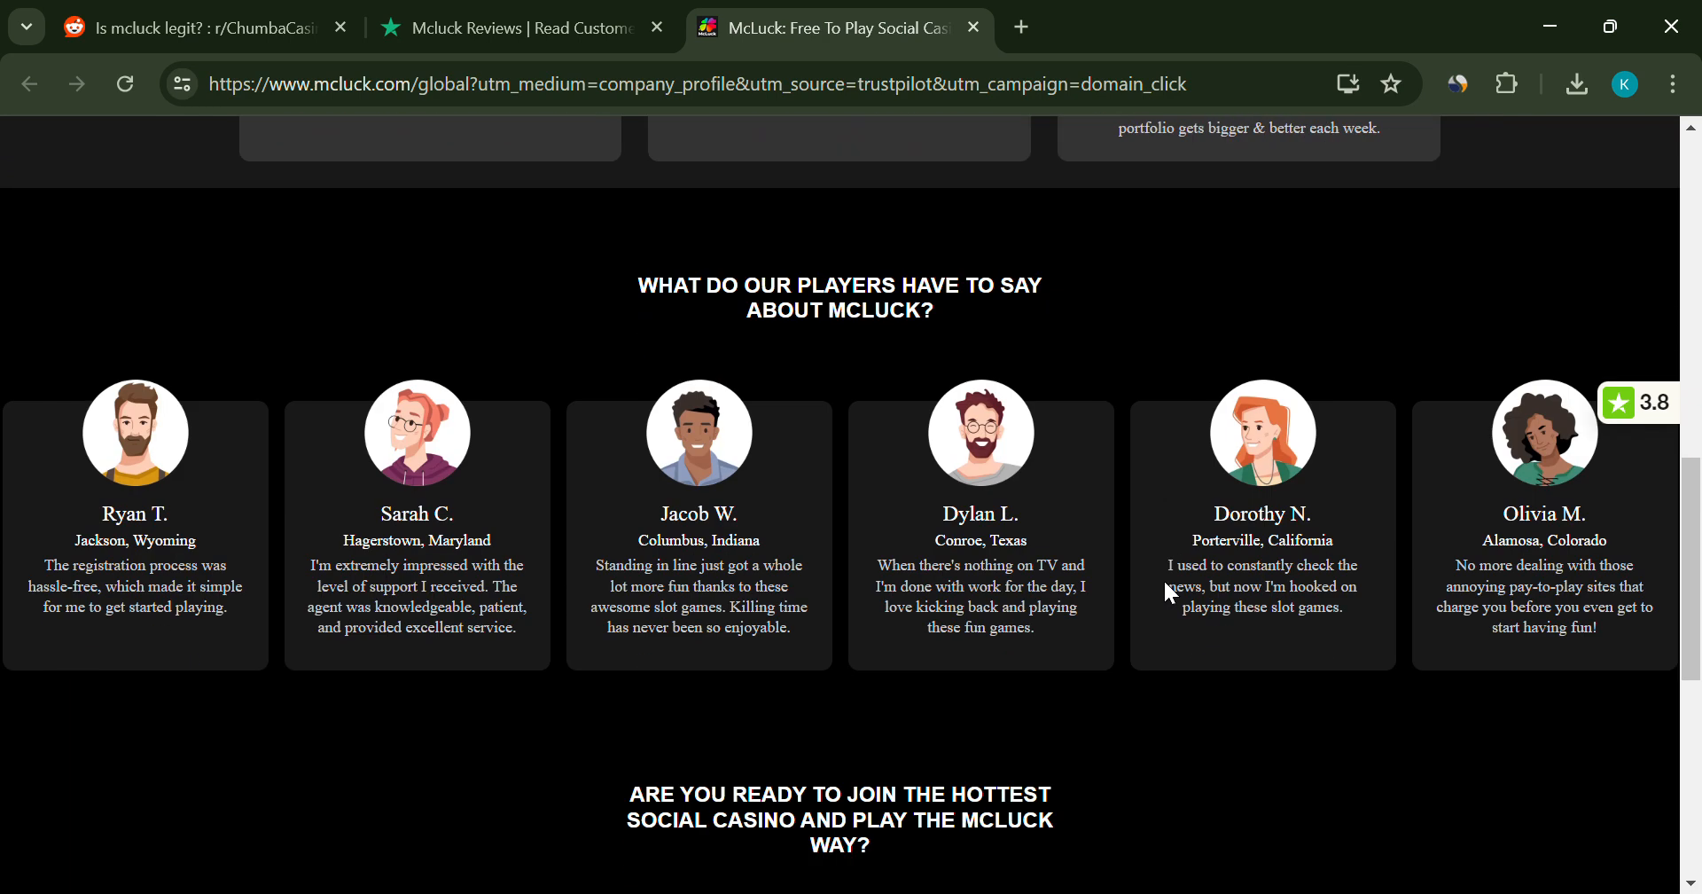
pyautogui.scroll(-3)
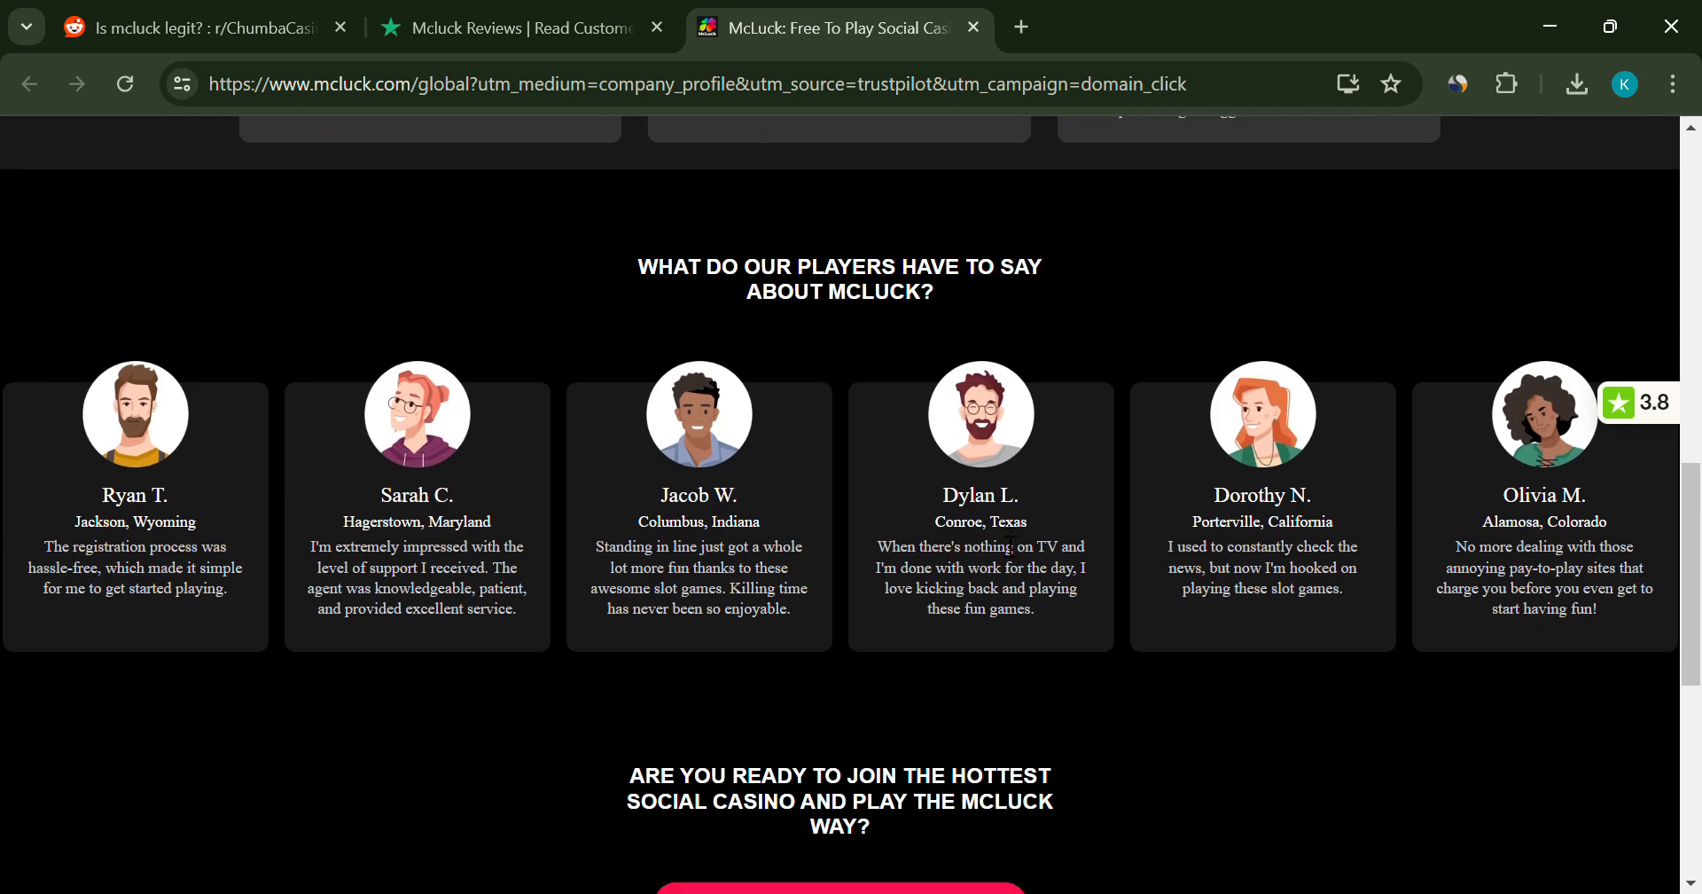
pyautogui.scroll(-3)
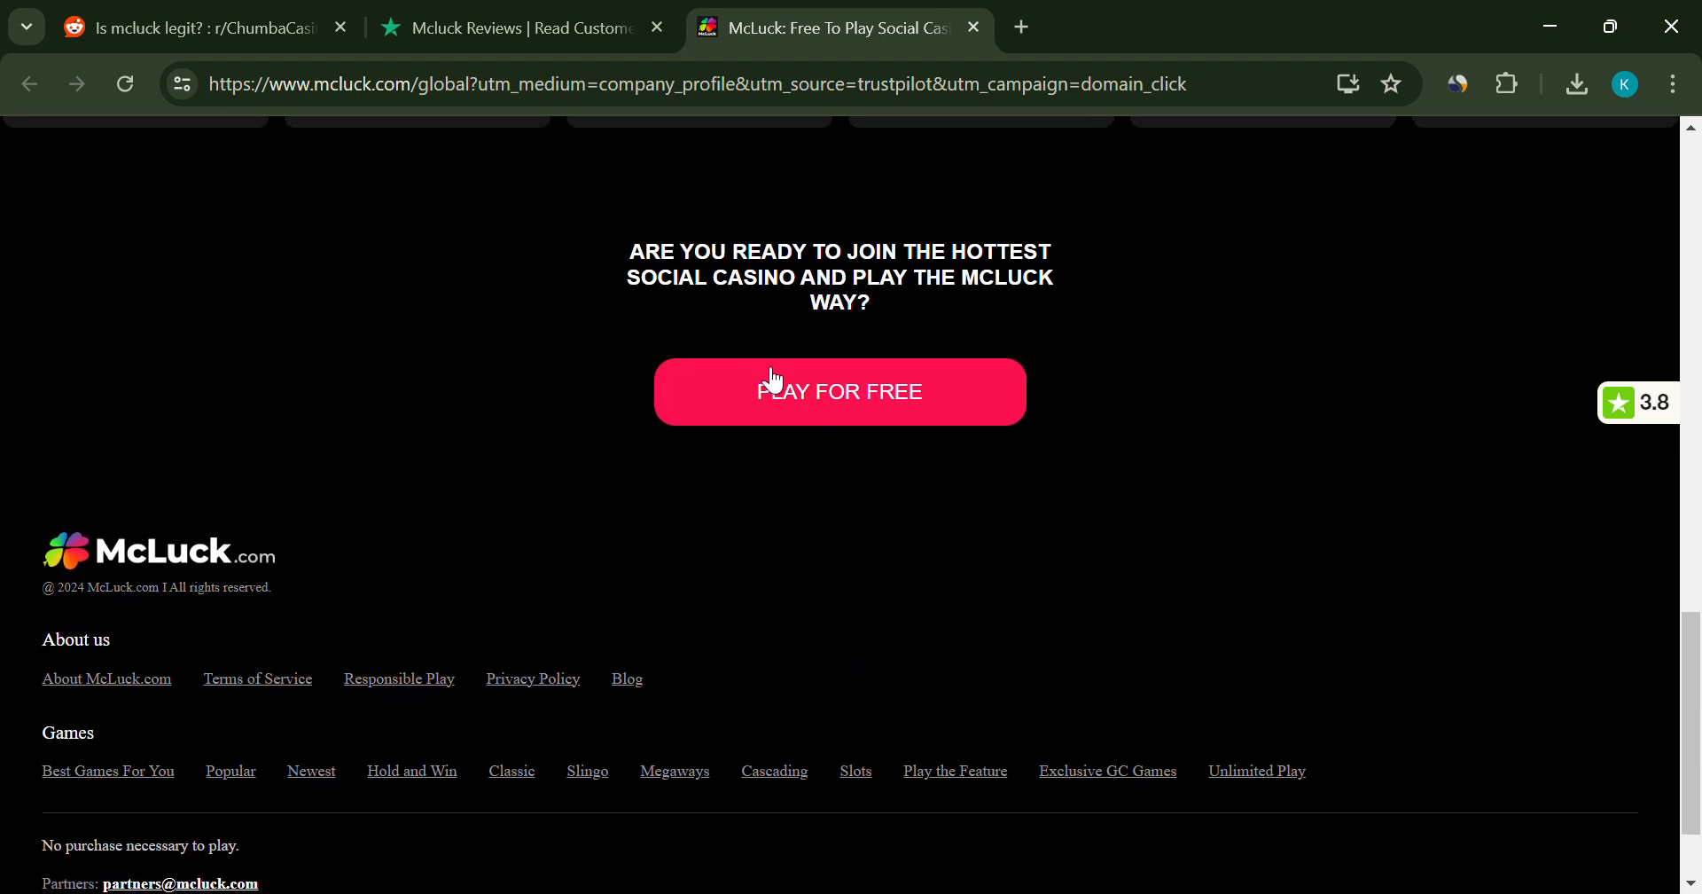
# - Skim McLuck's 1-star Trustpilot reviews, then bring up the Reddit 'Is mcluck legit?' thread
pyautogui.click(511, 28)
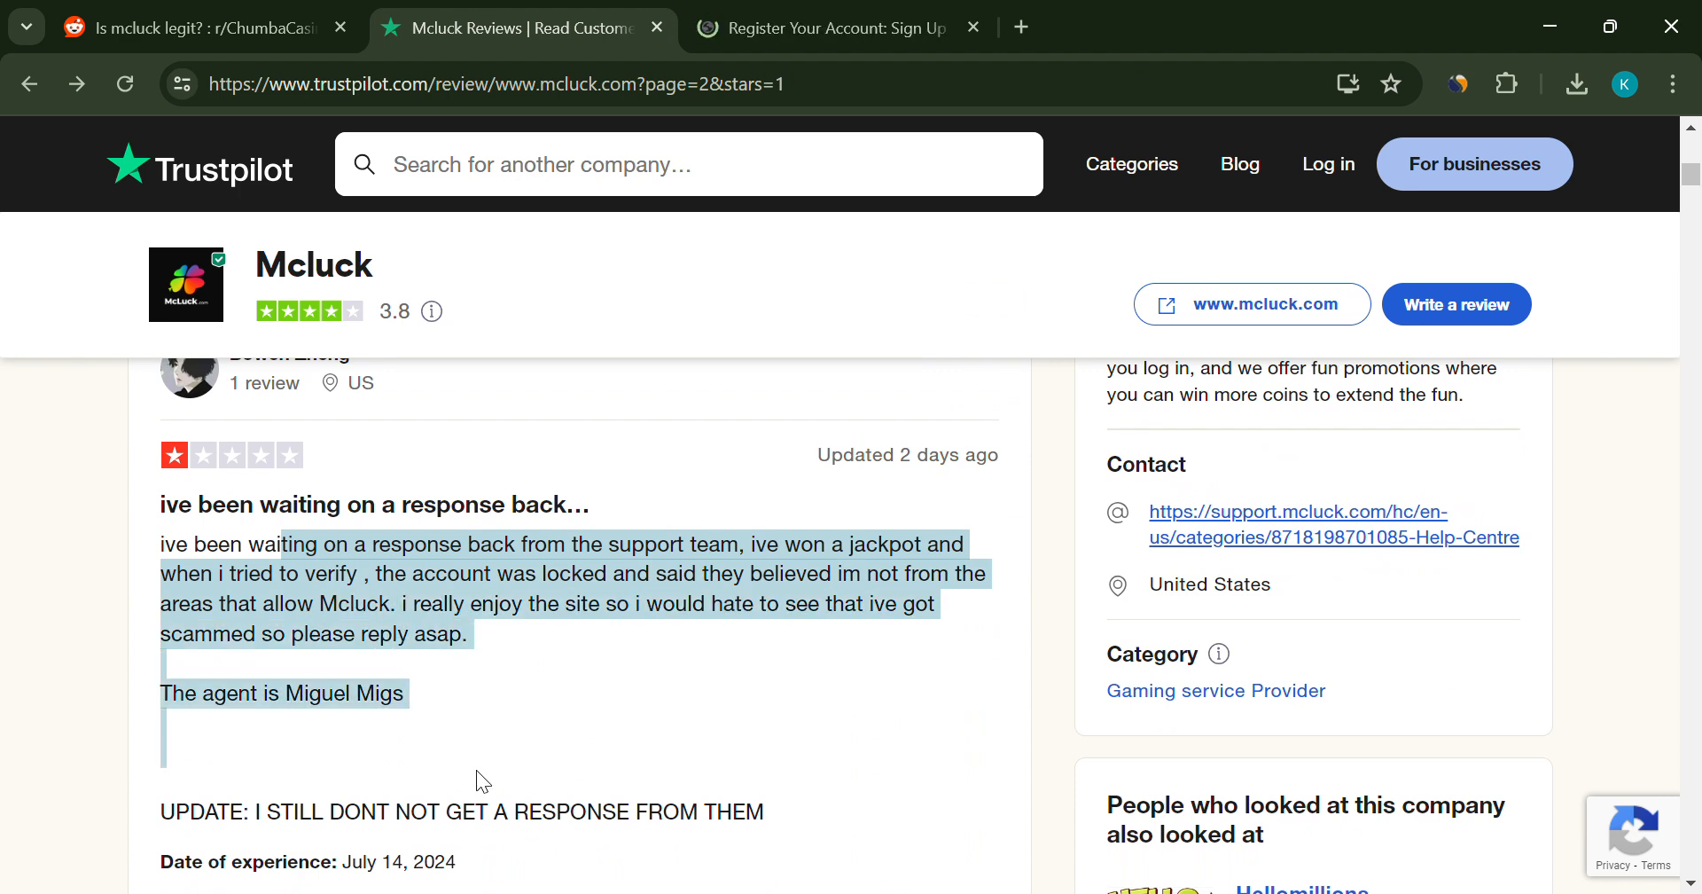
pyautogui.scroll(3)
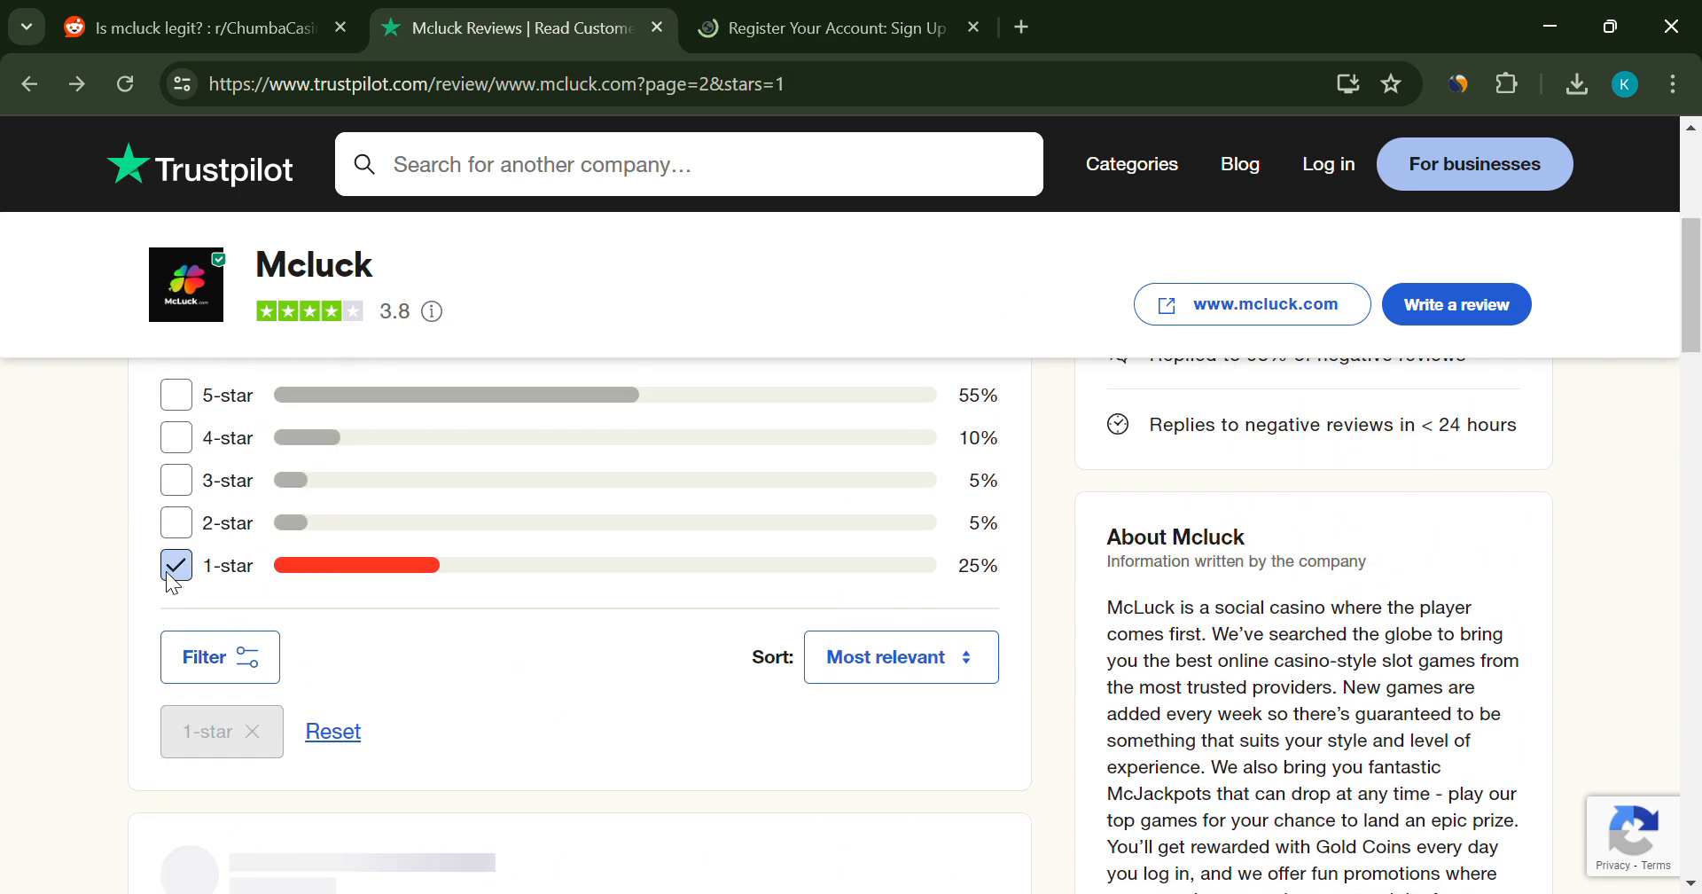
pyautogui.scroll(-3)
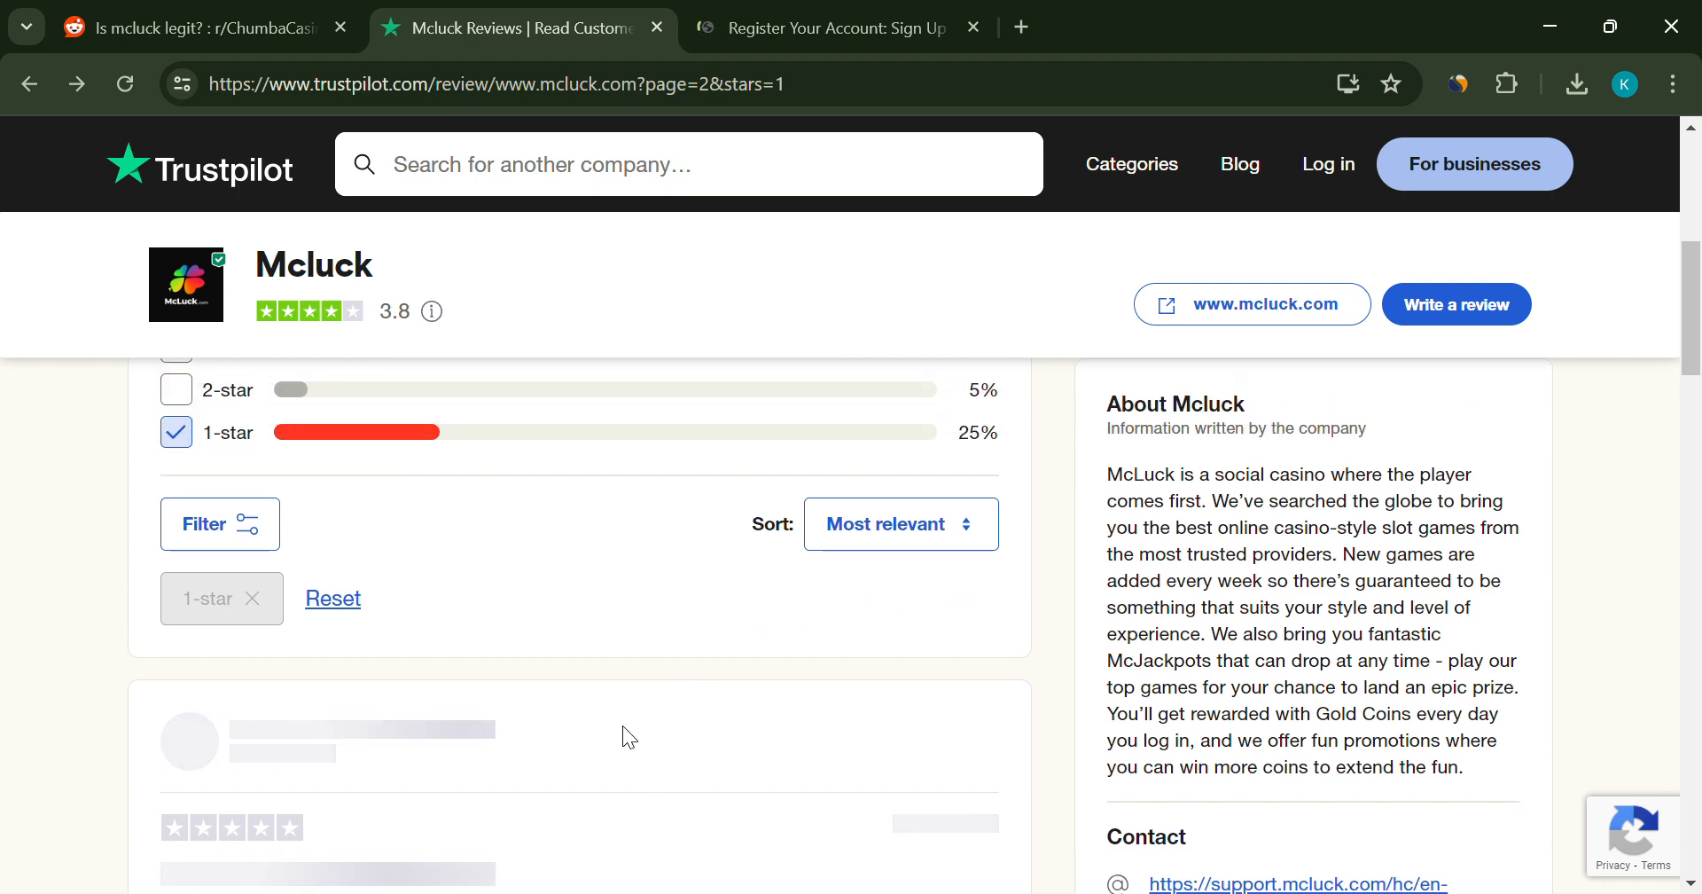
pyautogui.click(195, 28)
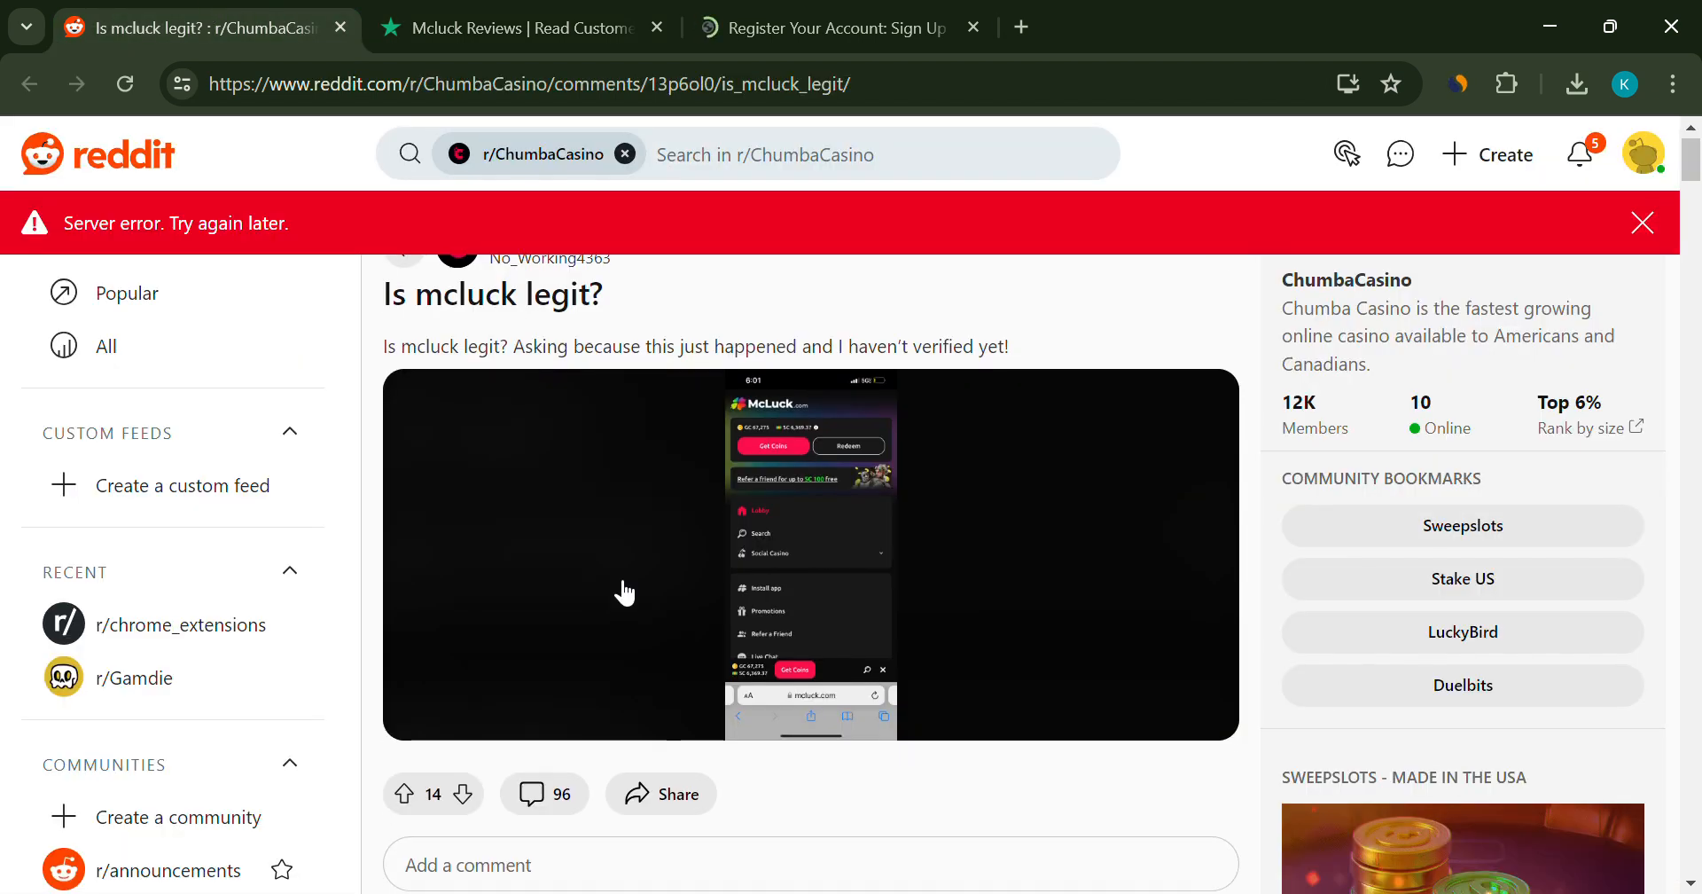
# - Read Reddit comments on McLuck payouts and SC activation, returning to Trustpilot's 1-star reviews
pyautogui.scroll(-3)
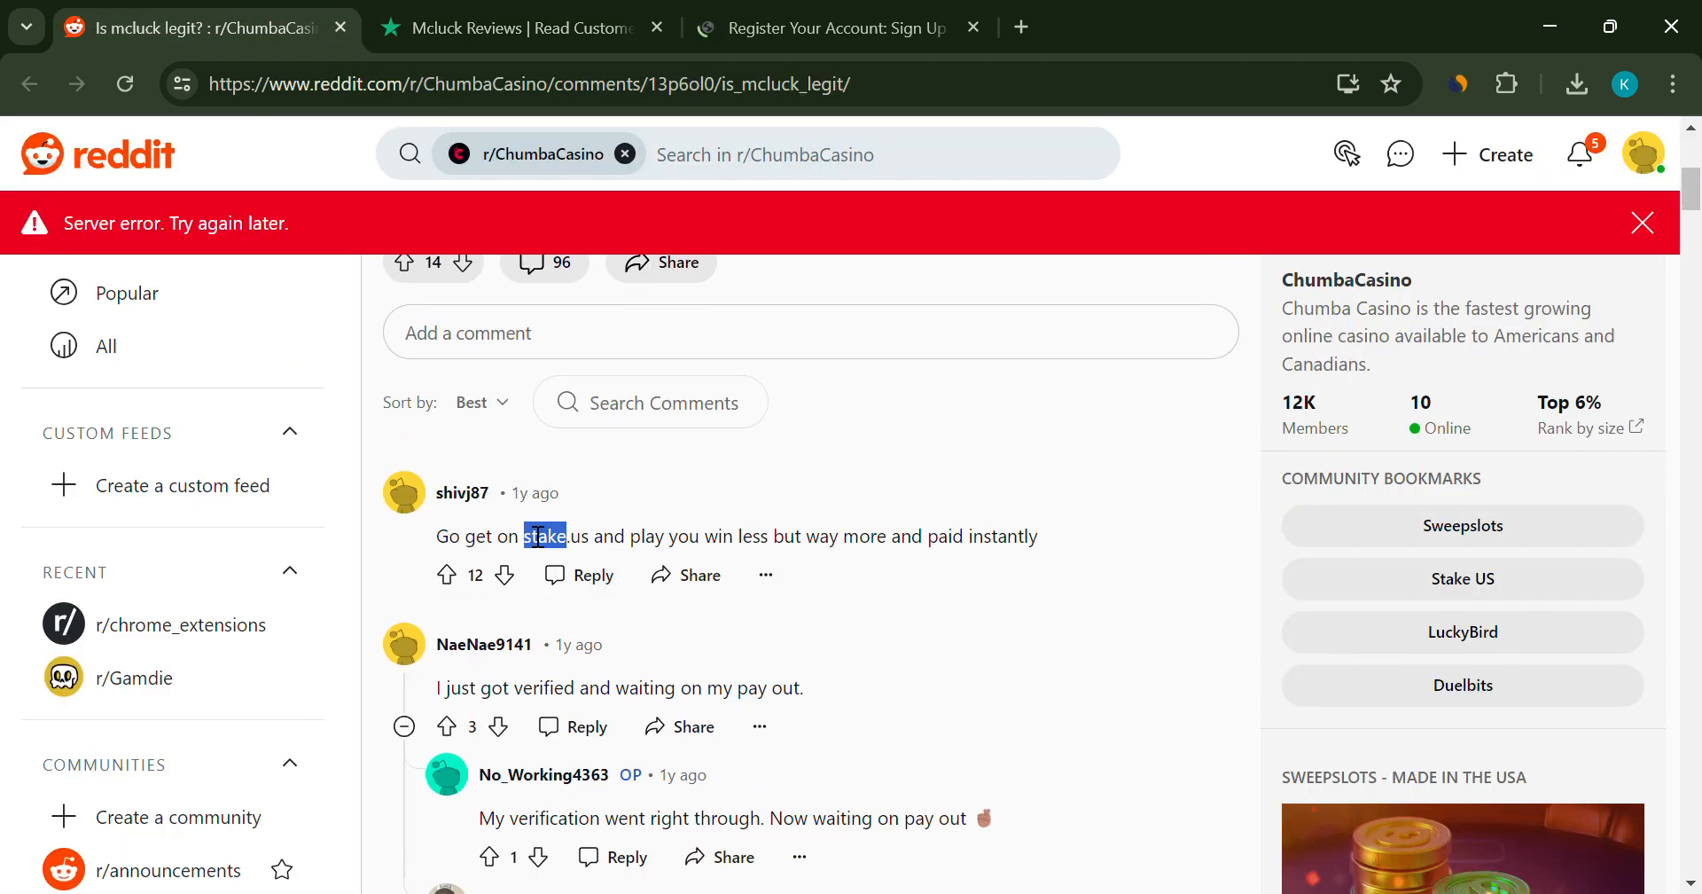
pyautogui.scroll(-3)
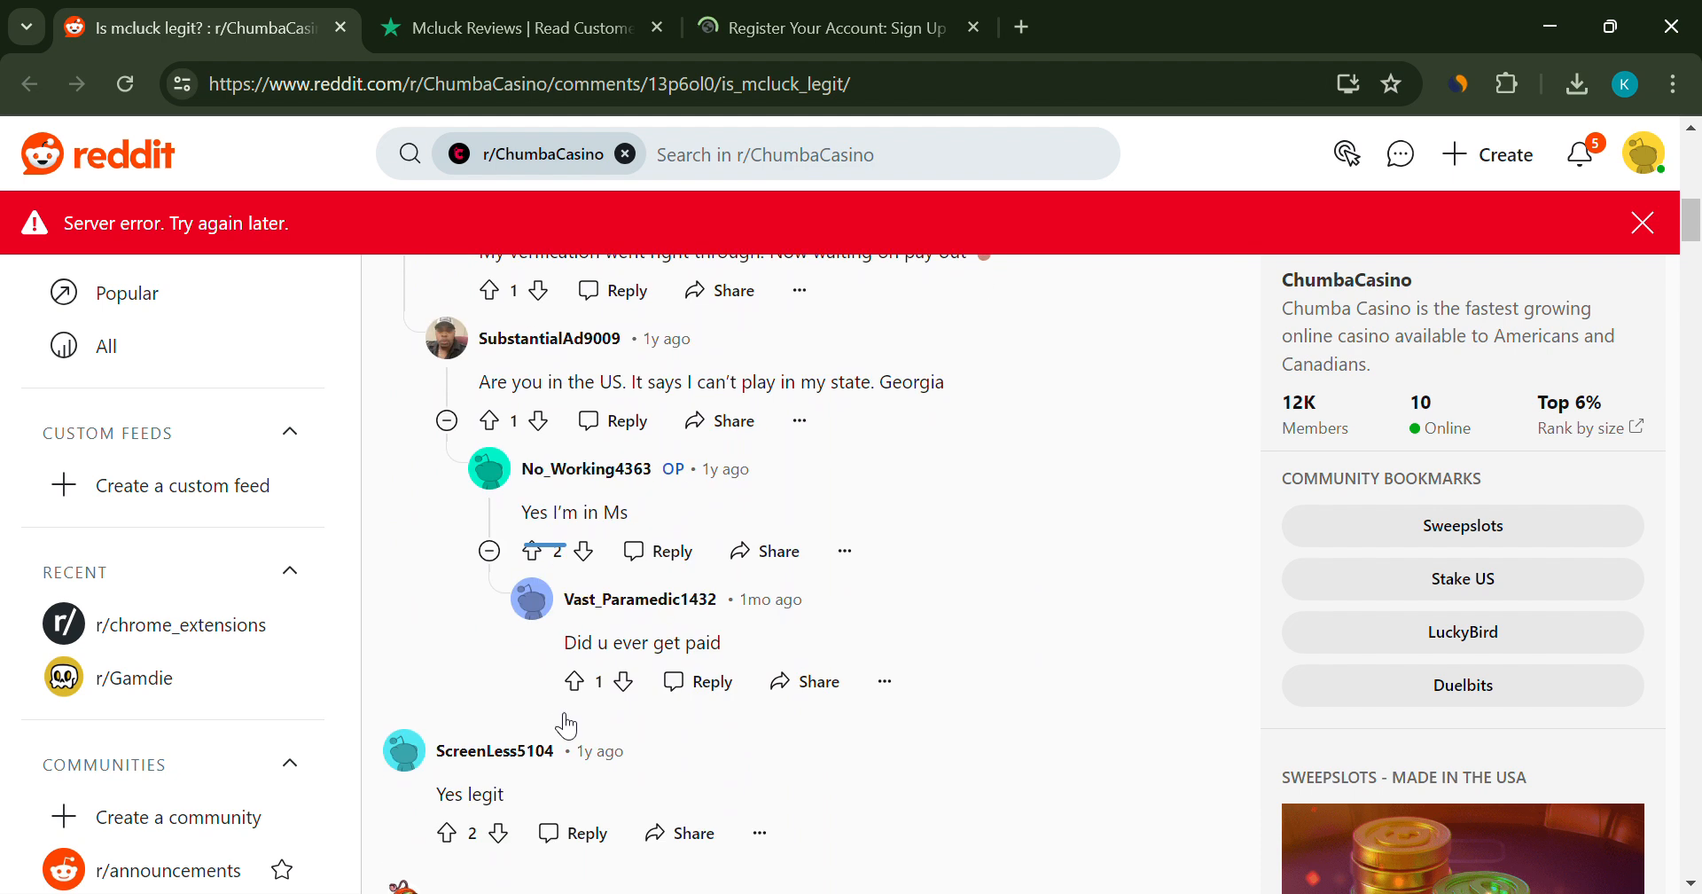
pyautogui.scroll(-3)
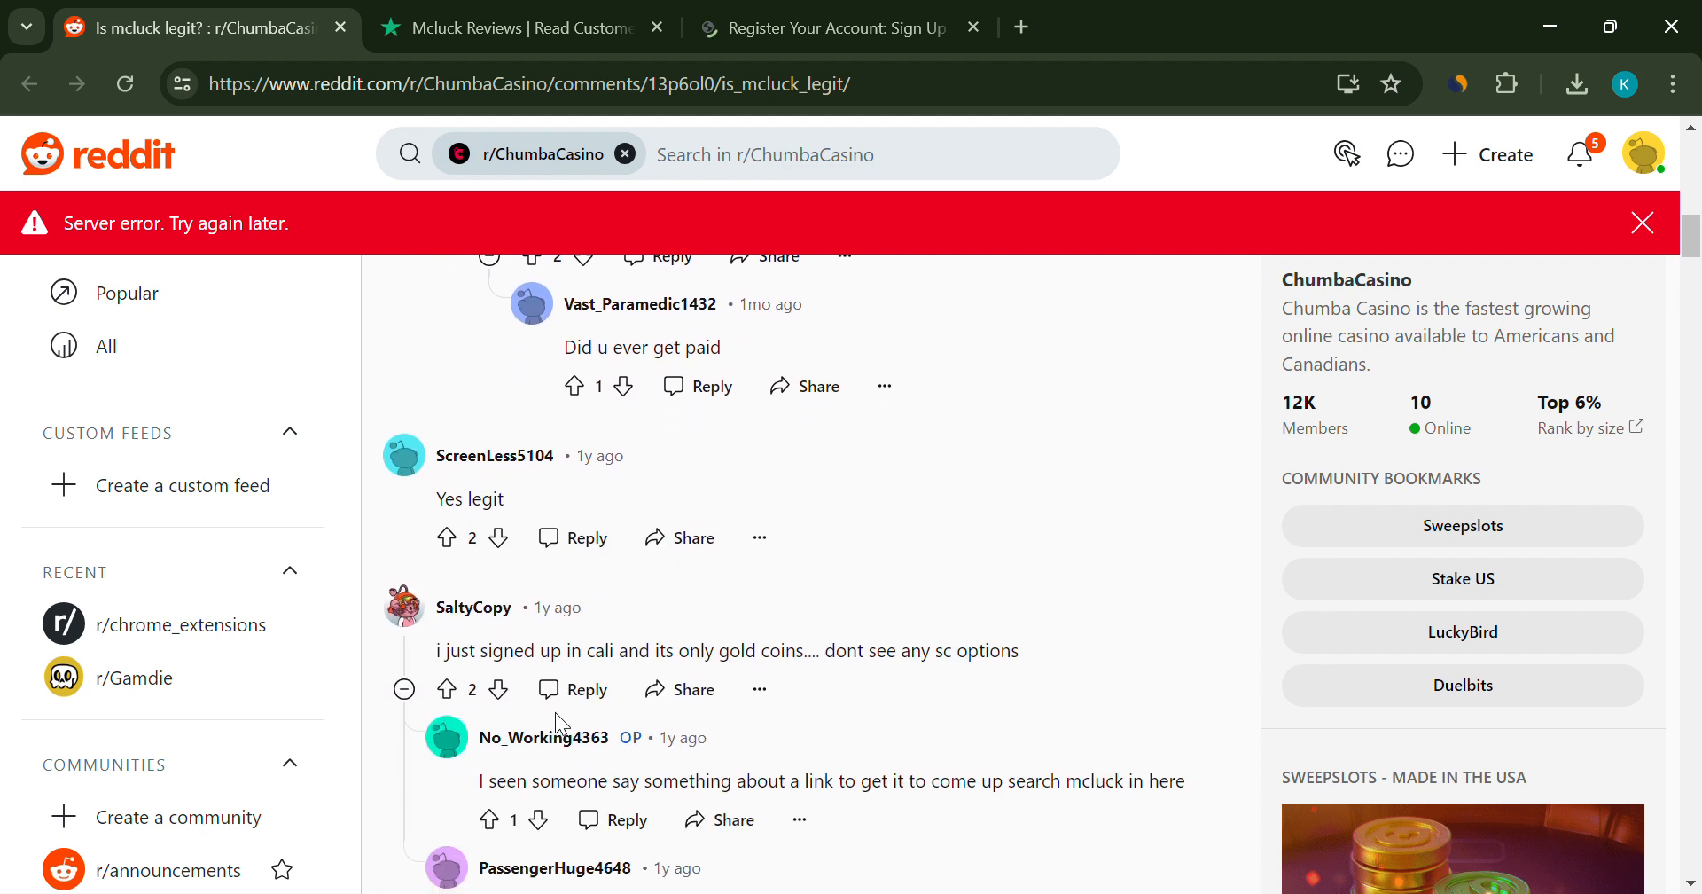
pyautogui.scroll(-3)
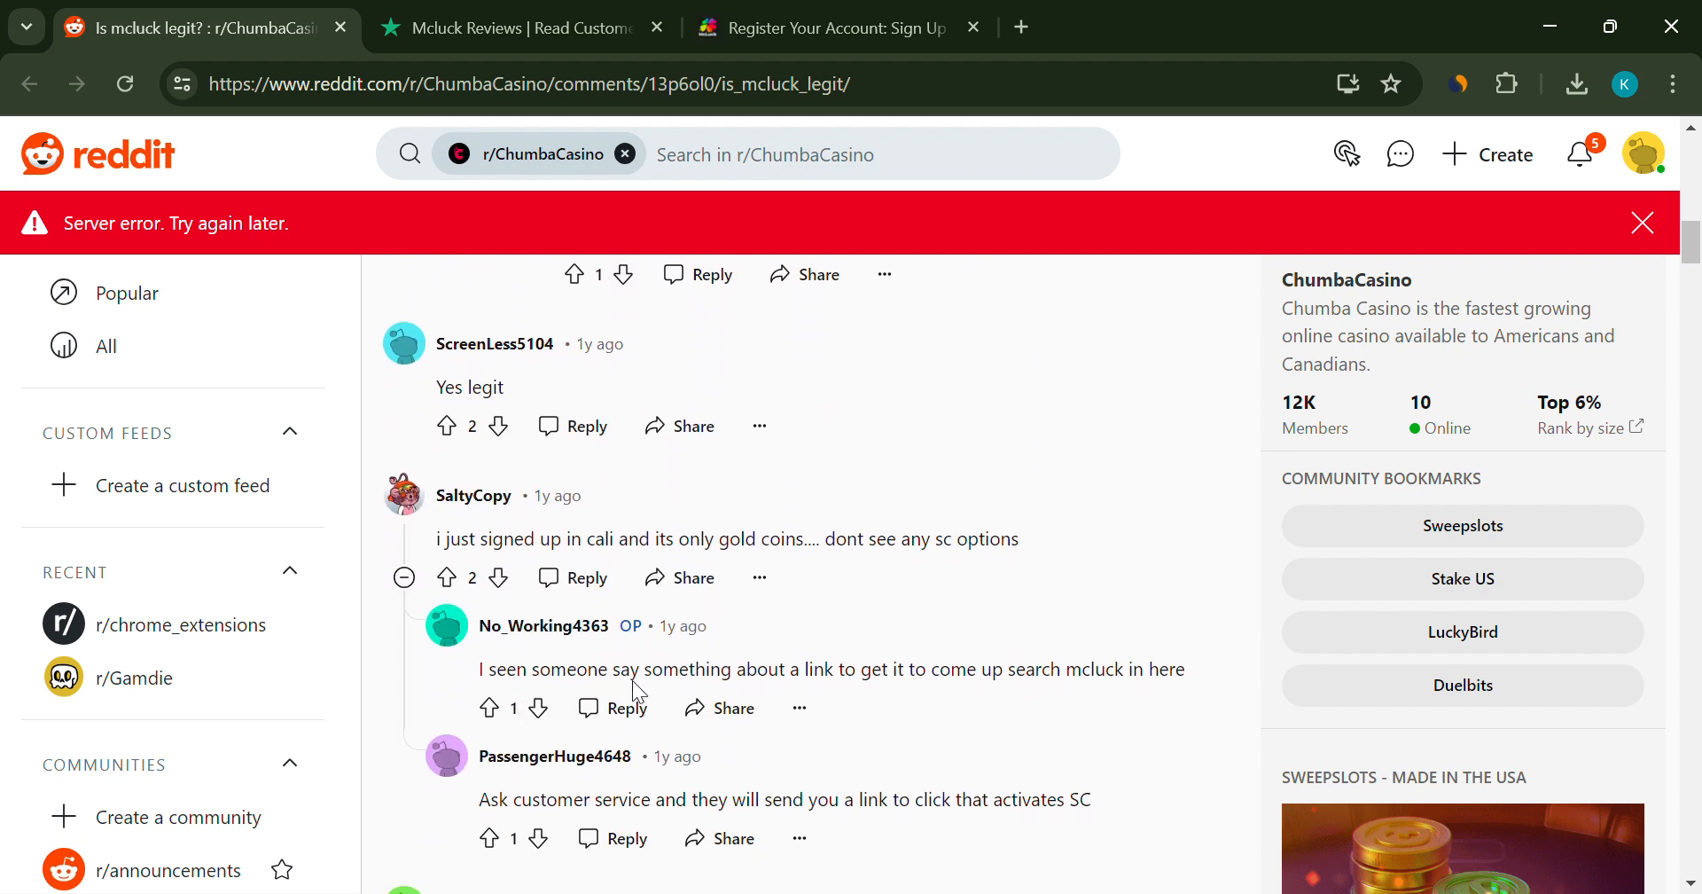
pyautogui.scroll(-3)
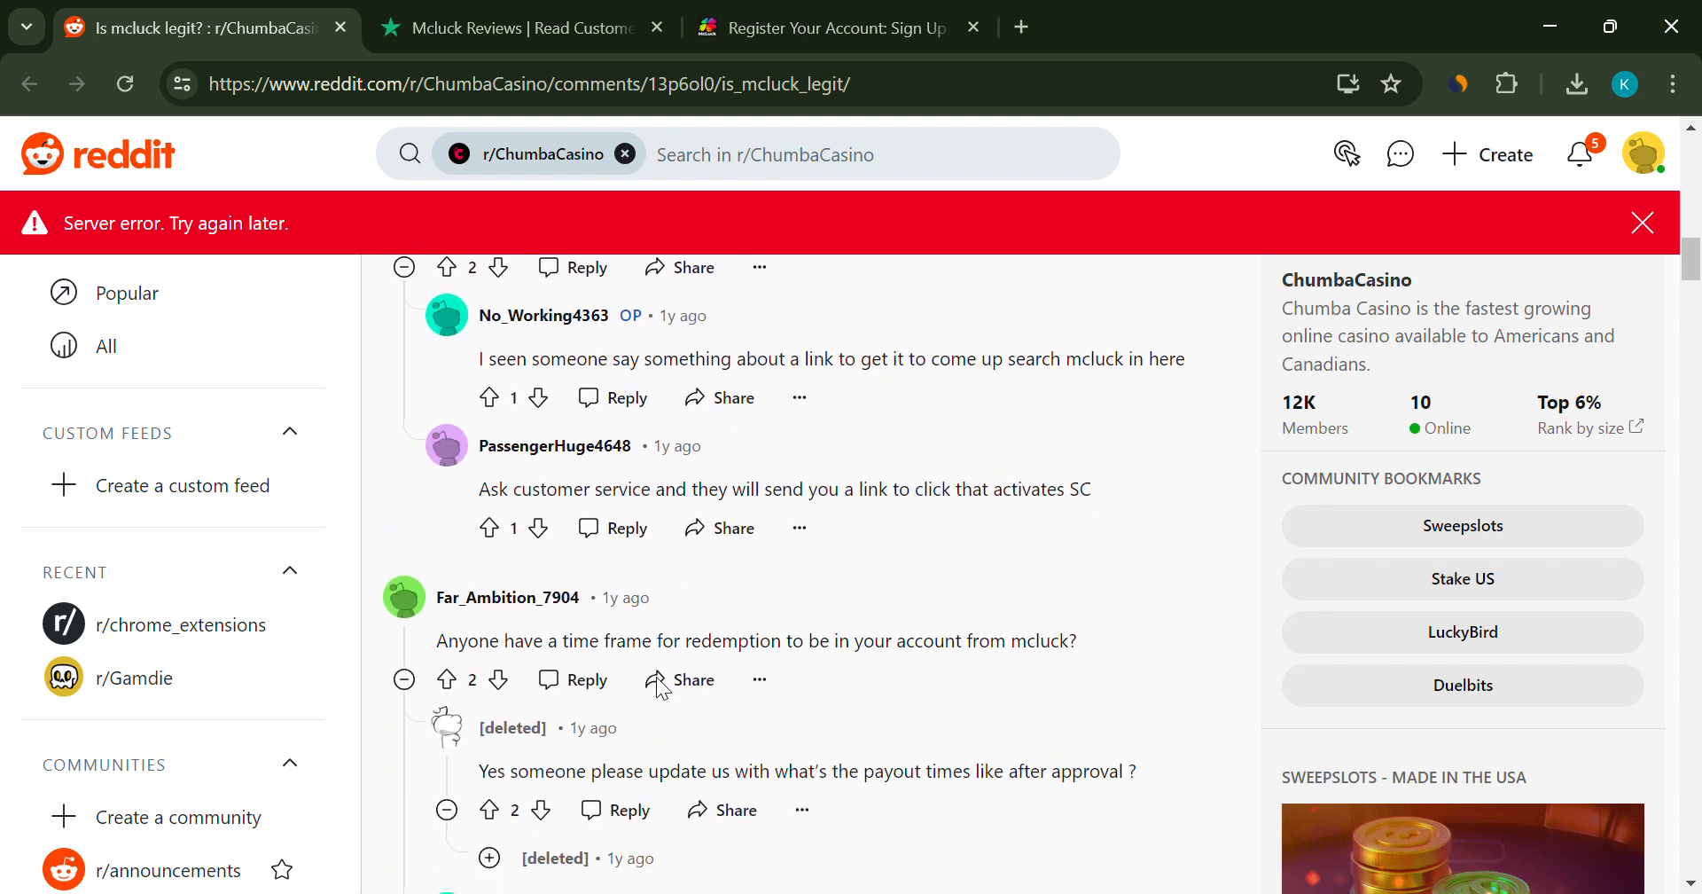
pyautogui.click(511, 28)
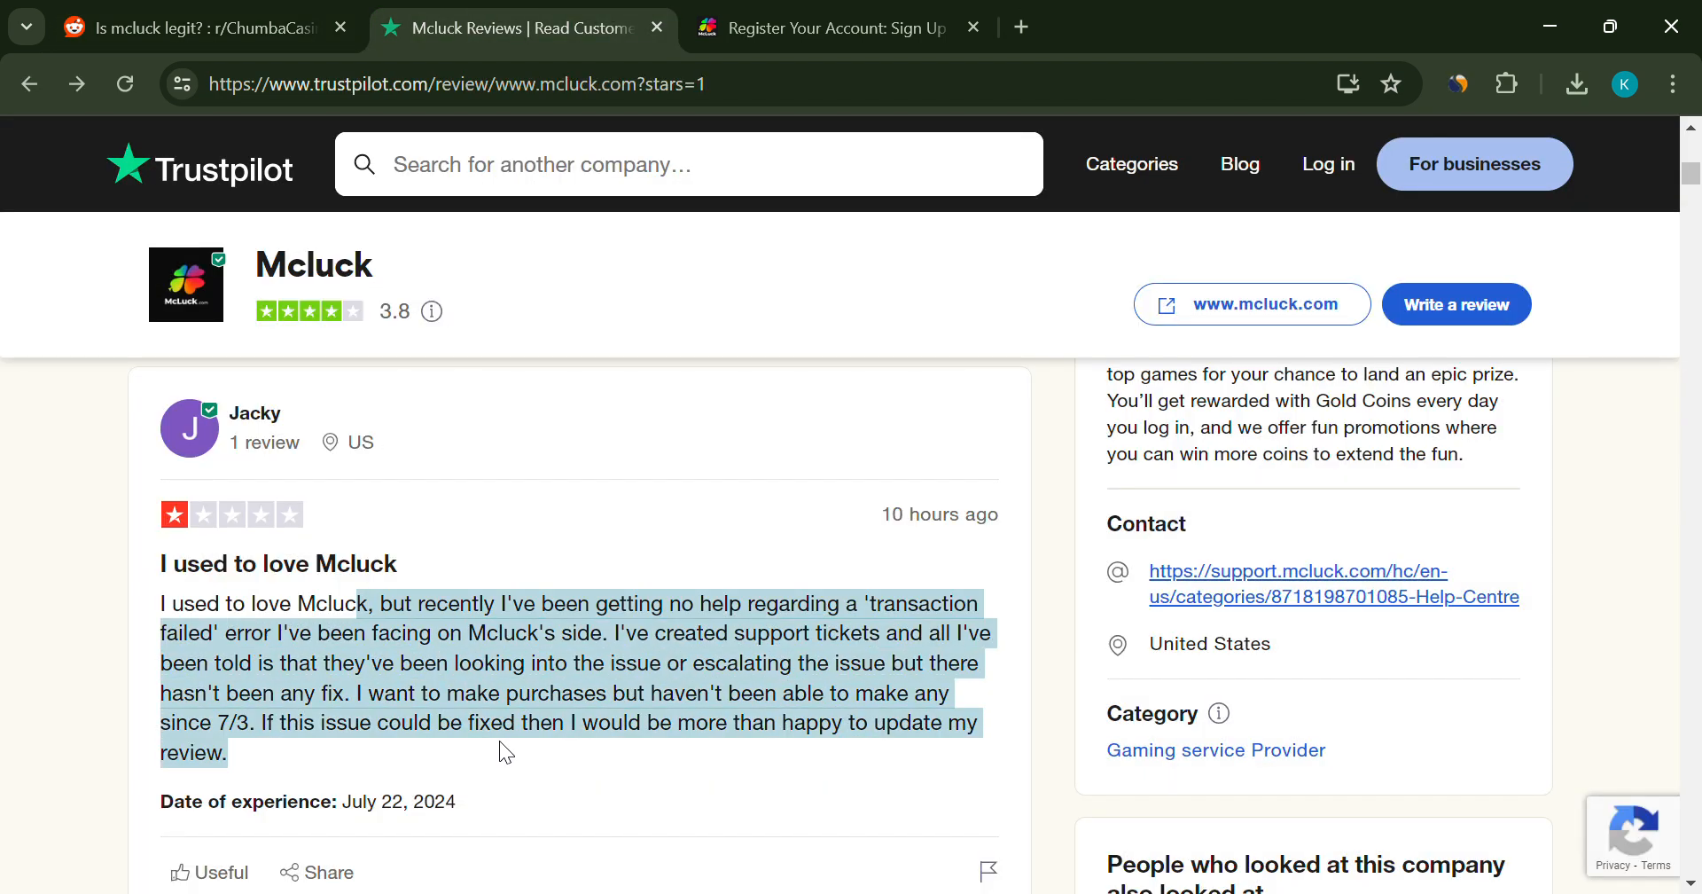
# - Scroll through more of McLuck's 1-star Trustpilot reviews and company replies
pyautogui.scroll(-3)
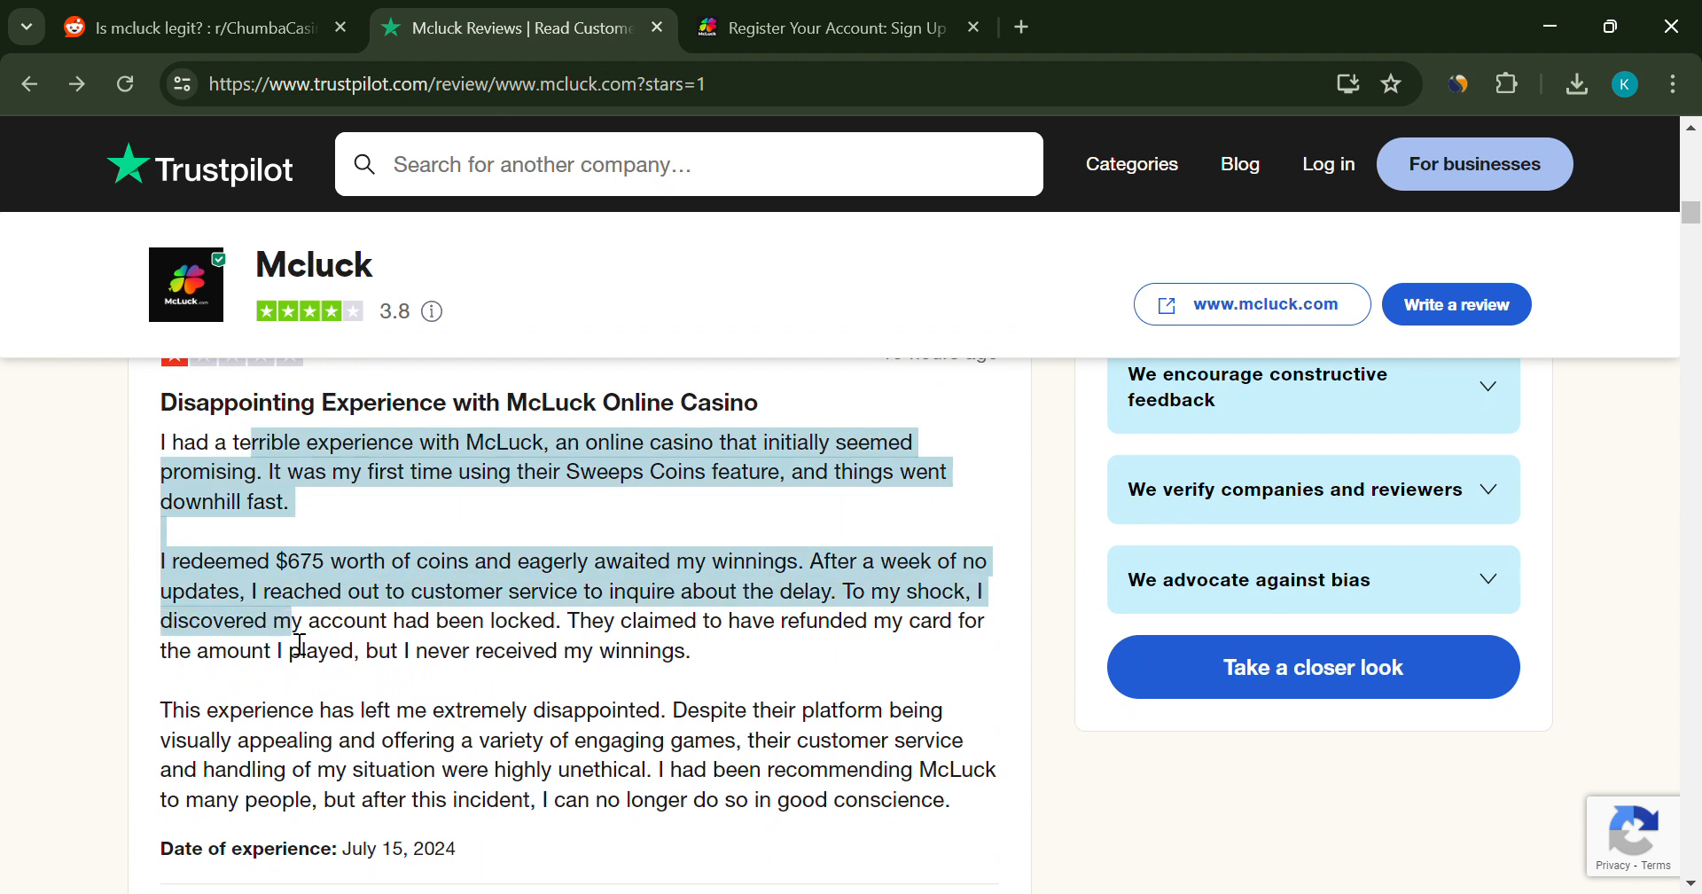
pyautogui.scroll(-3)
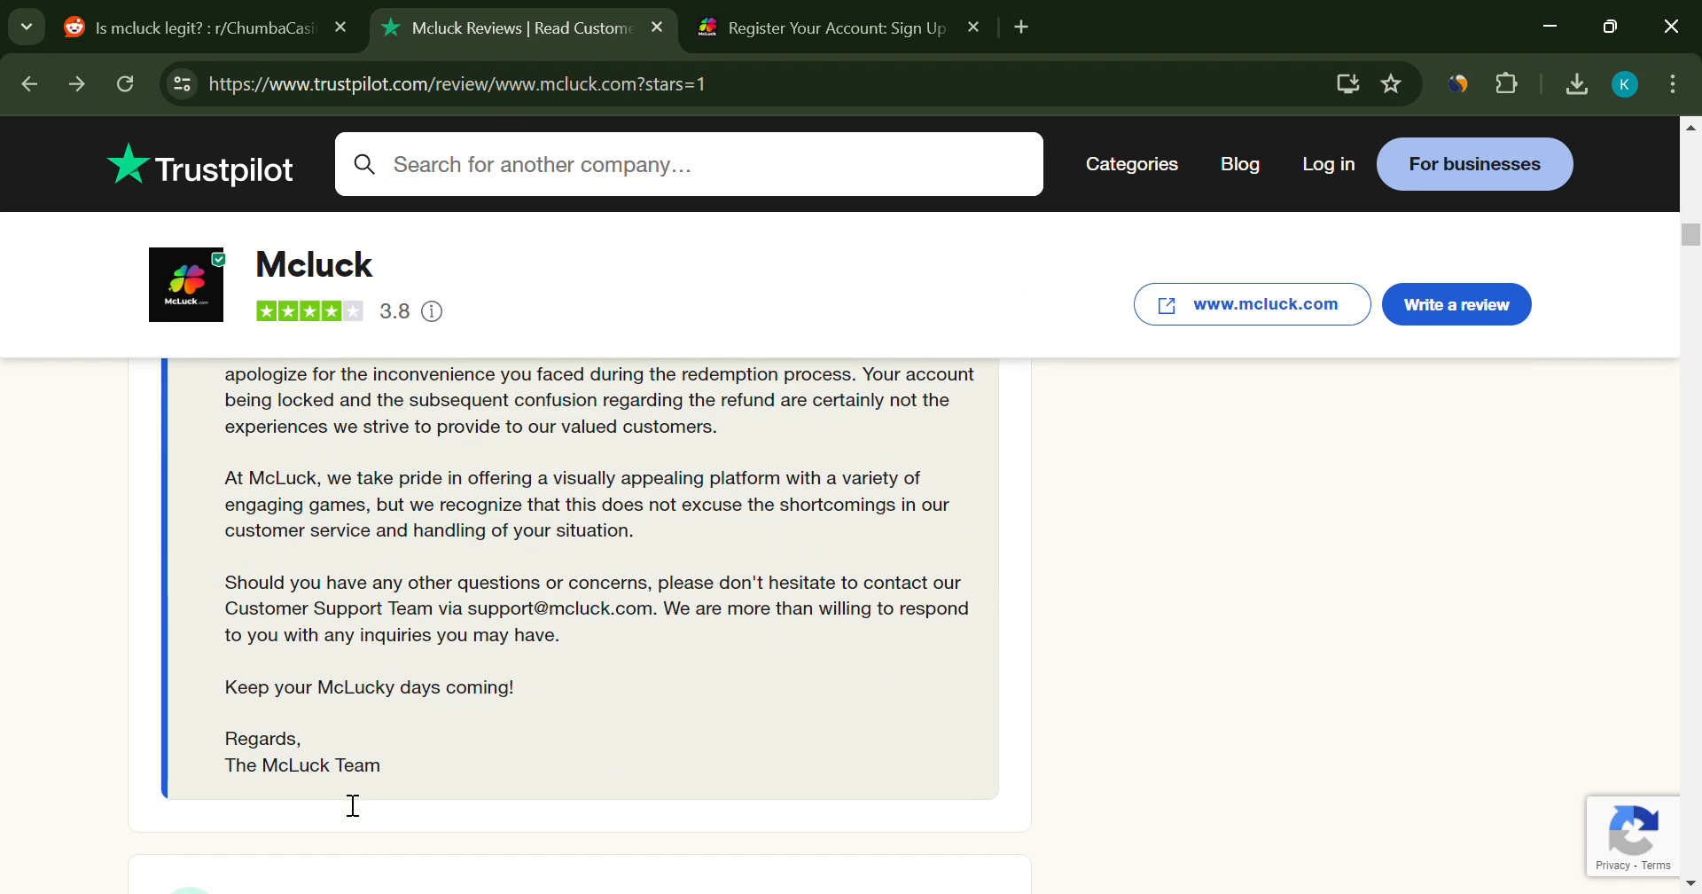
pyautogui.scroll(-3)
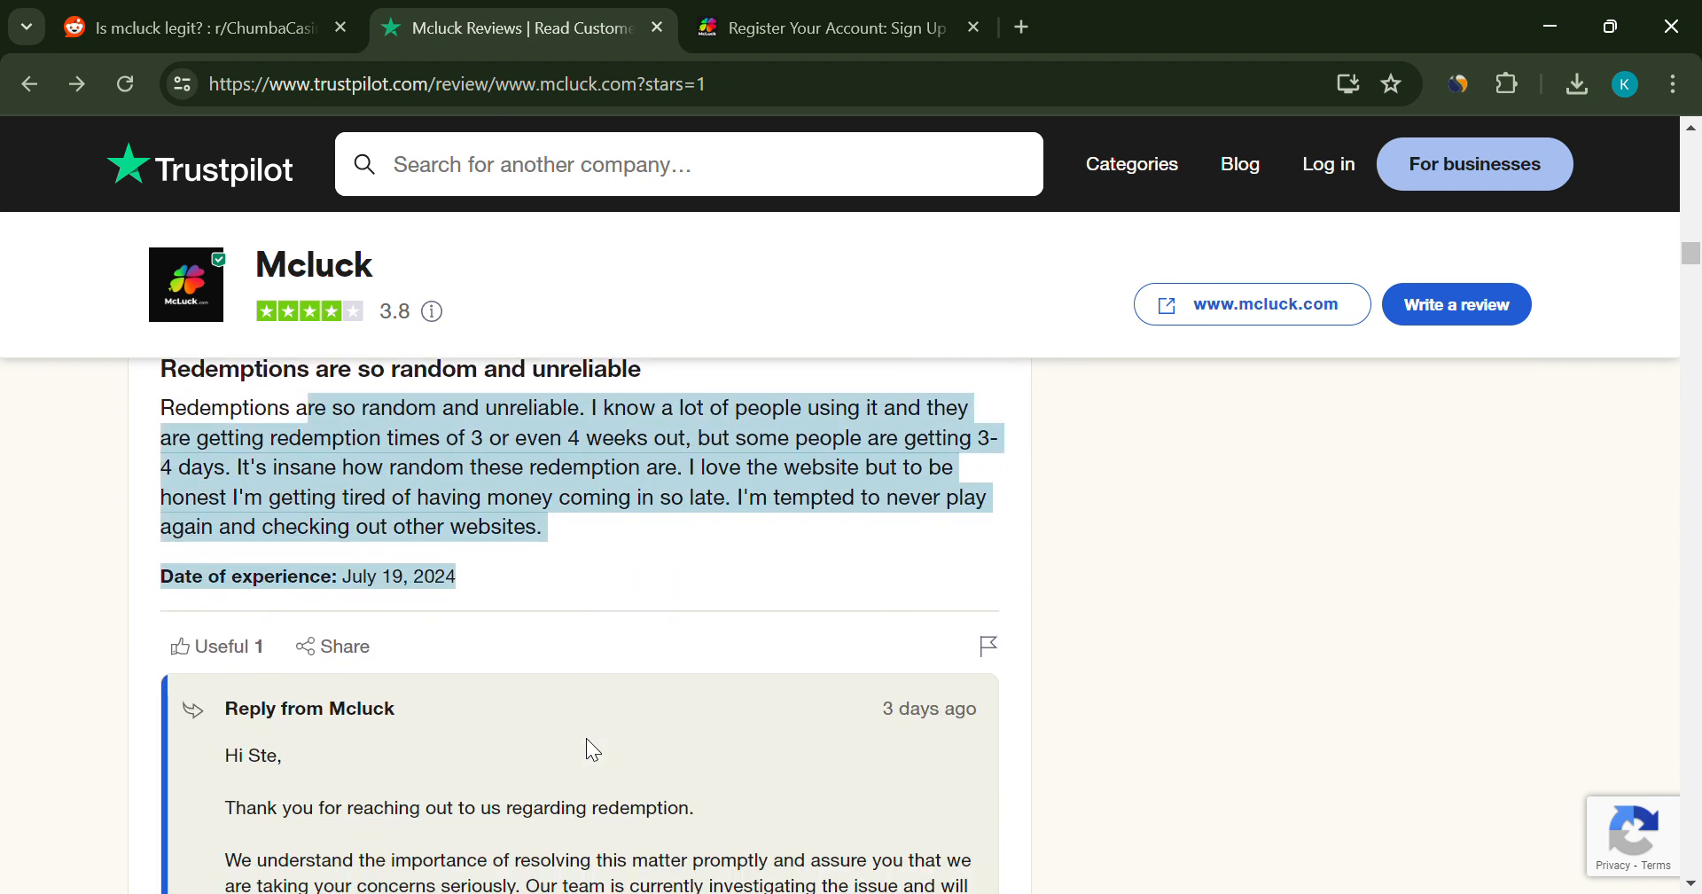
pyautogui.scroll(-3)
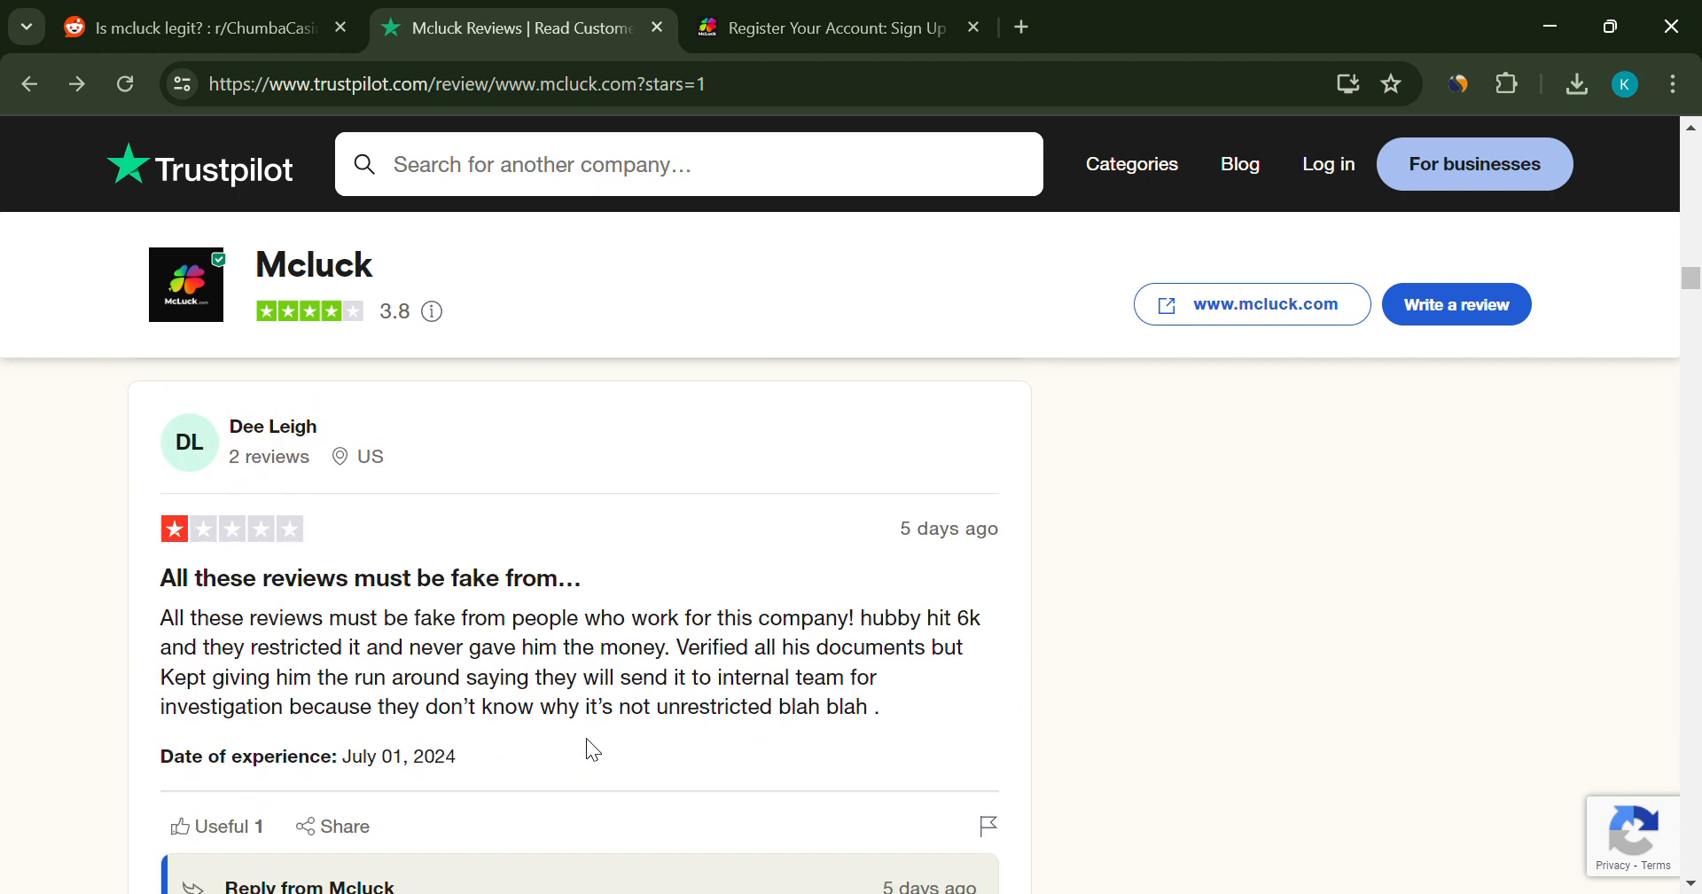
pyautogui.scroll(-3)
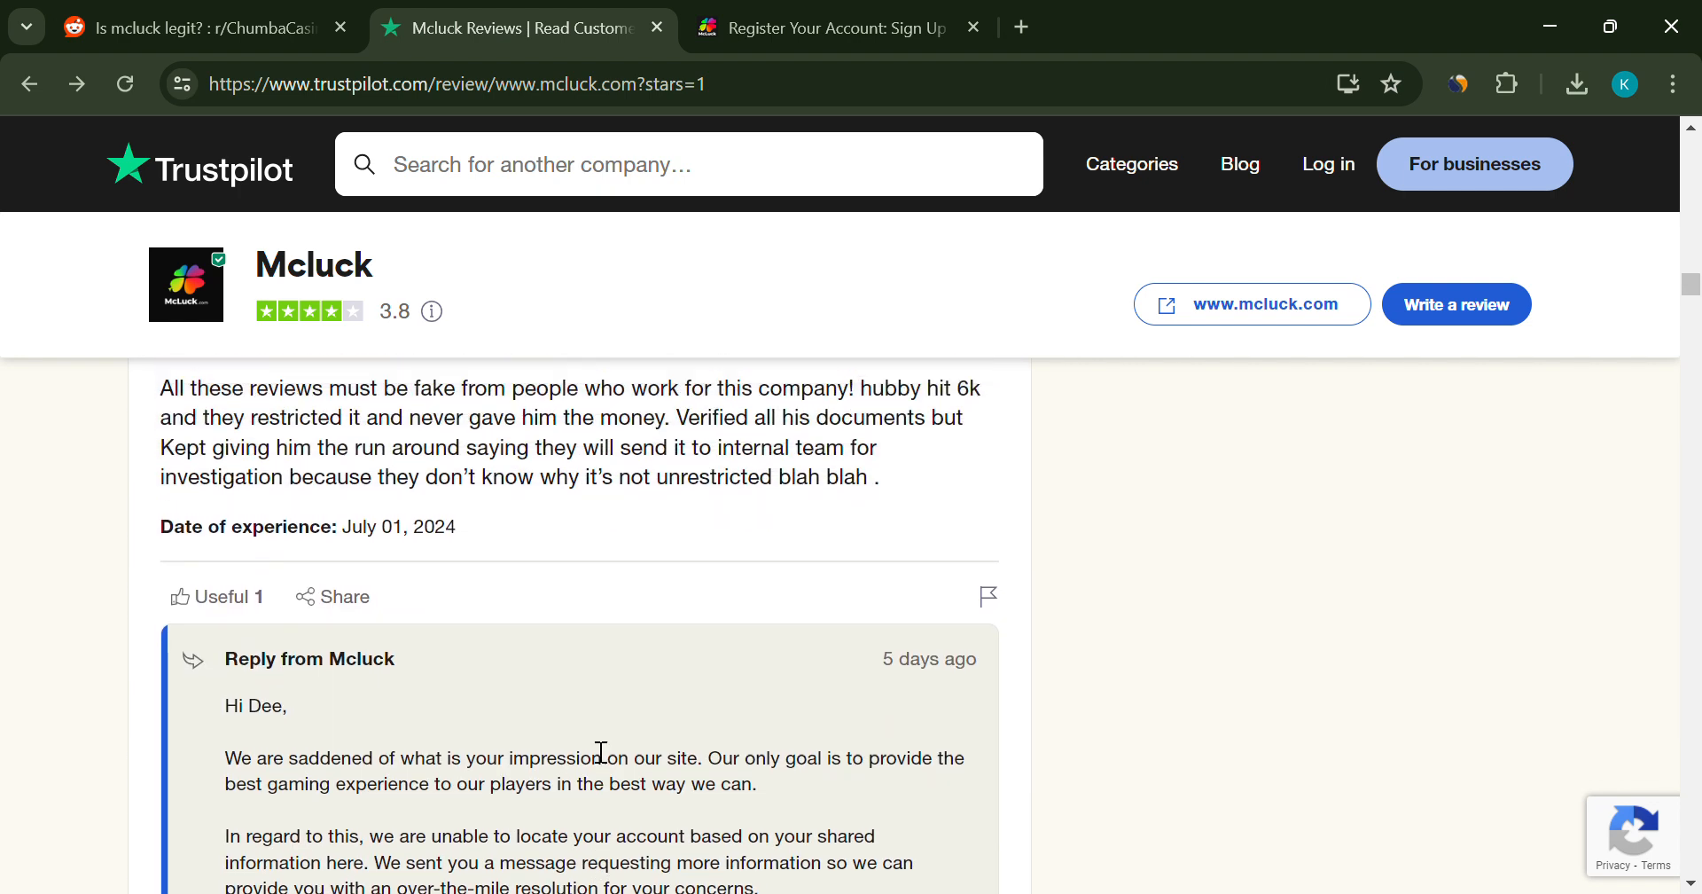
pyautogui.scroll(3)
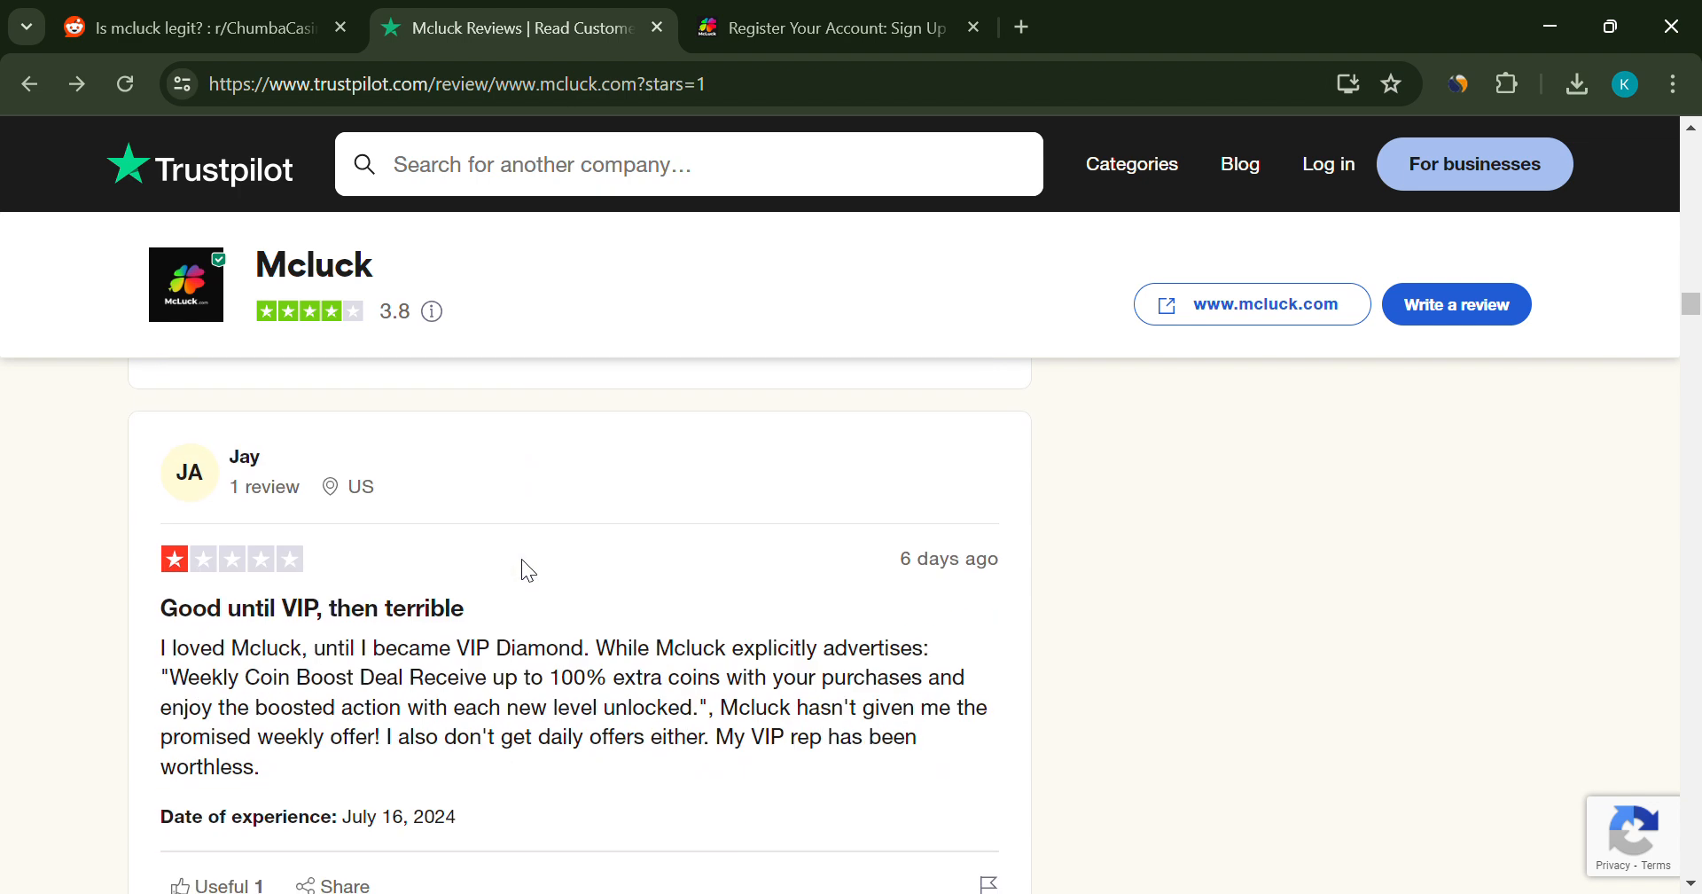
# - Glance at McLuck's sign-up page, read more 1-star reviews, then show the Reddit thread
pyautogui.click(821, 27)
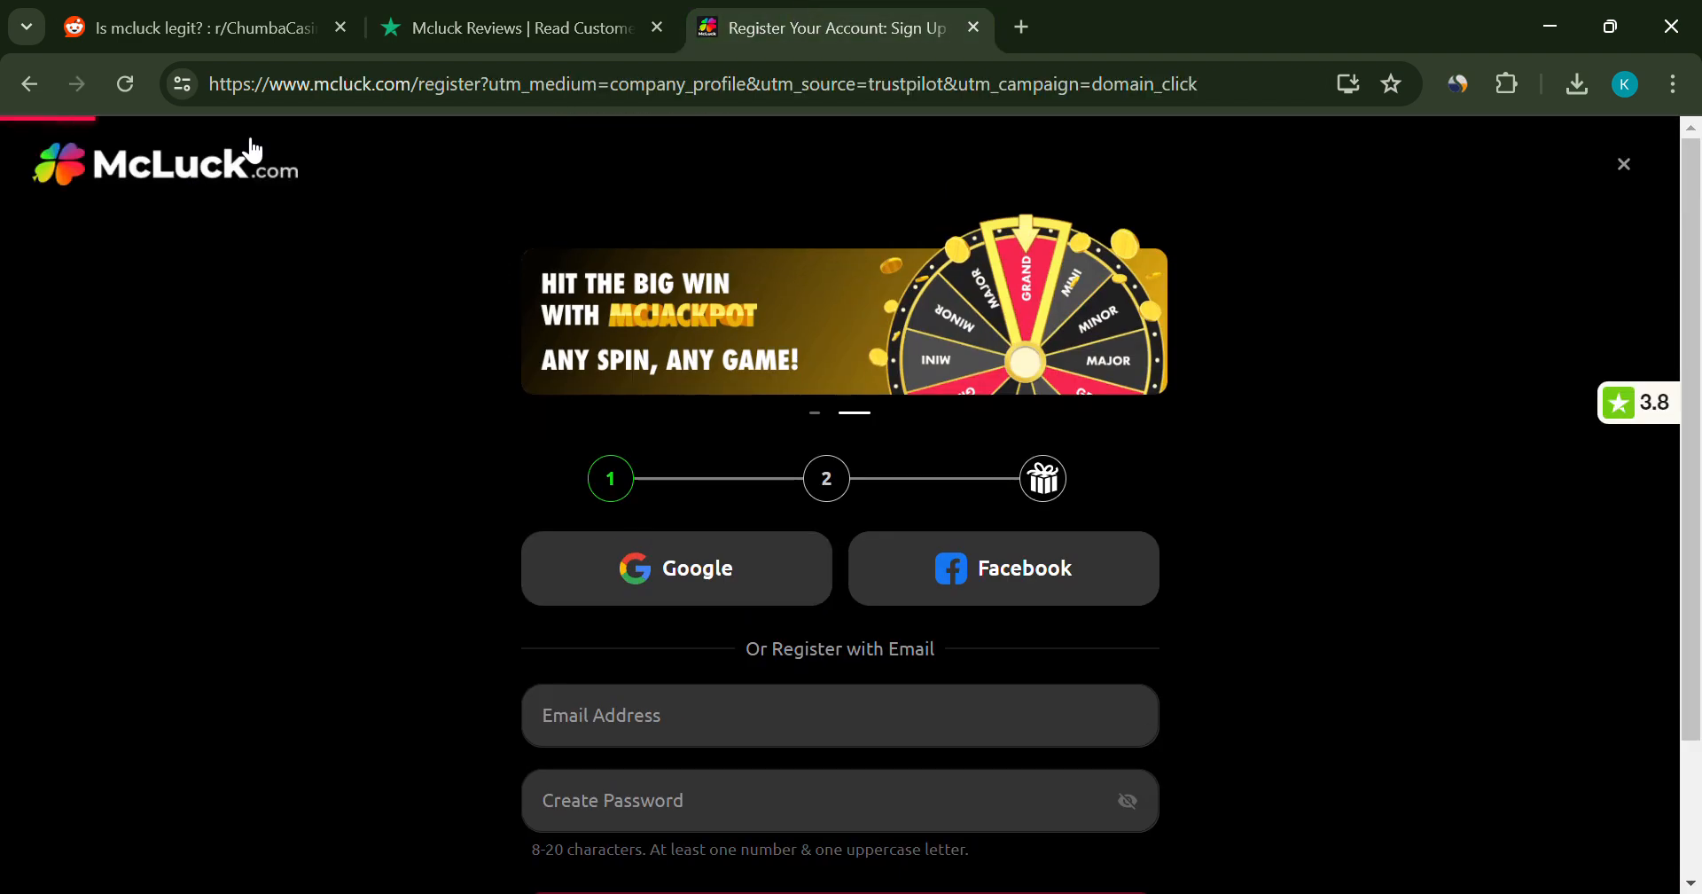
pyautogui.click(522, 27)
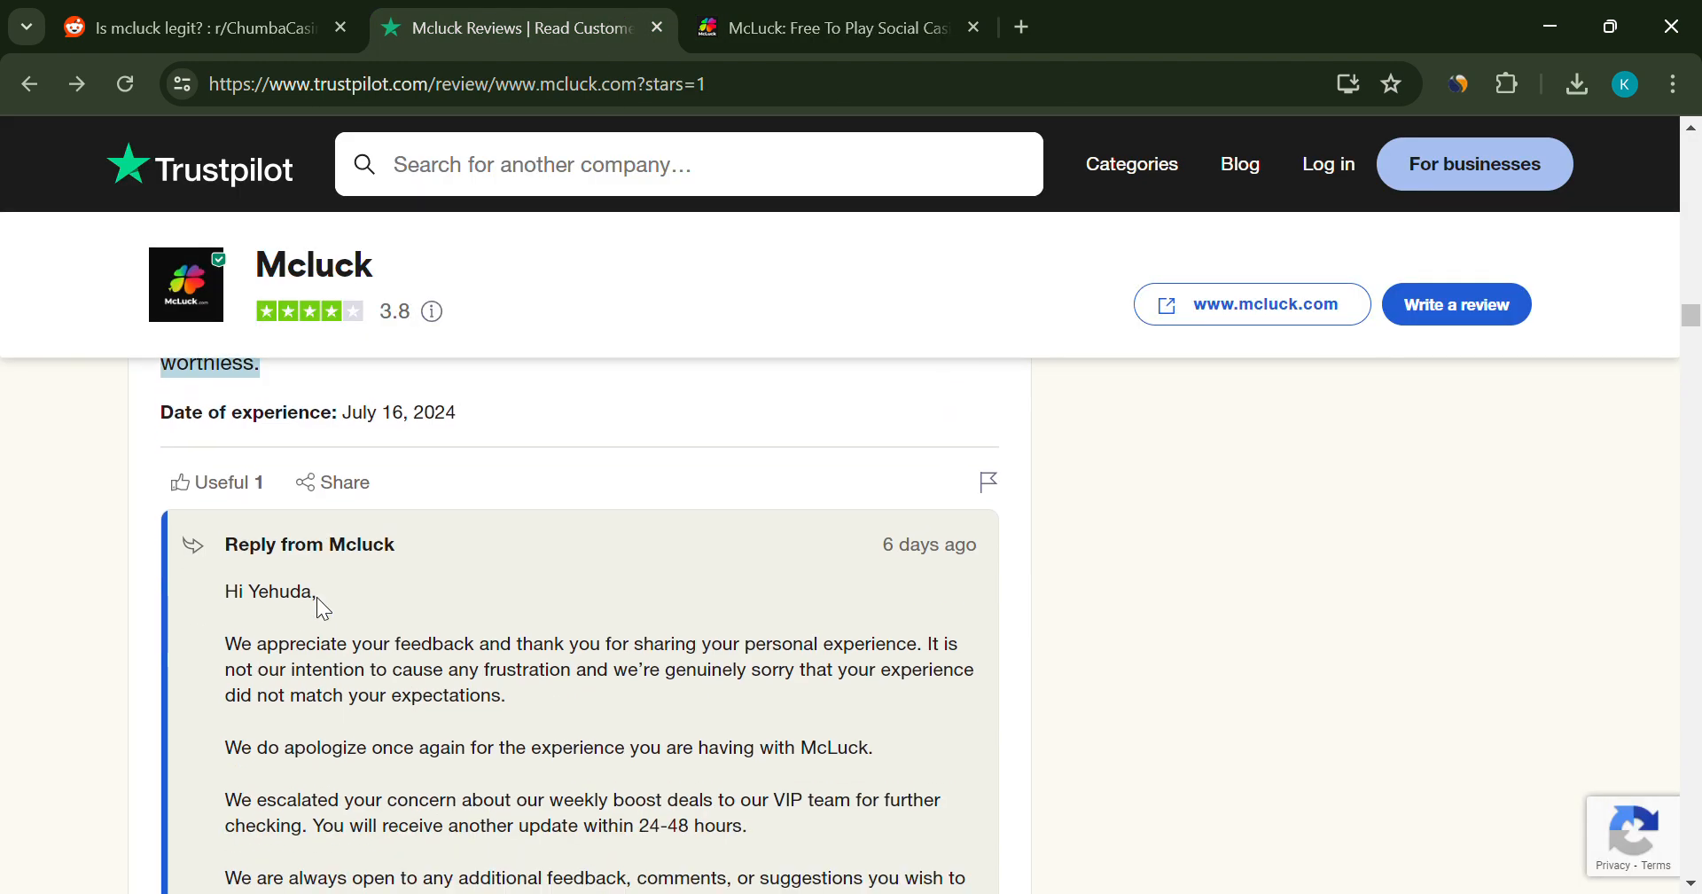
pyautogui.scroll(-3)
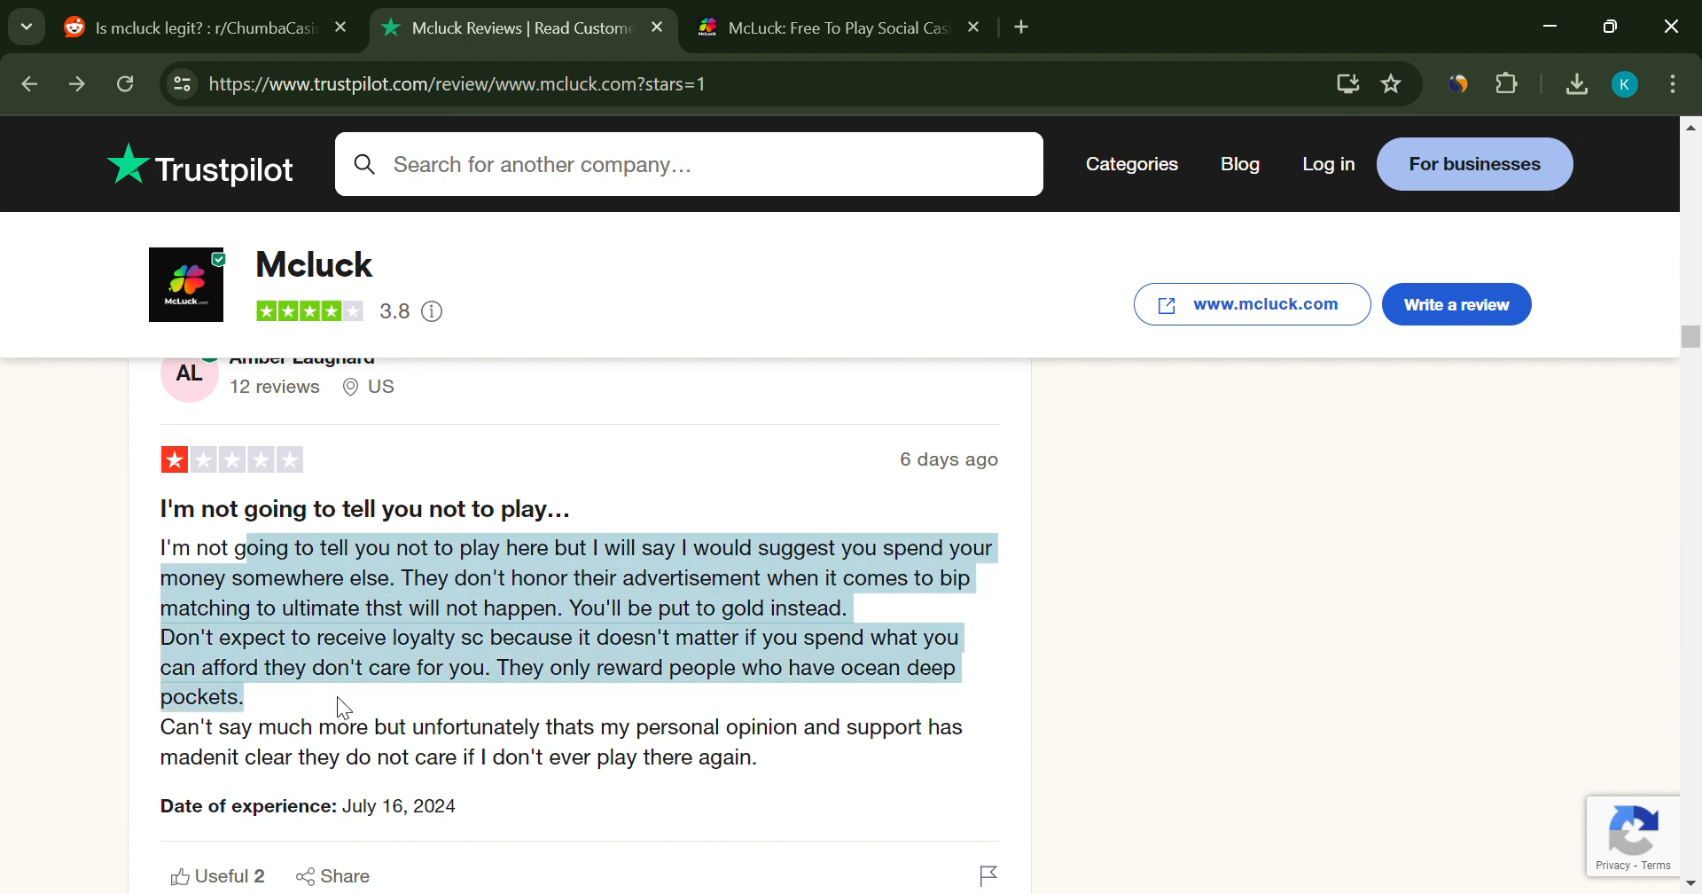
pyautogui.scroll(-3)
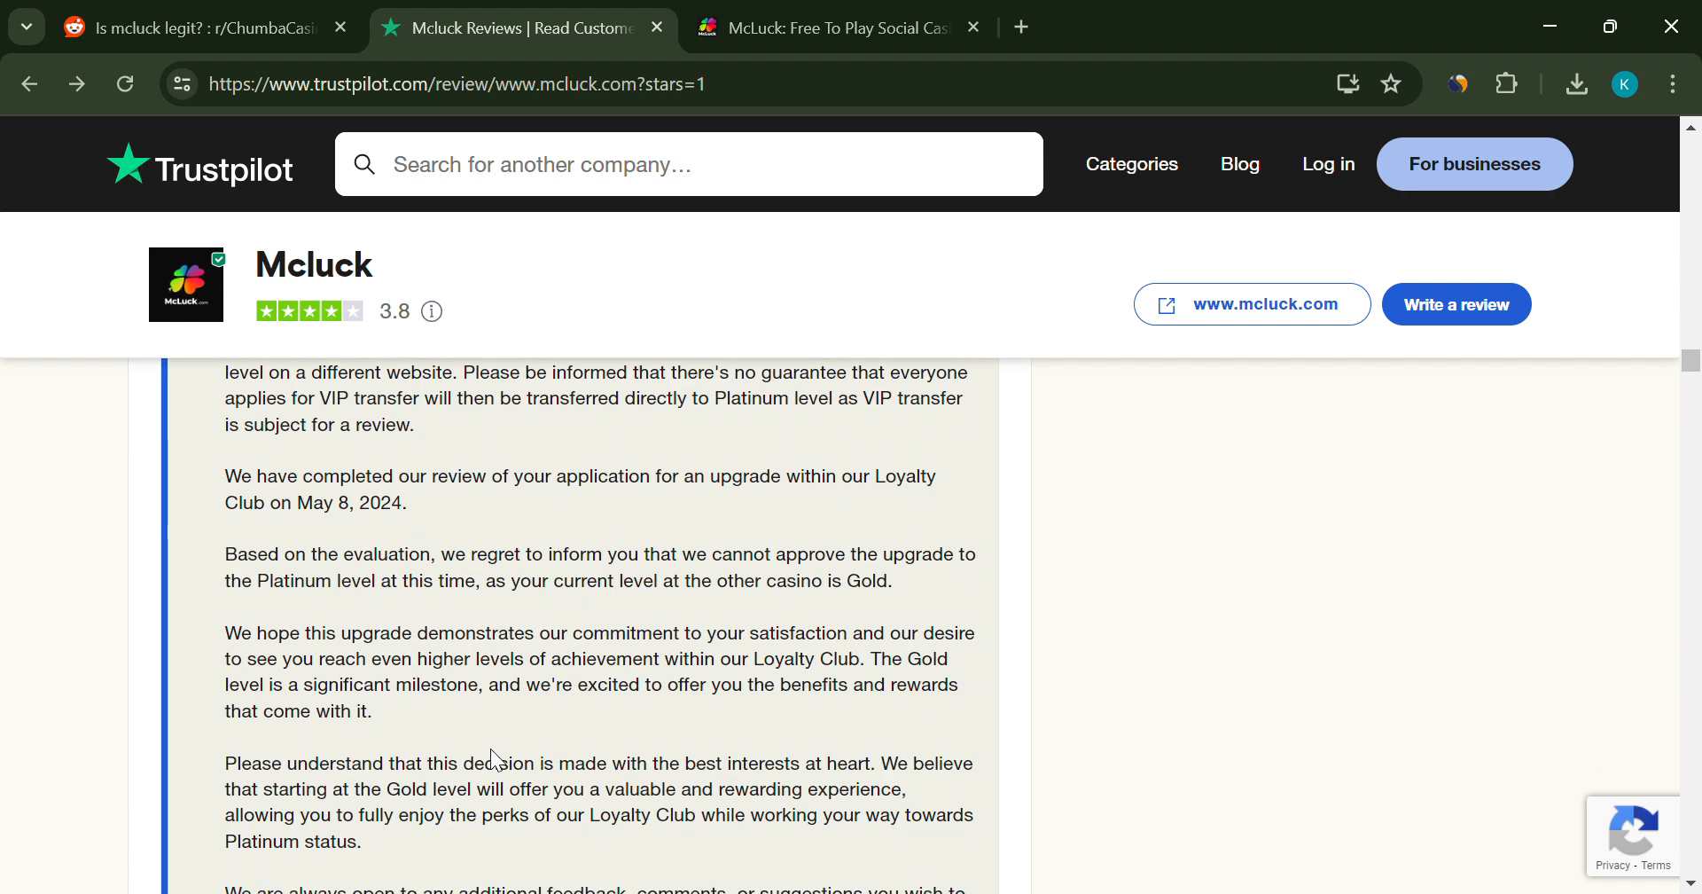
pyautogui.scroll(3)
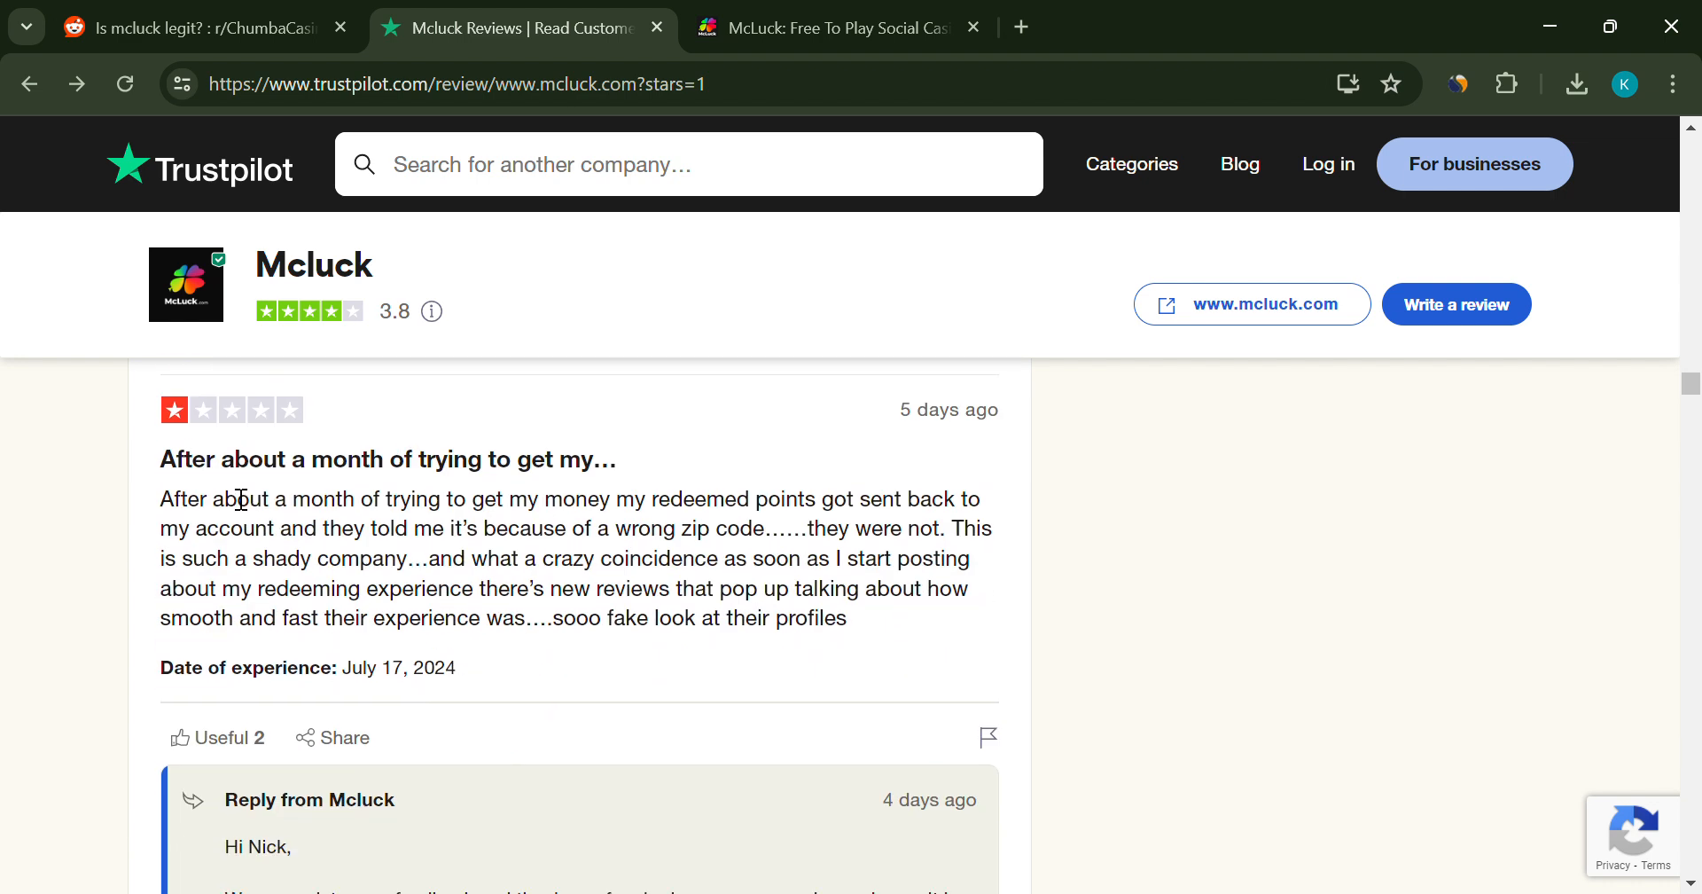
pyautogui.click(195, 27)
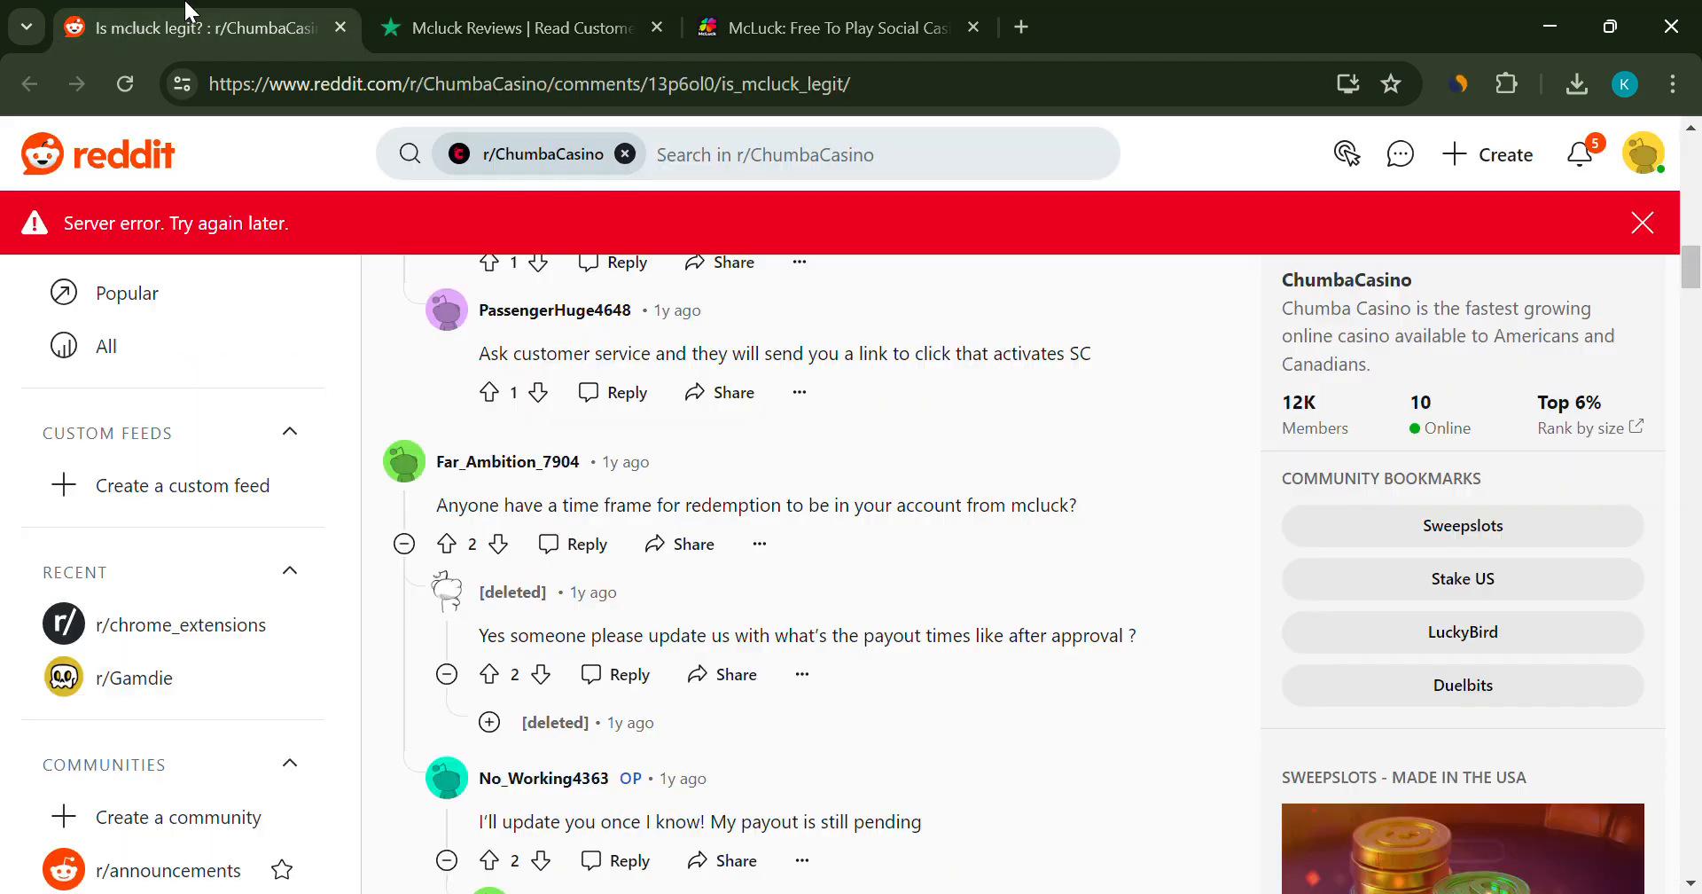
# - Read Reddit replies on pending McLuck redemptions and card verification, then return to Trustpilot
pyautogui.doubleClick(665, 504)
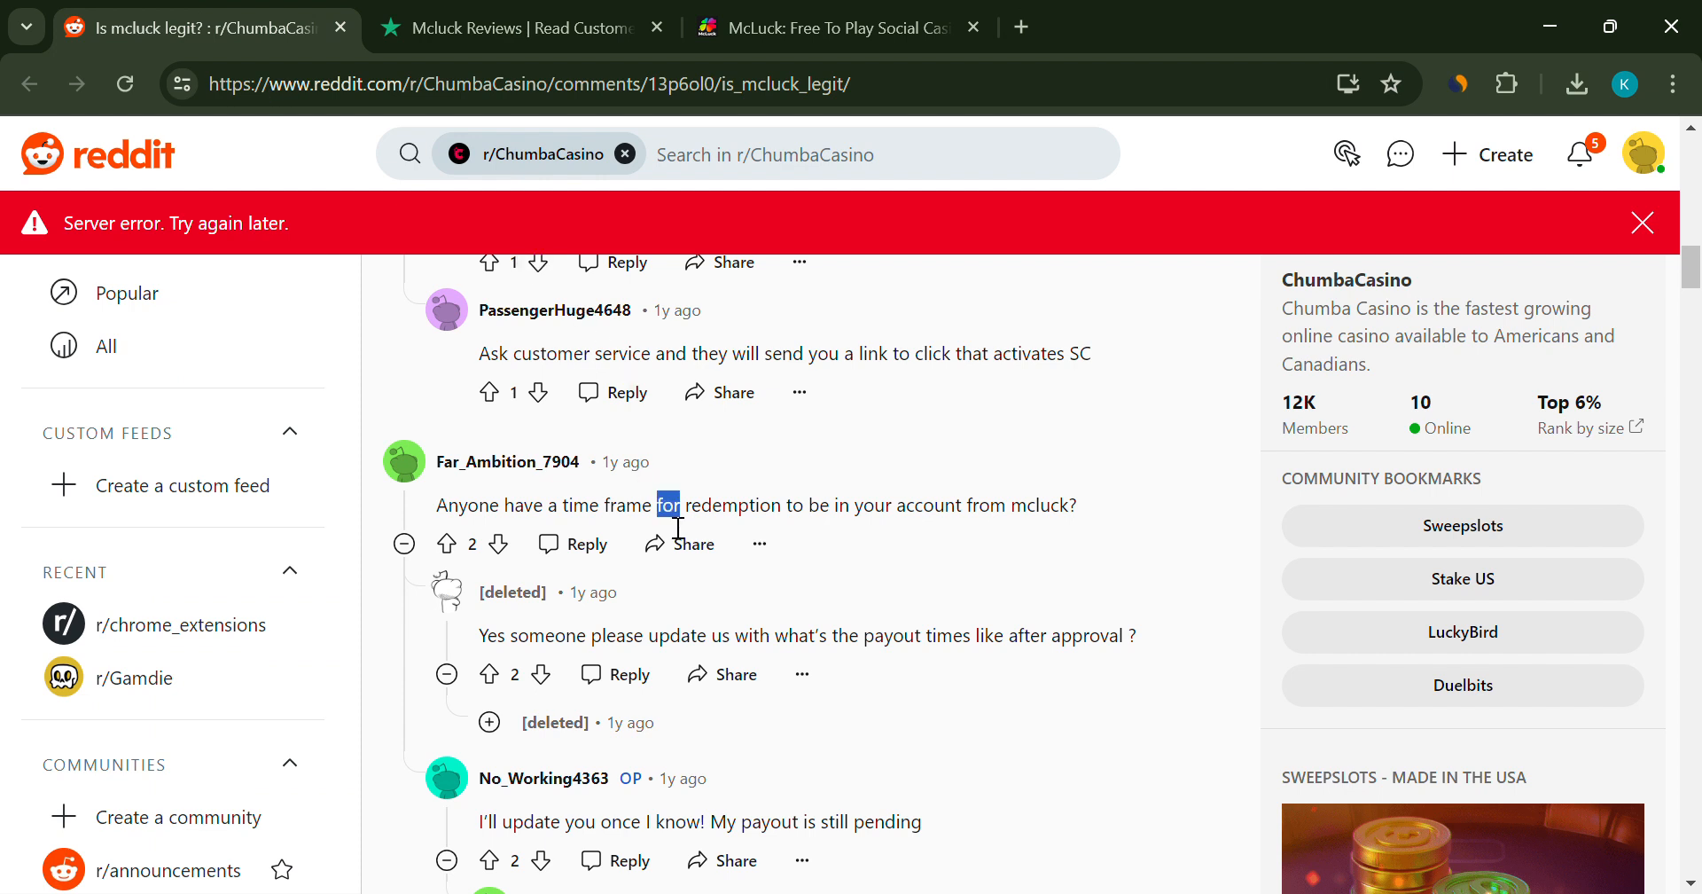
pyautogui.scroll(-3)
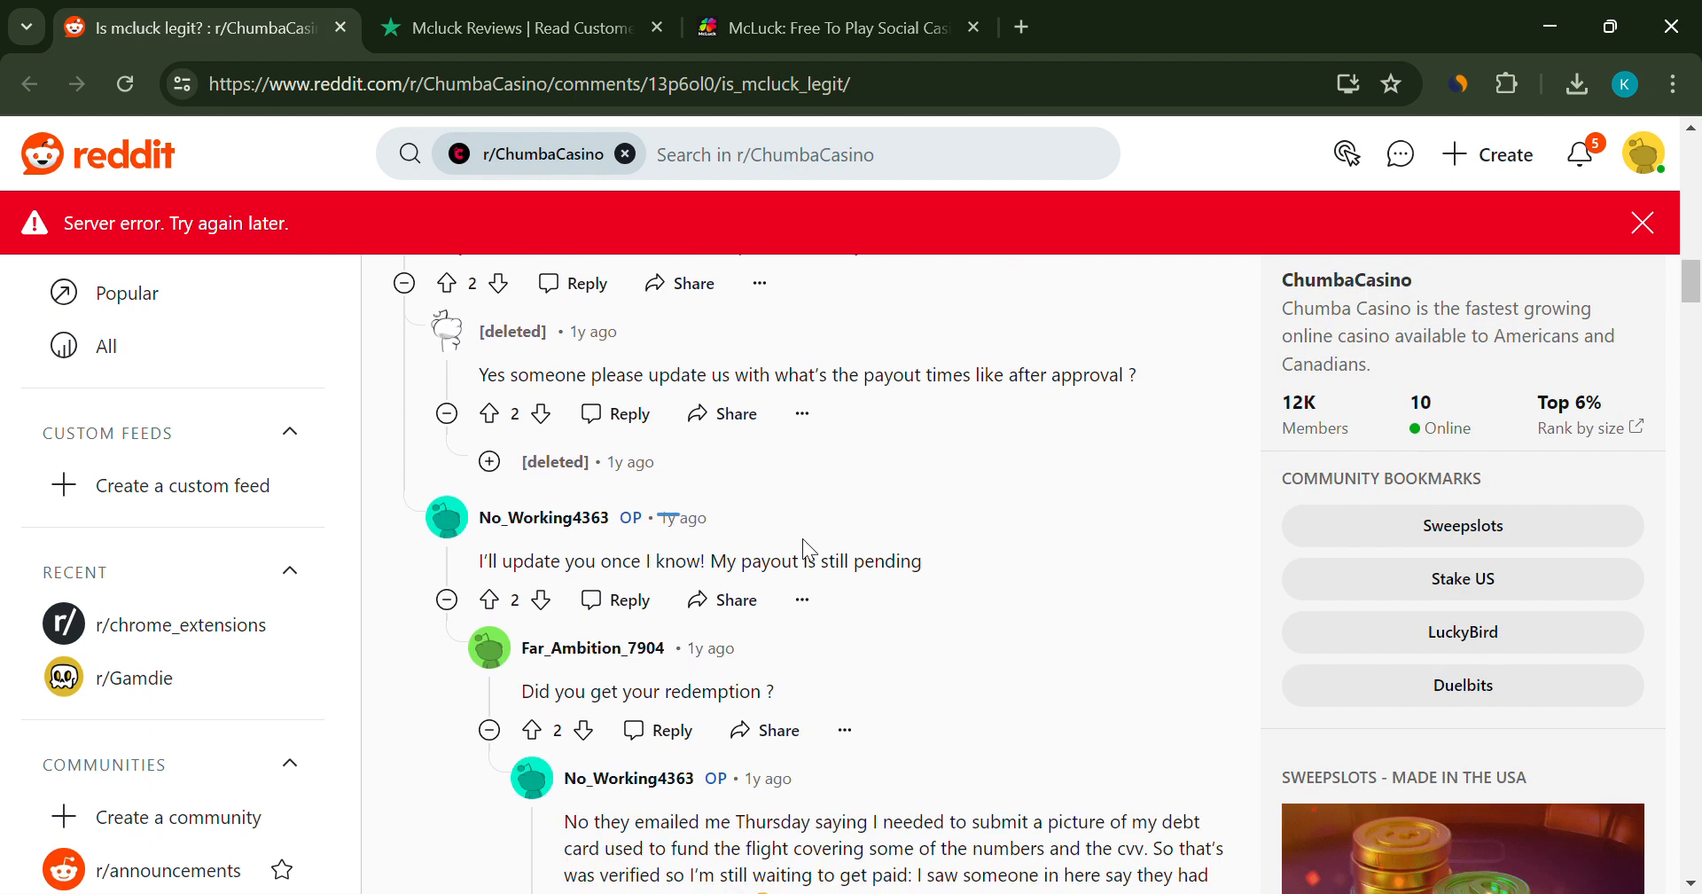
pyautogui.scroll(-3)
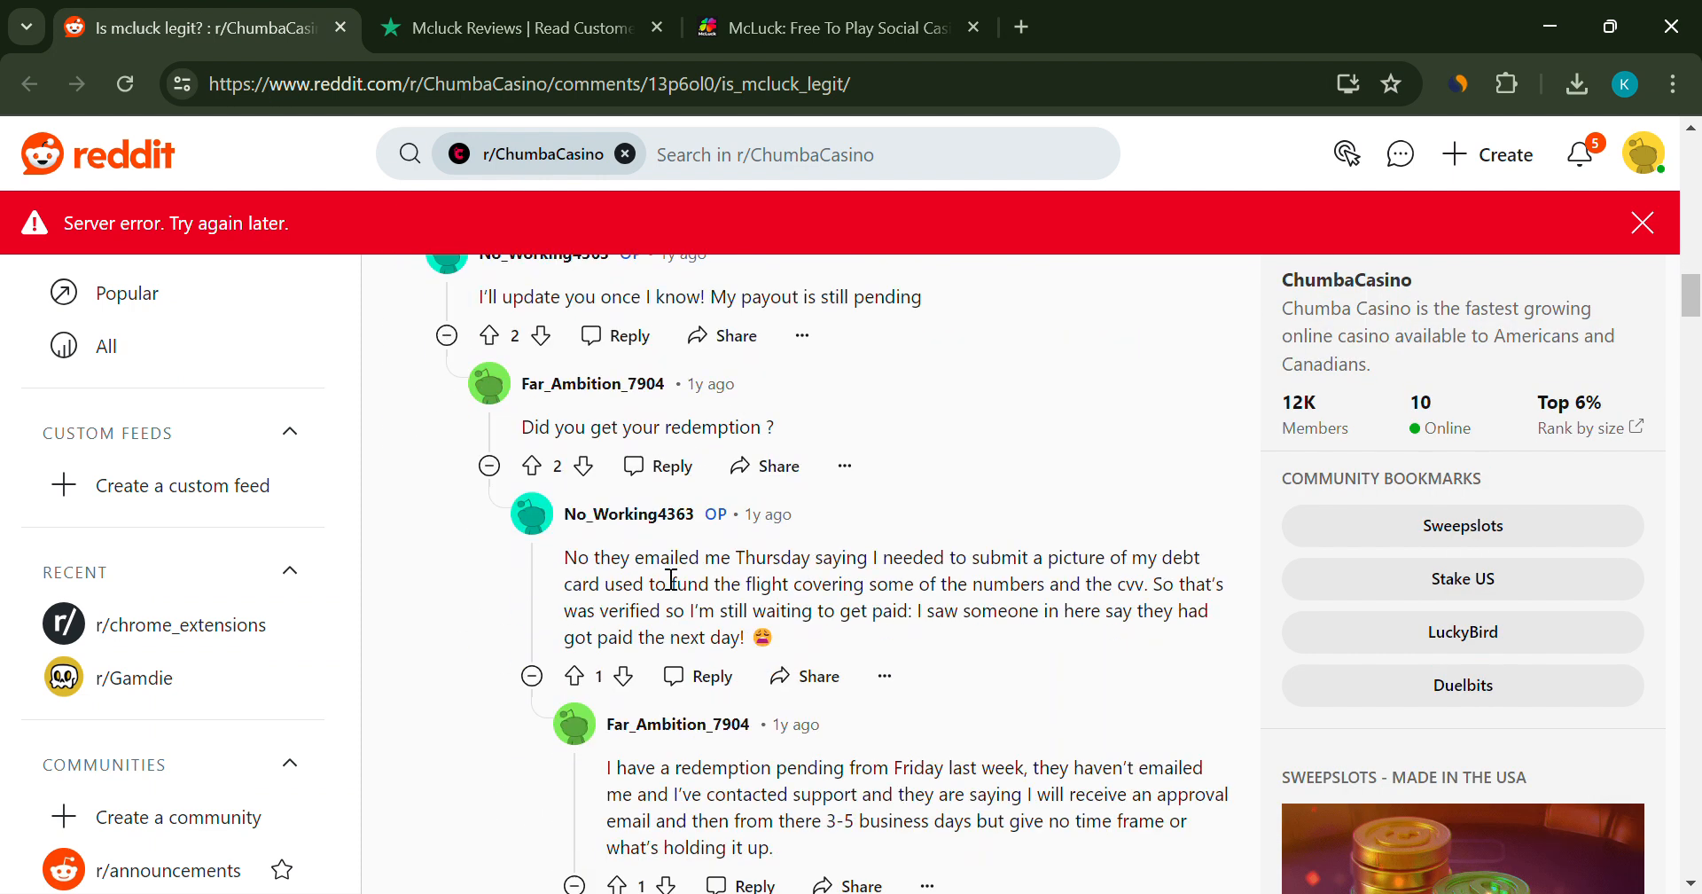
pyautogui.click(526, 27)
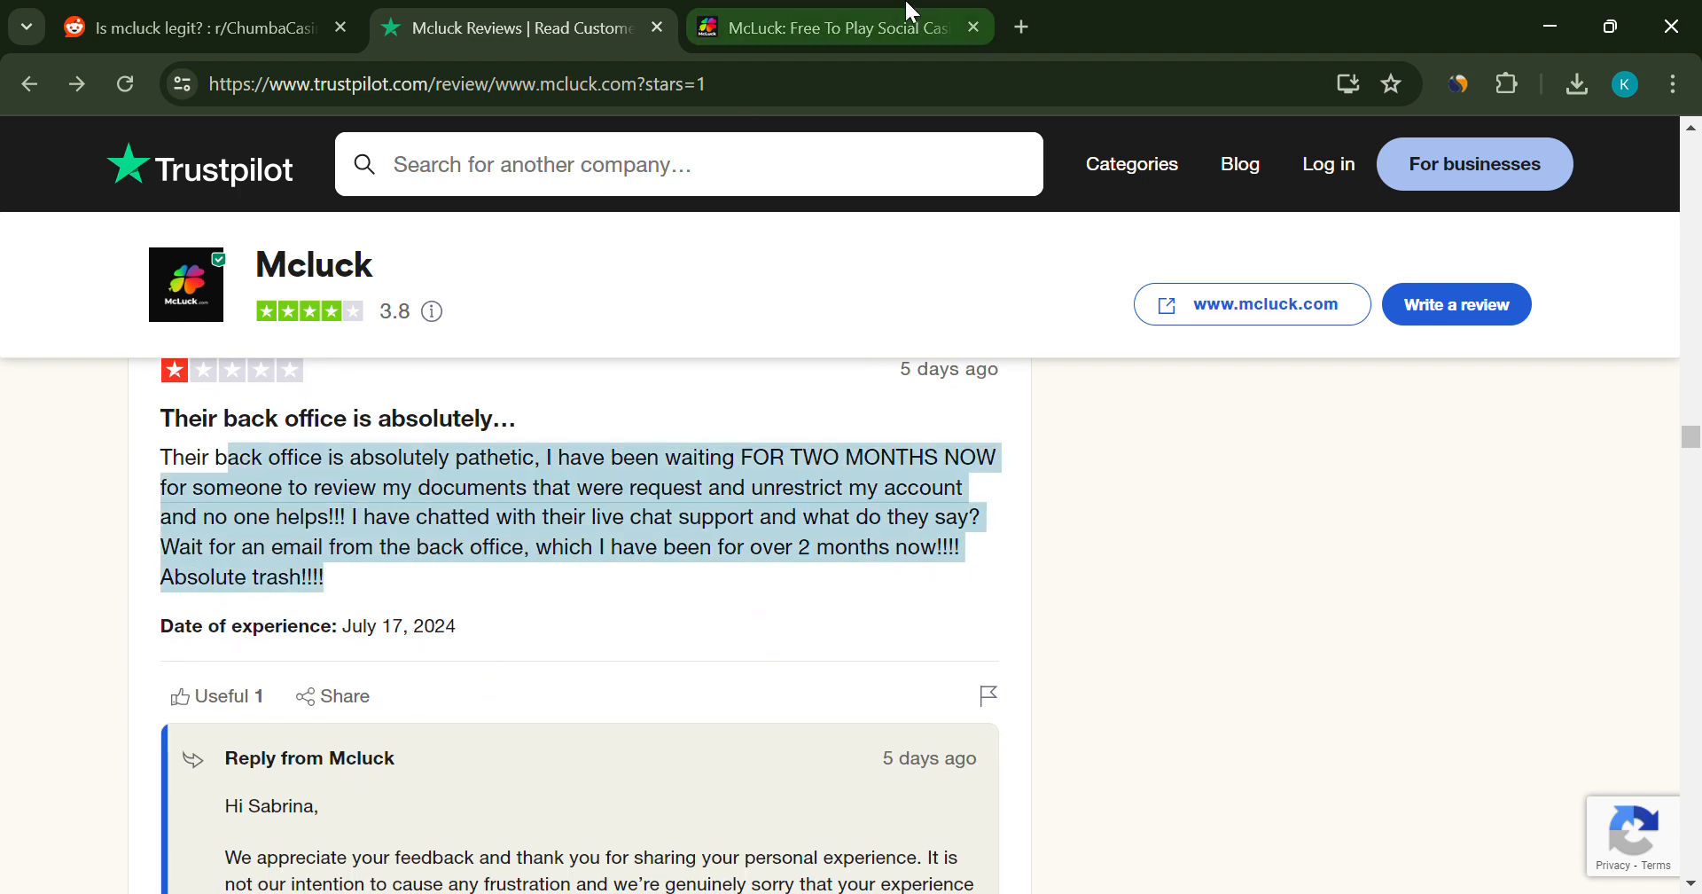
# - Peek at McLuck's site, then read 1-star reviews on redemption waits and lost promotions
pyautogui.click(836, 28)
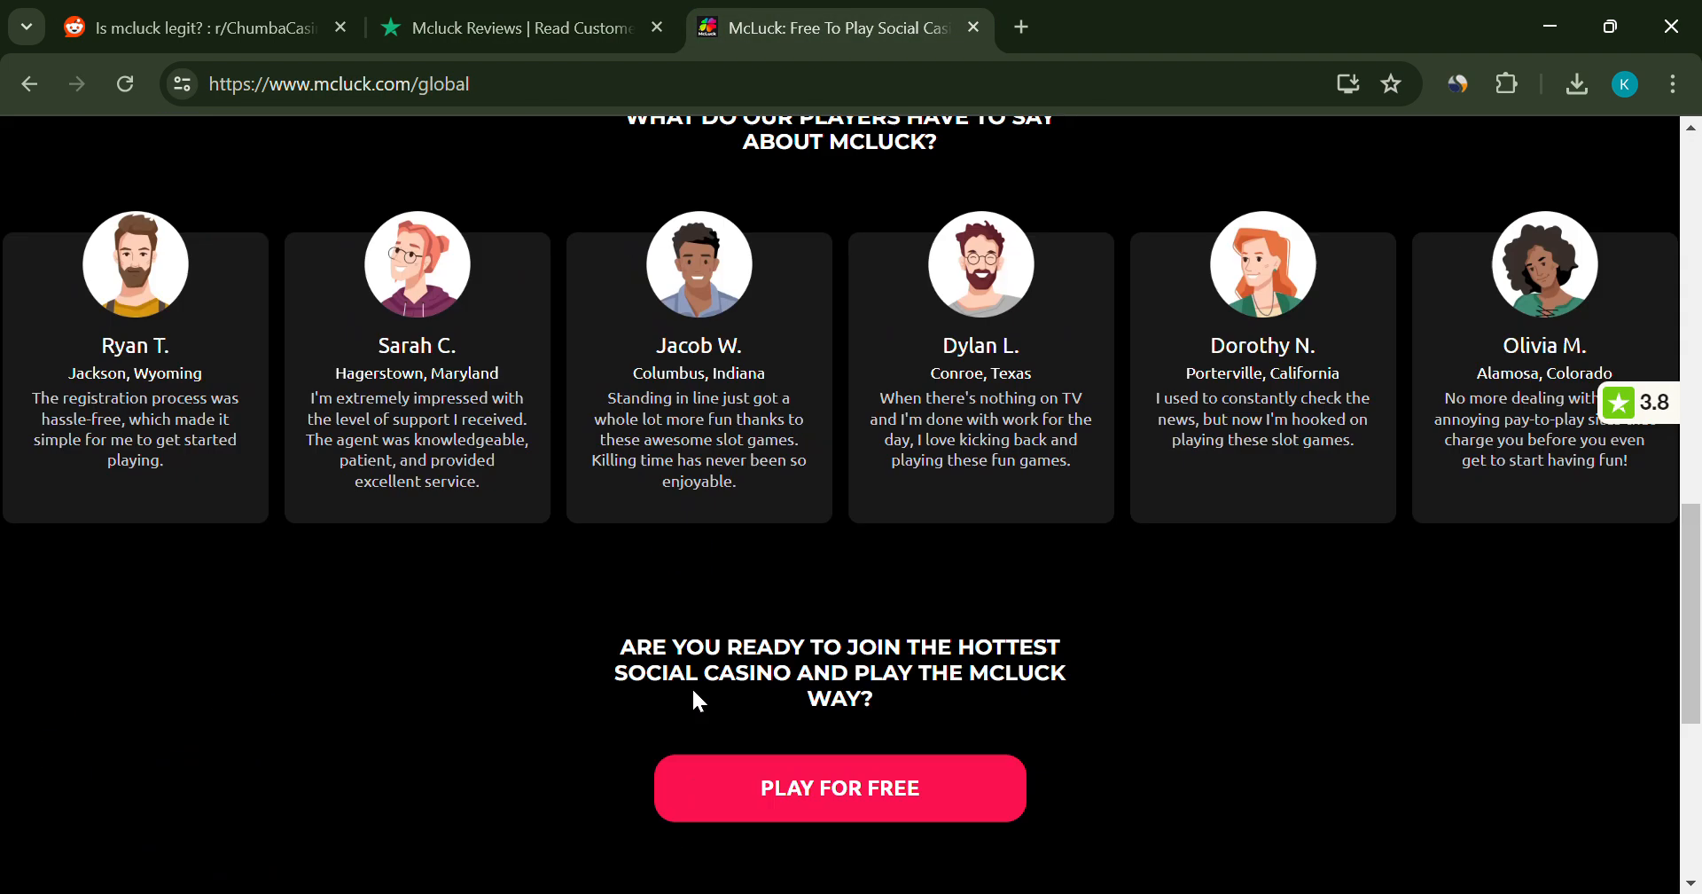
pyautogui.click(521, 27)
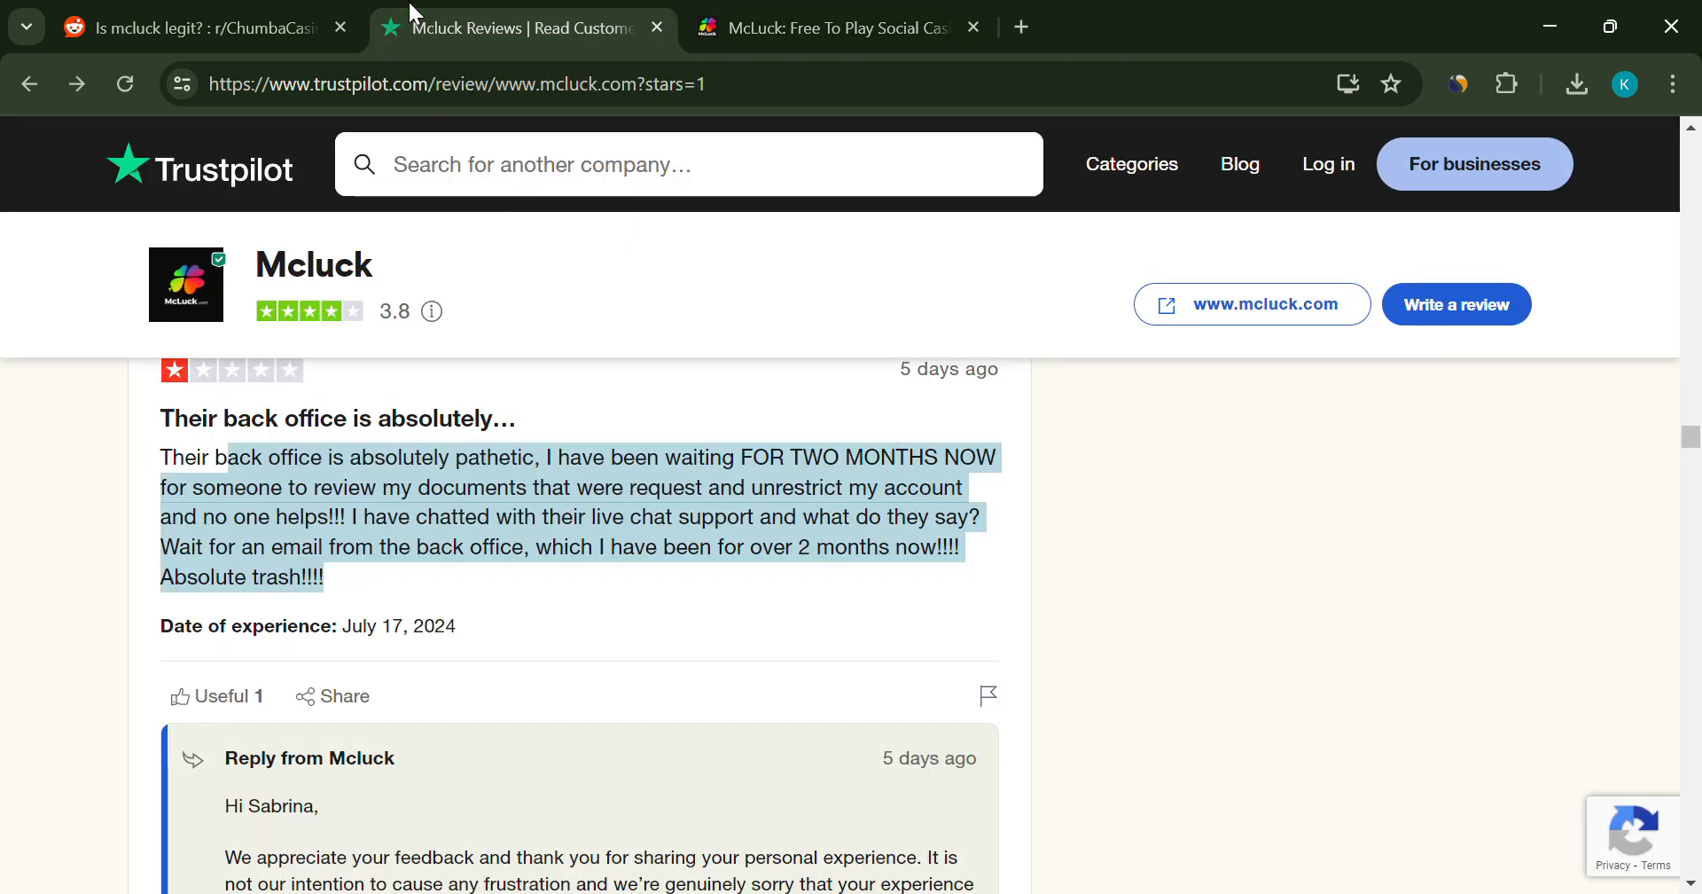
pyautogui.scroll(-3)
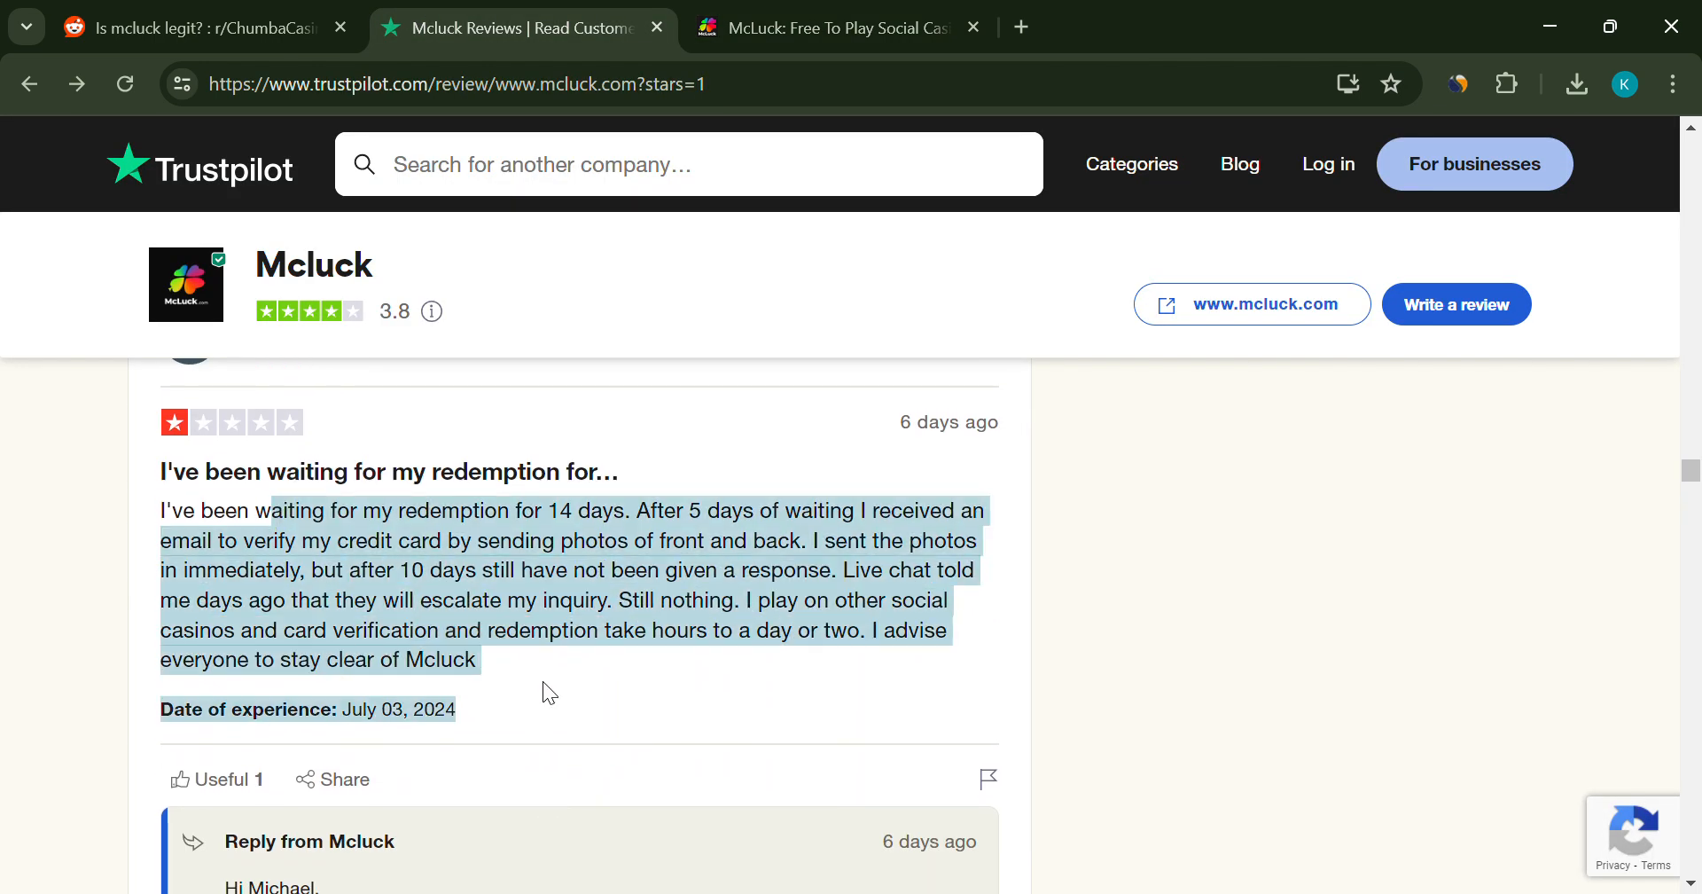
pyautogui.scroll(3)
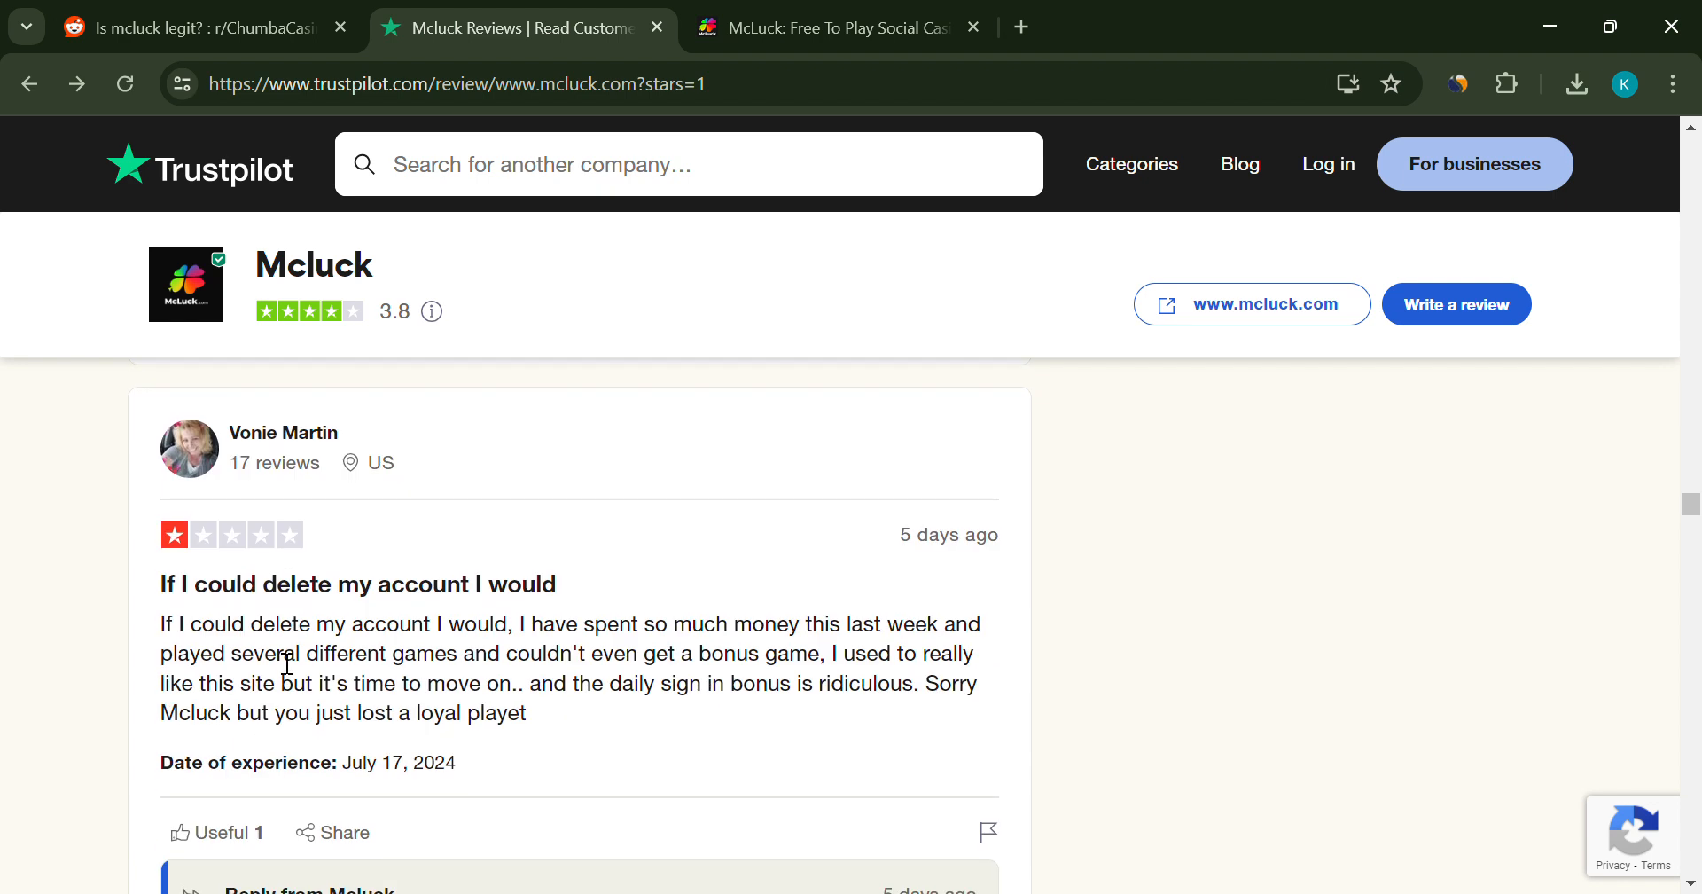
pyautogui.scroll(-3)
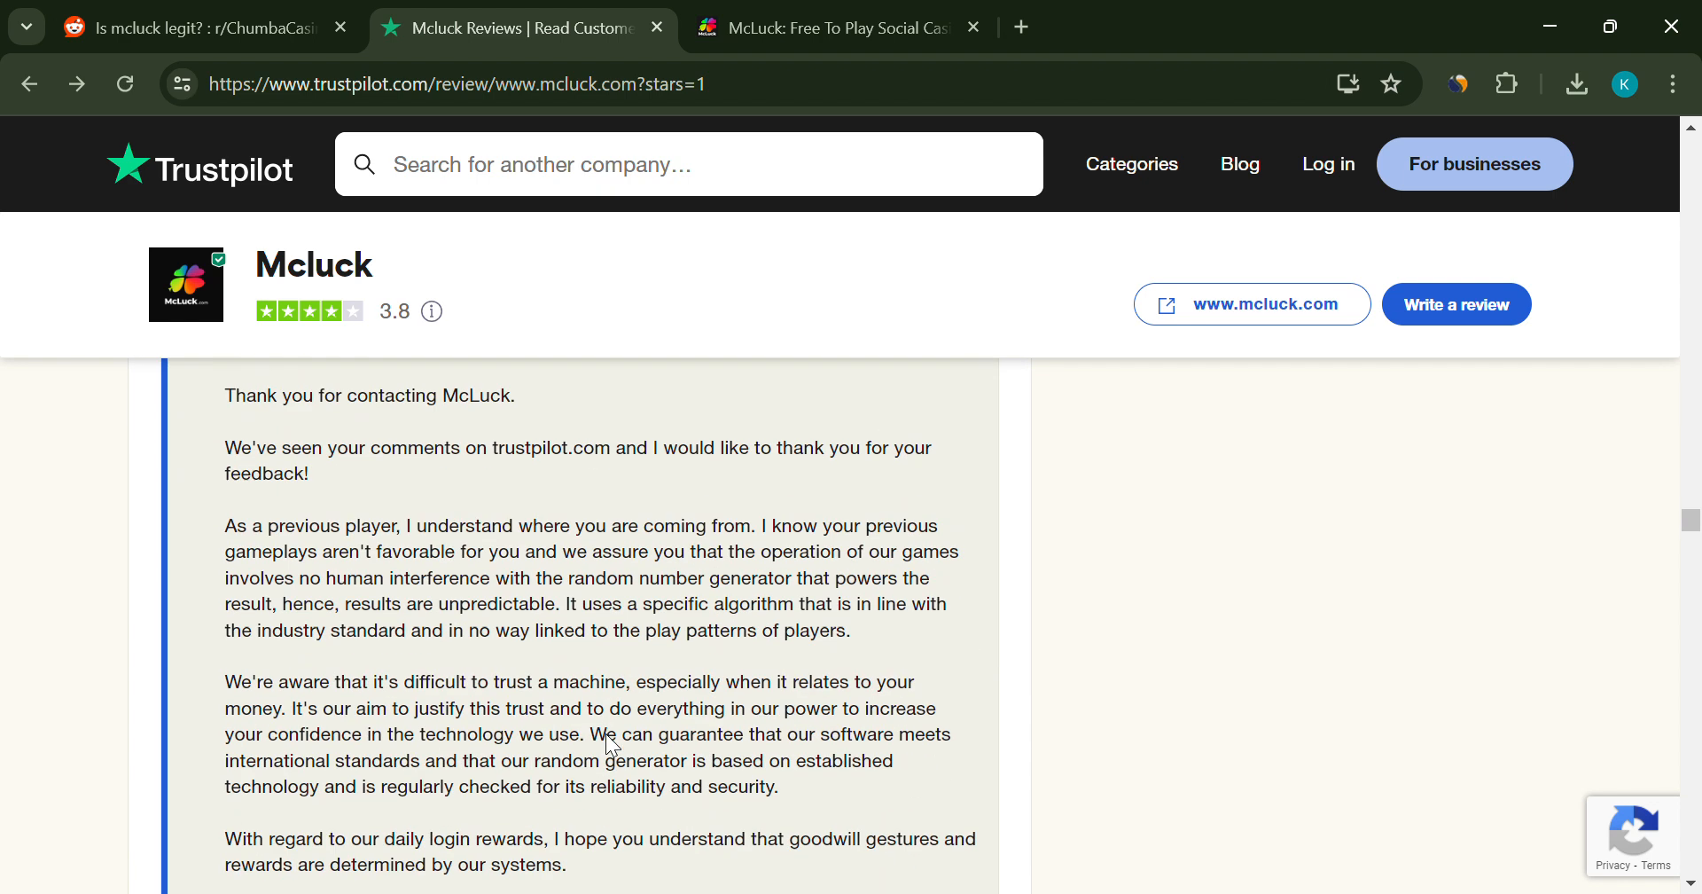
pyautogui.scroll(3)
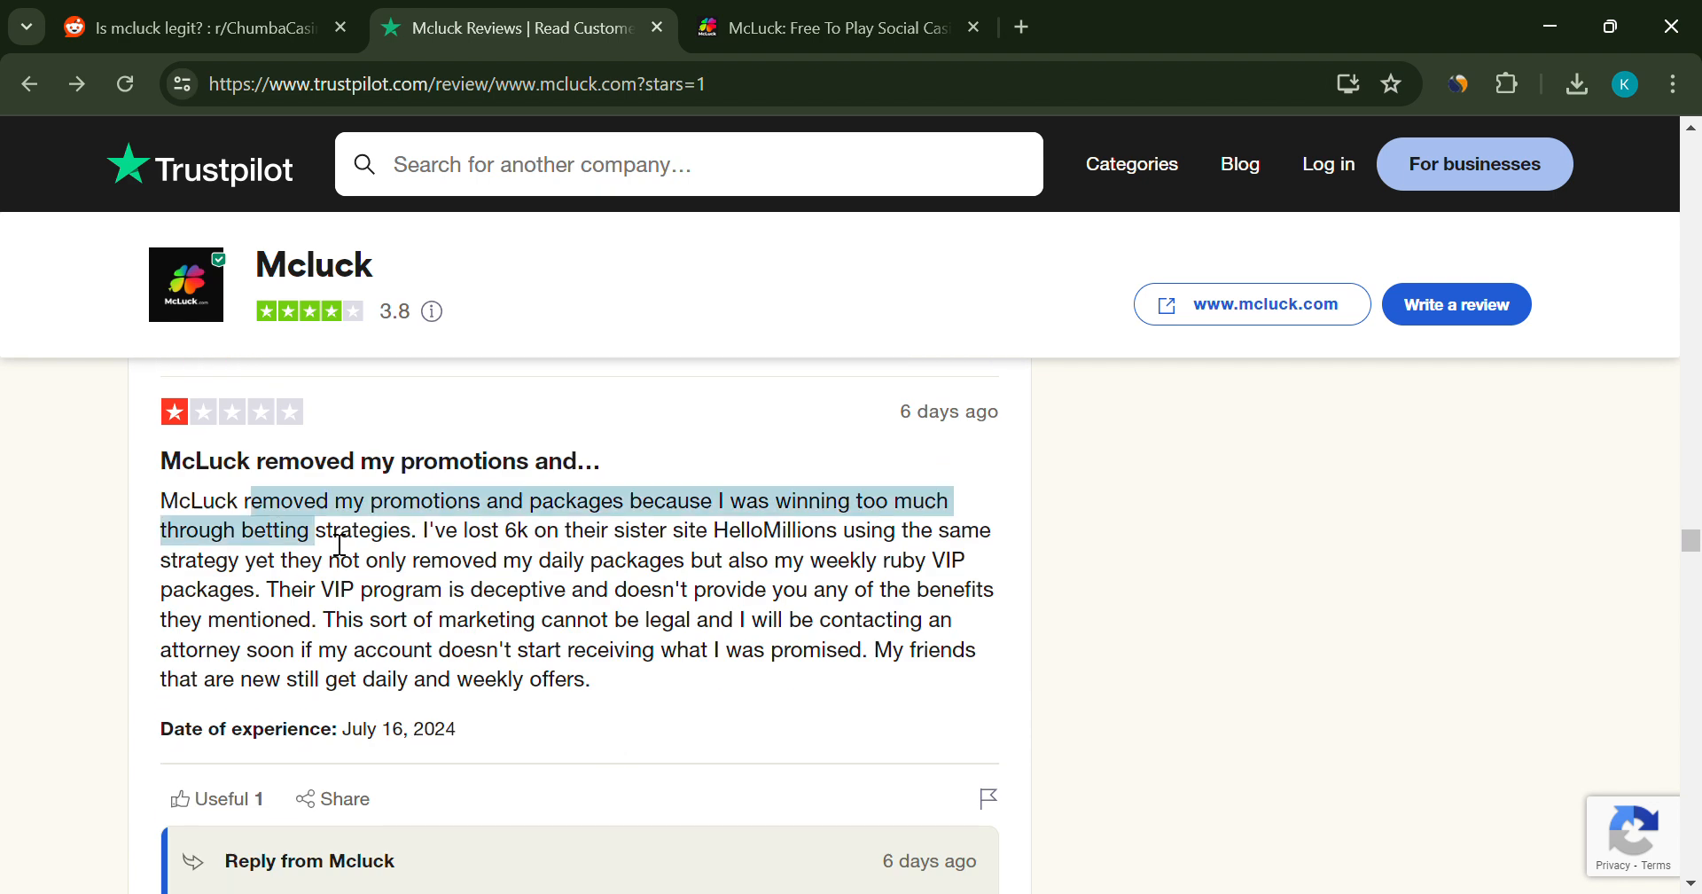
# - Read Reddit replies on stalled redemptions and repeated verification, highlighting the not-paid comment
pyautogui.click(195, 28)
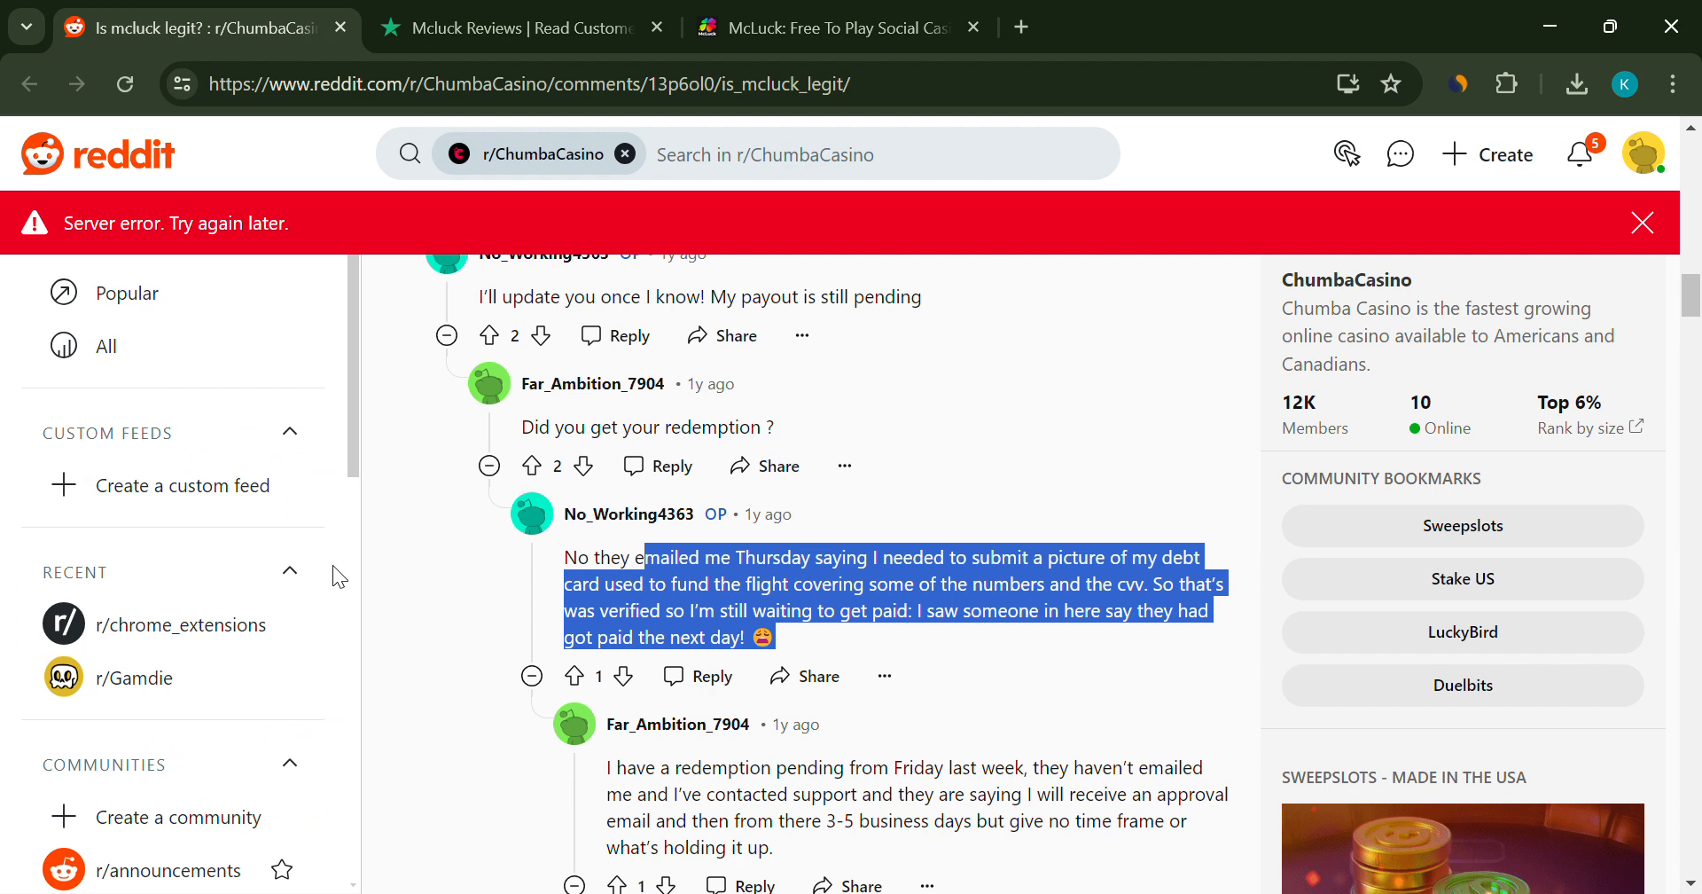
pyautogui.scroll(-3)
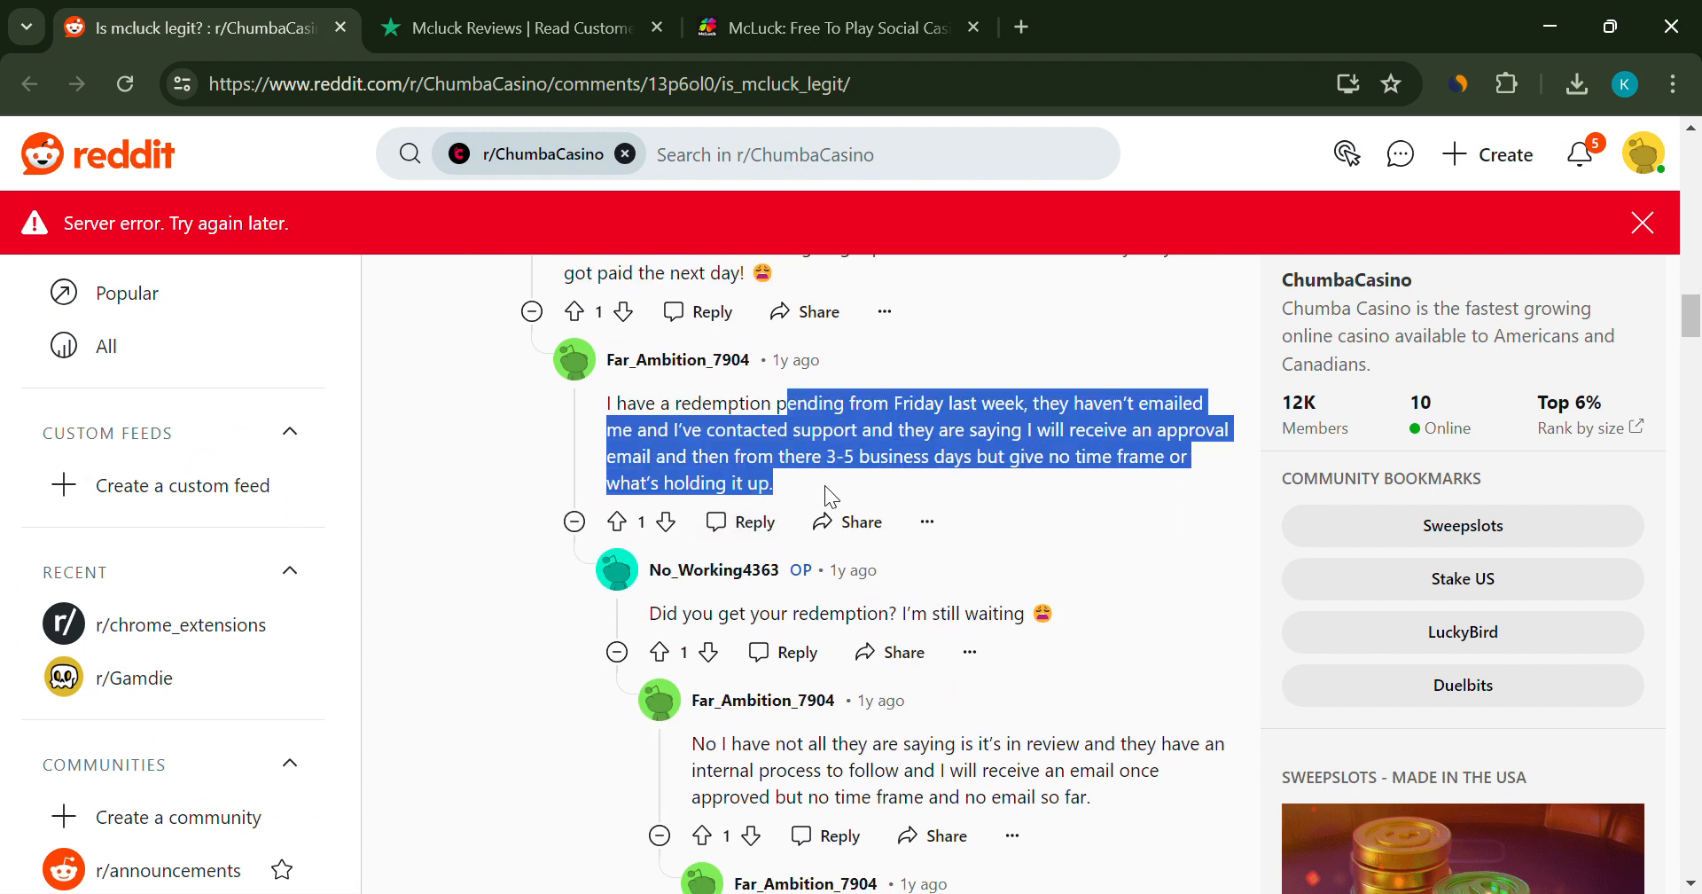
pyautogui.scroll(-3)
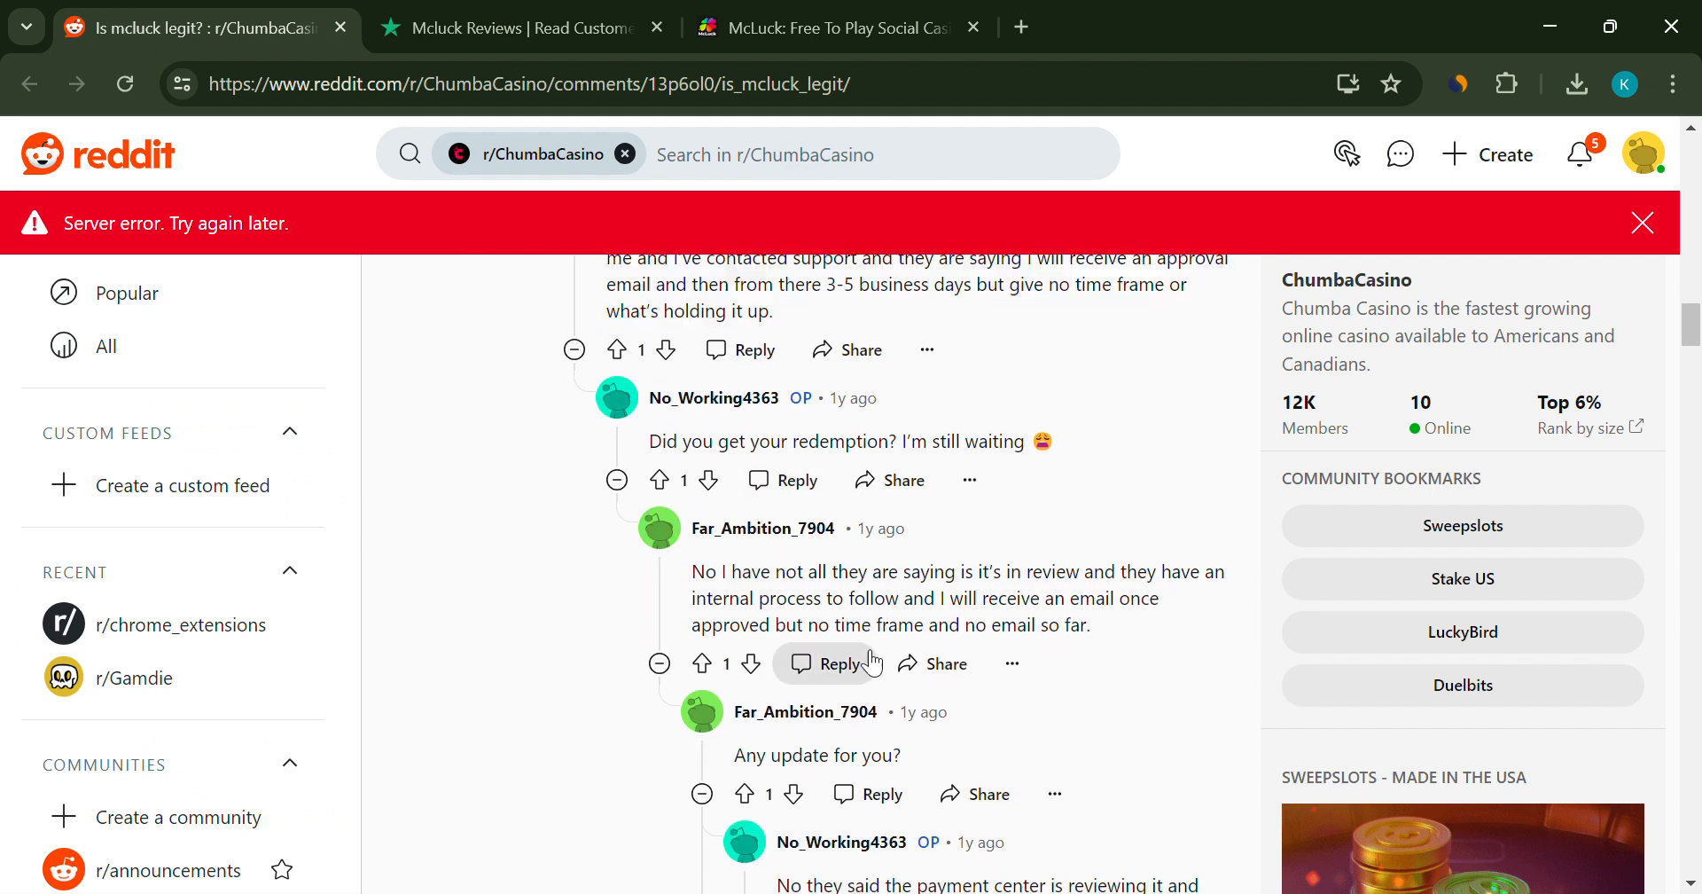
pyautogui.scroll(-3)
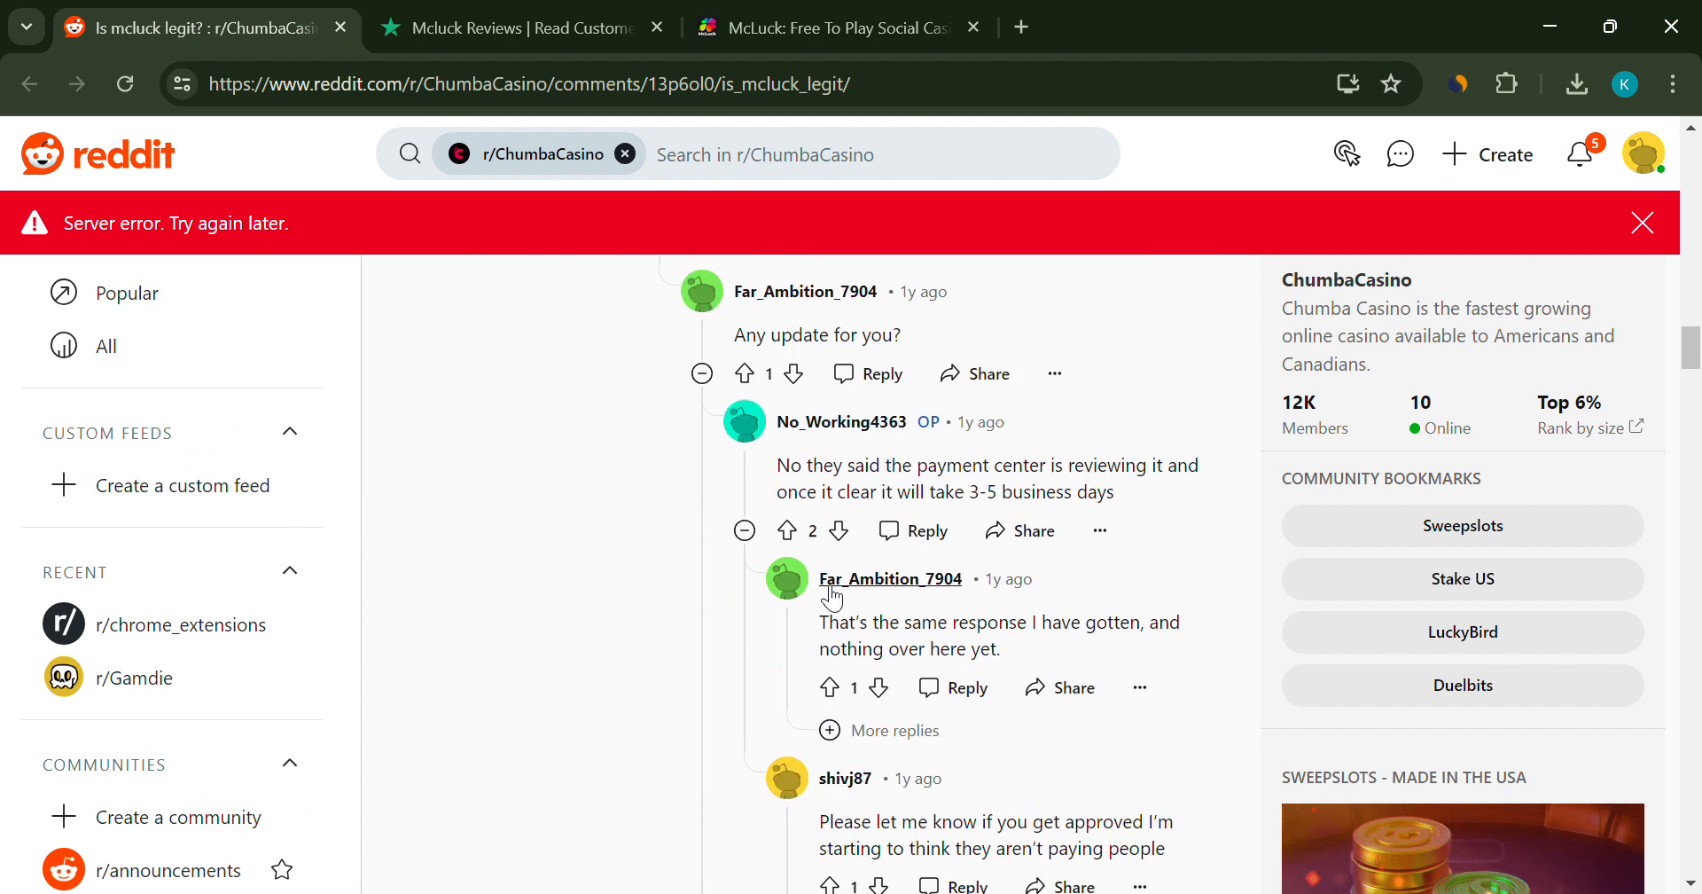
pyautogui.scroll(-3)
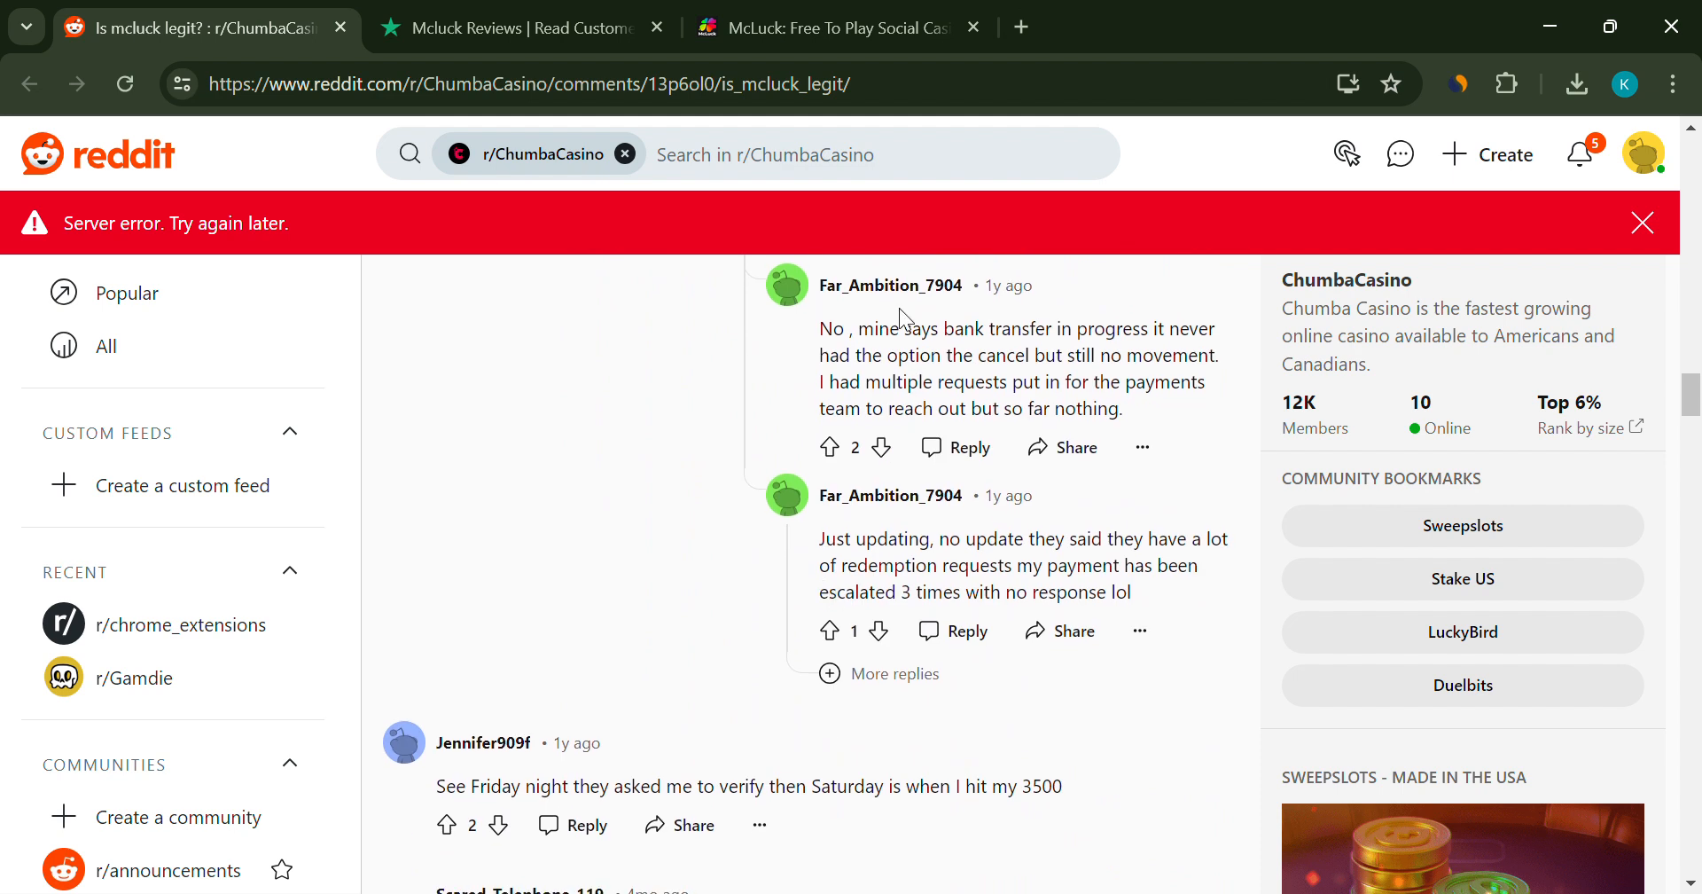
pyautogui.scroll(-3)
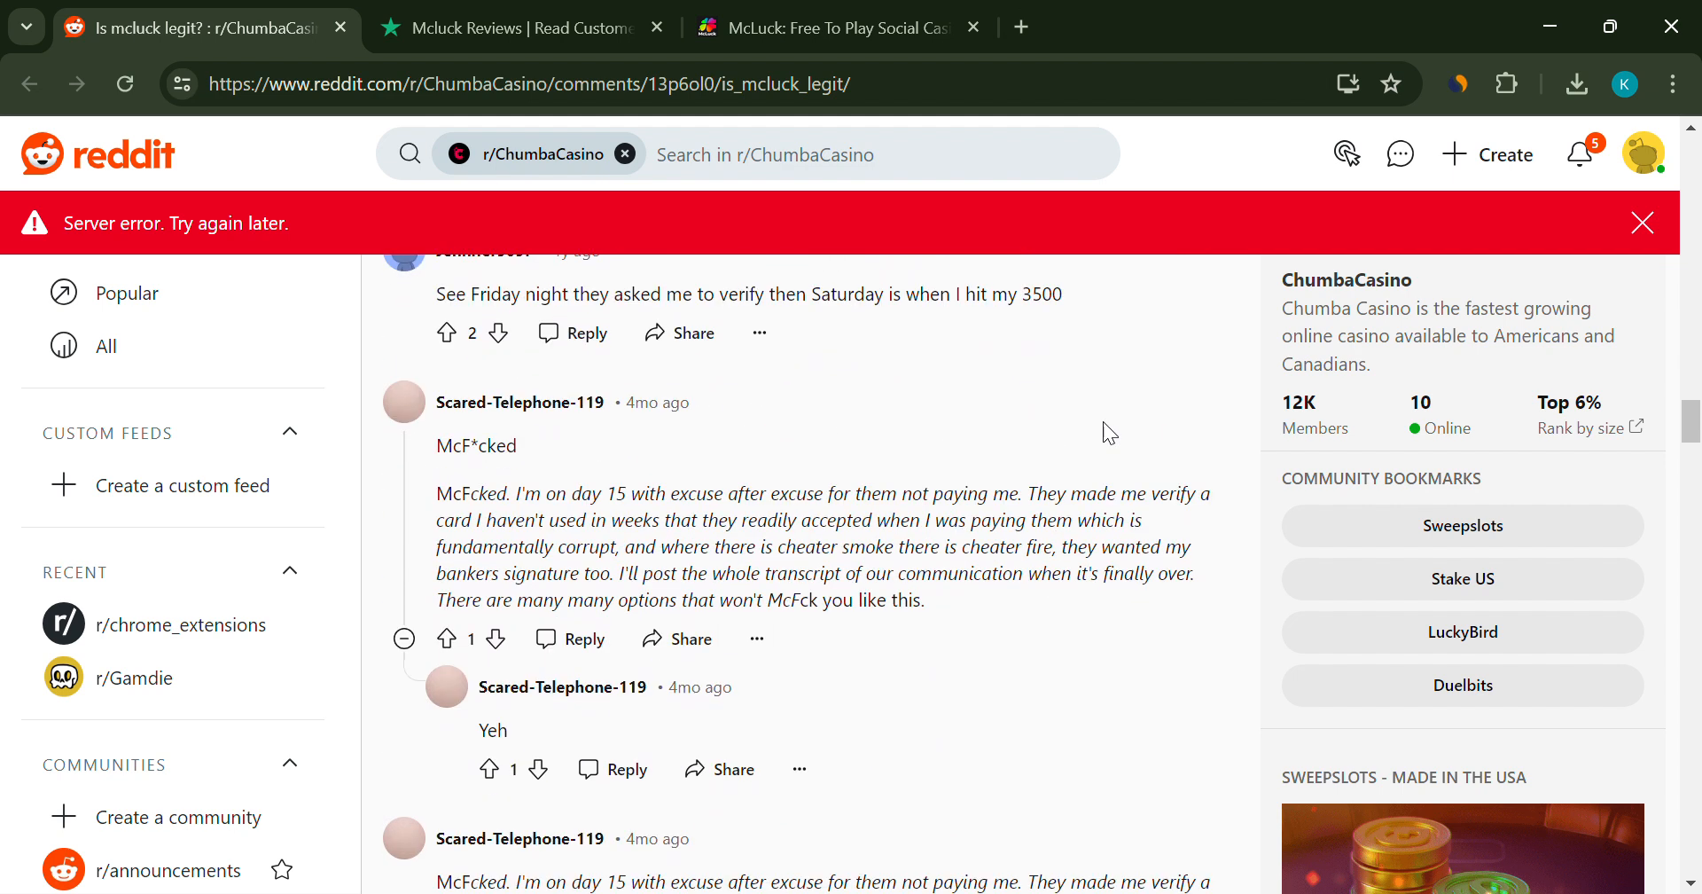
pyautogui.moveTo(600, 492); pyautogui.dragTo(925, 599)
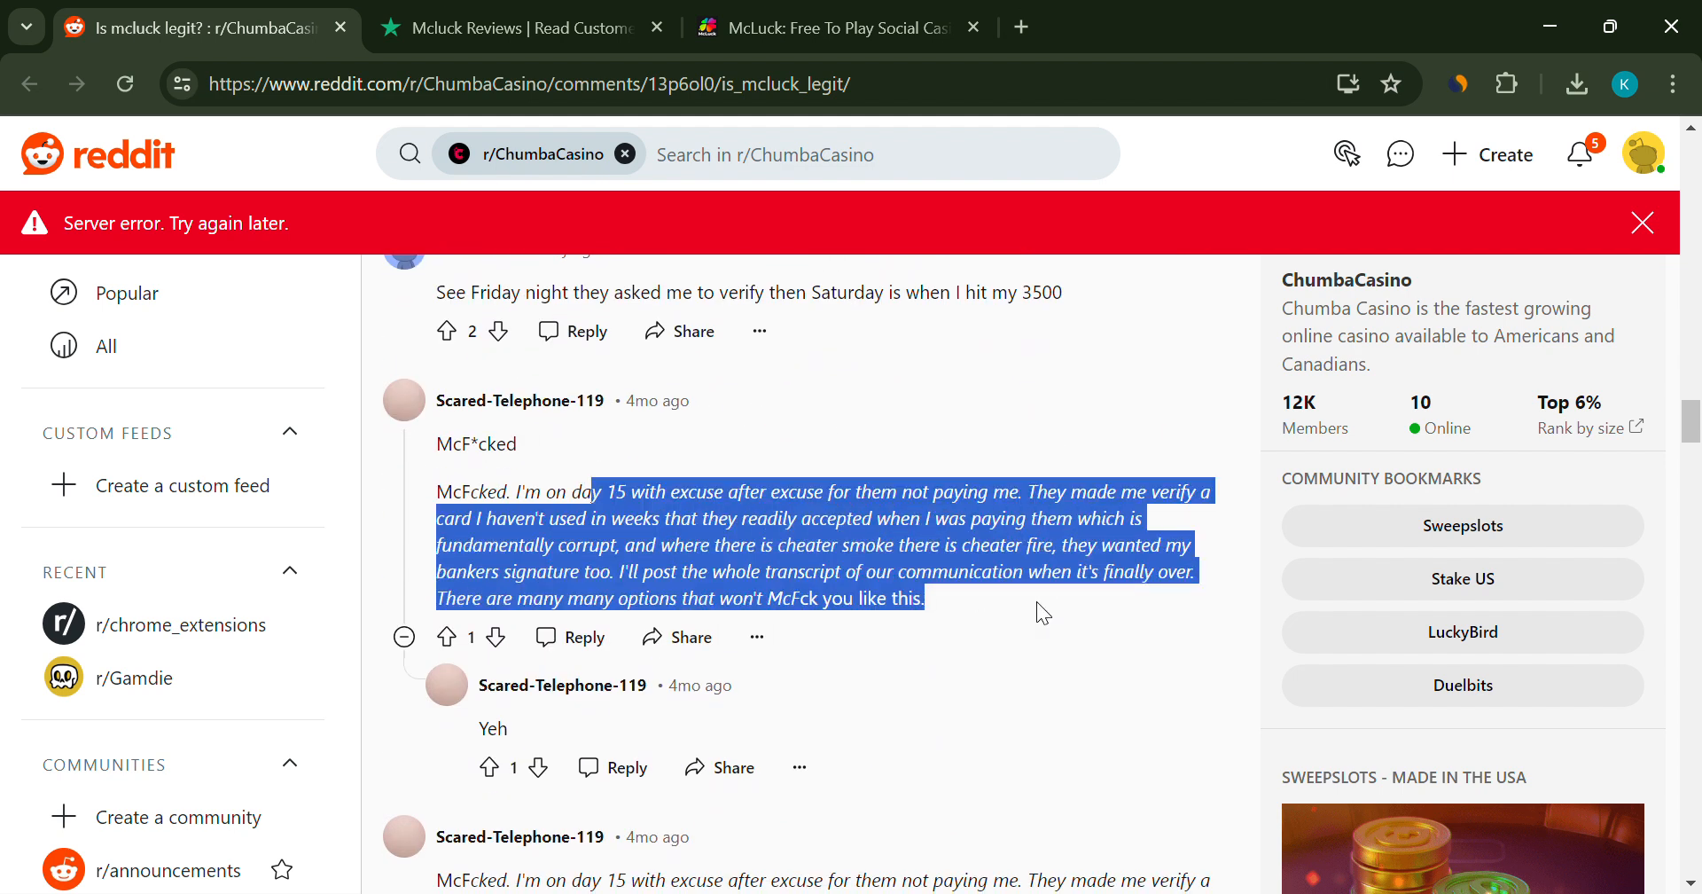
pyautogui.scroll(-3)
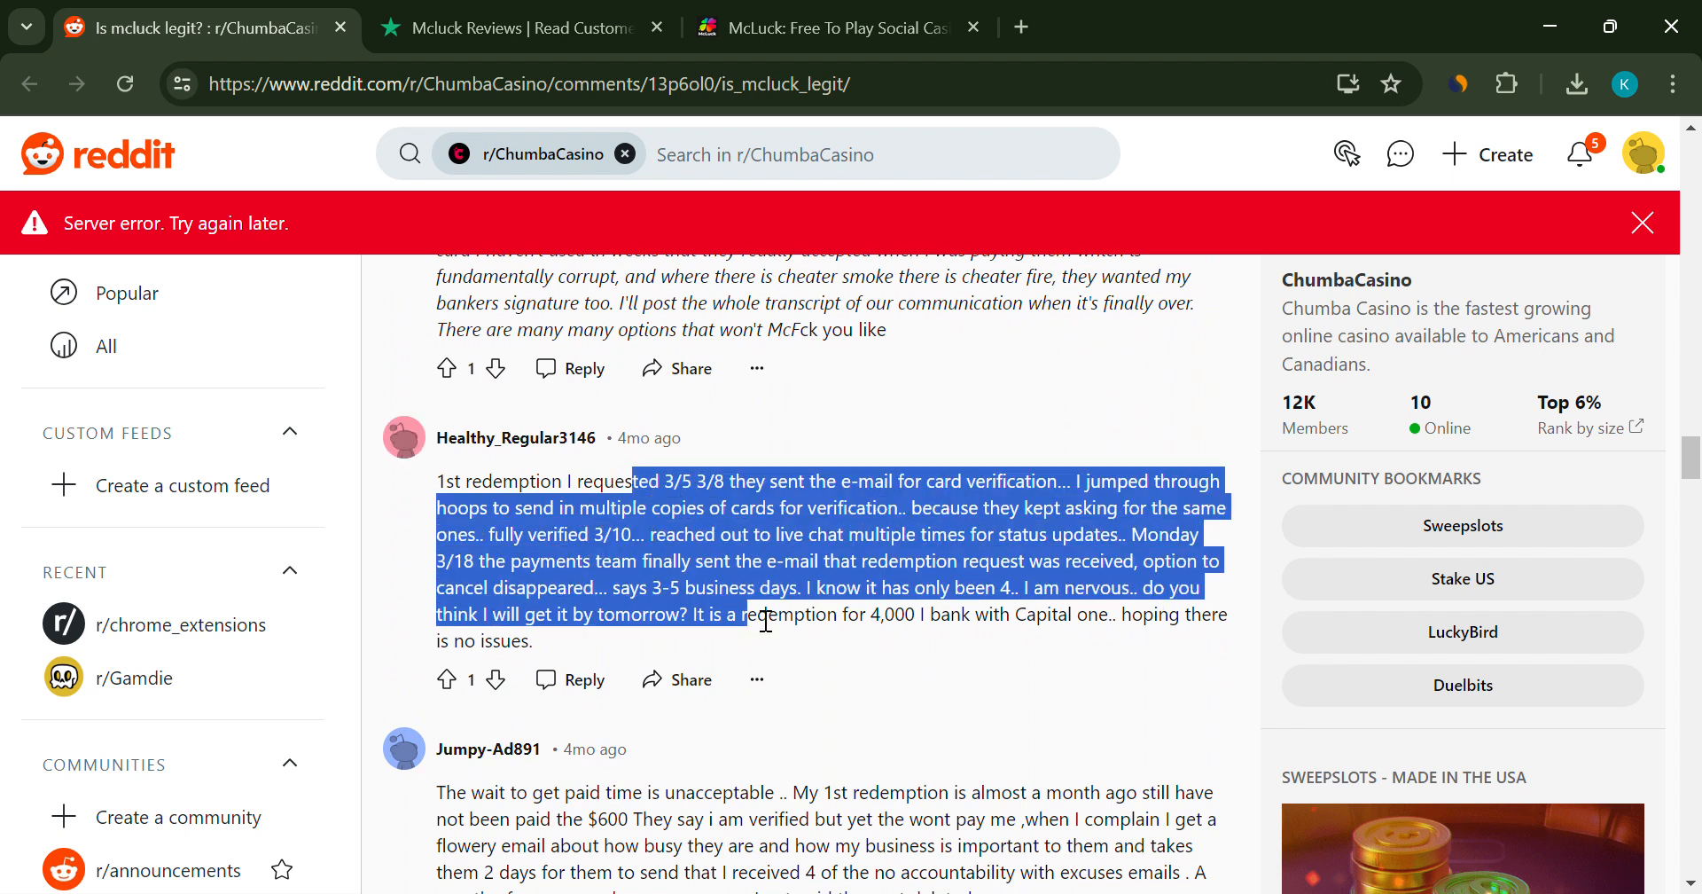
# - Read Trustpilot 1-star complaints about withheld winnings, a 'red flag' review and VIP account reviews
pyautogui.click(510, 27)
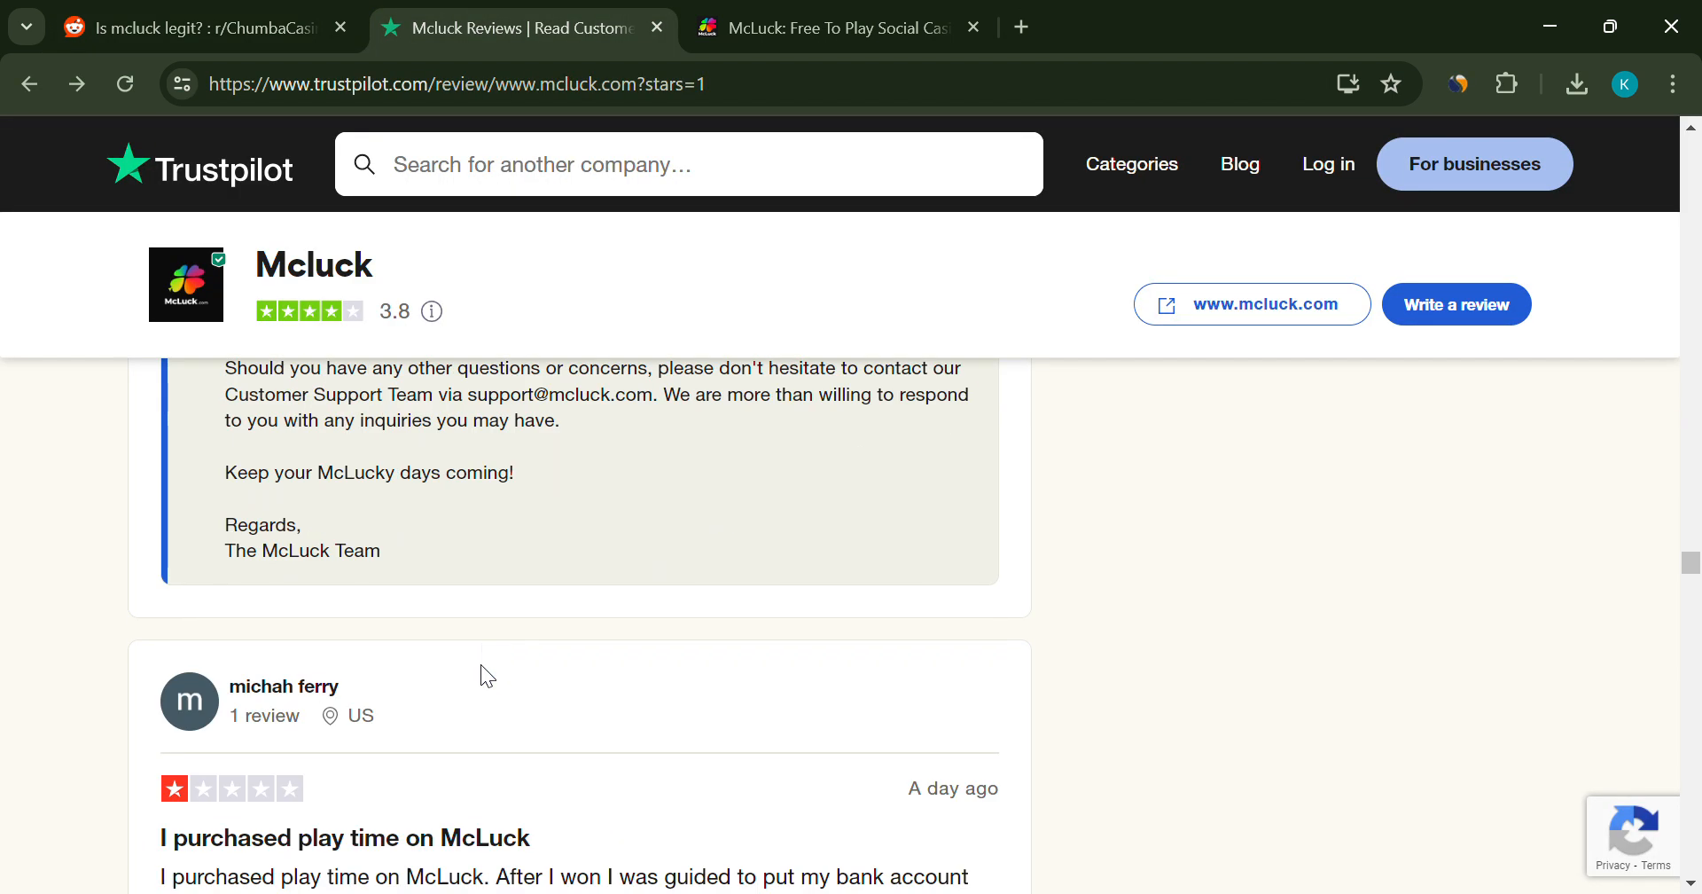
pyautogui.scroll(-3)
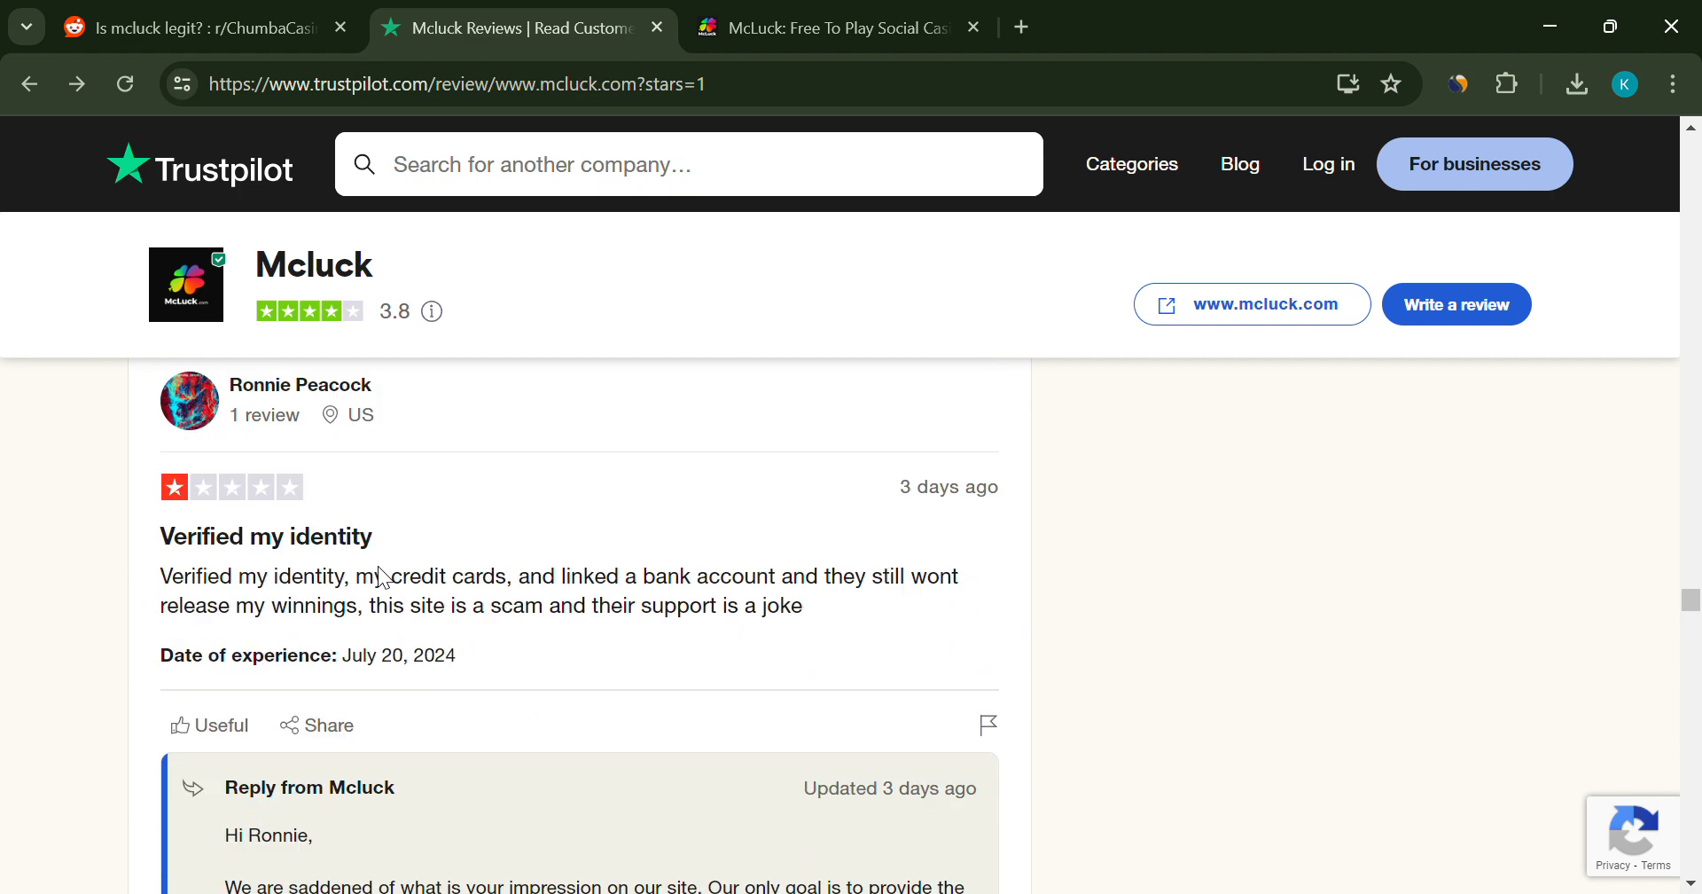
pyautogui.scroll(-3)
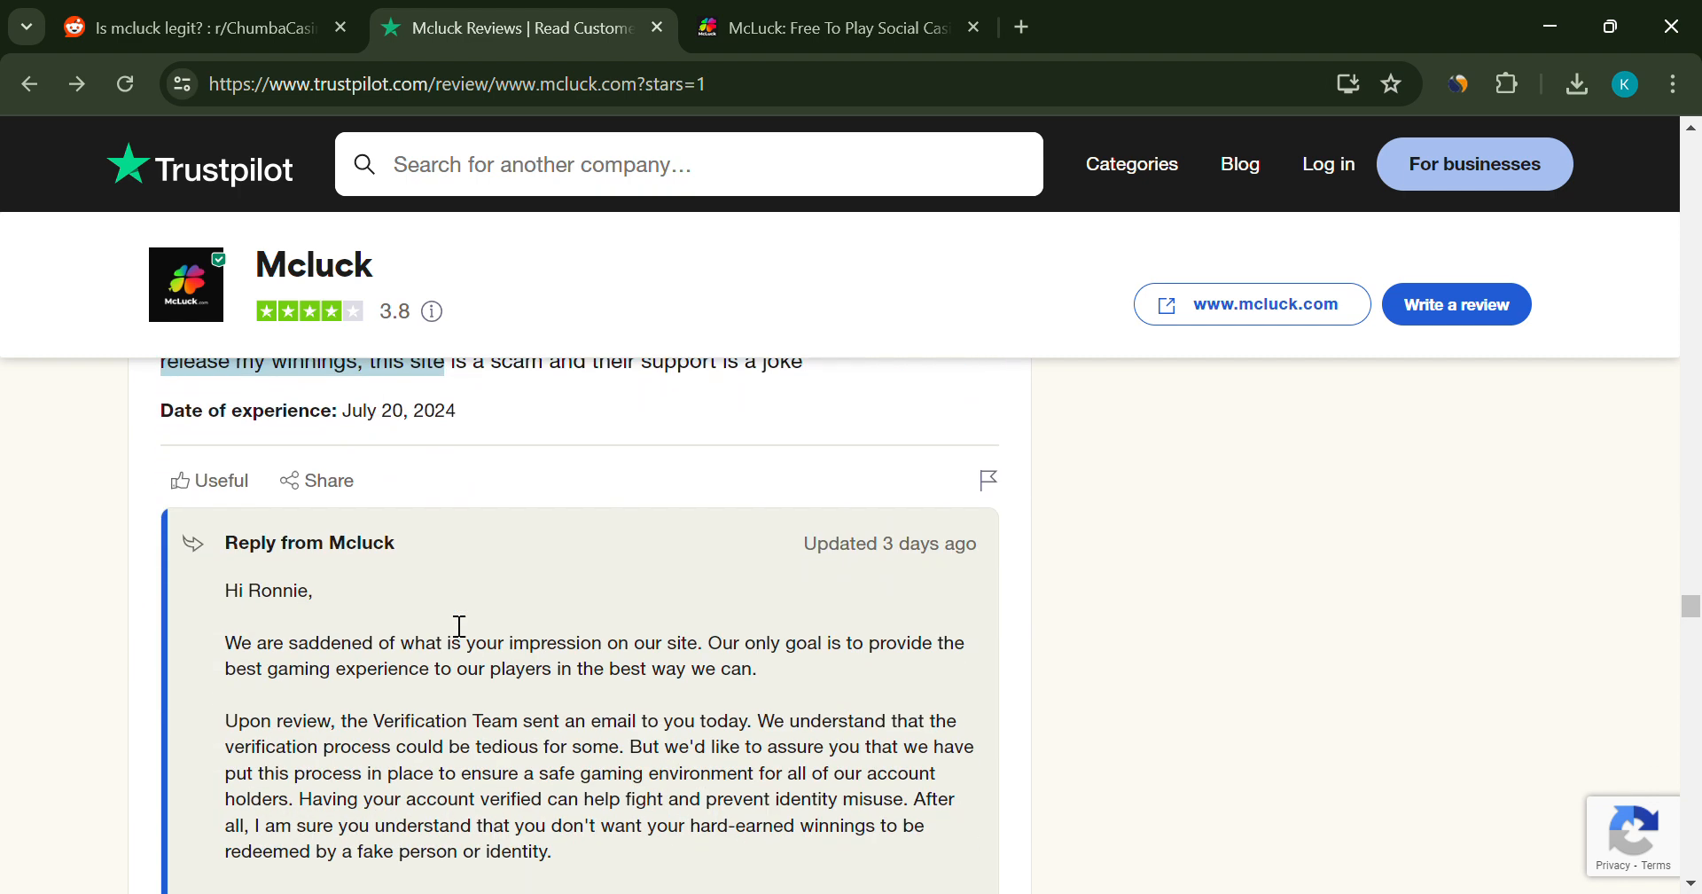
pyautogui.scroll(-3)
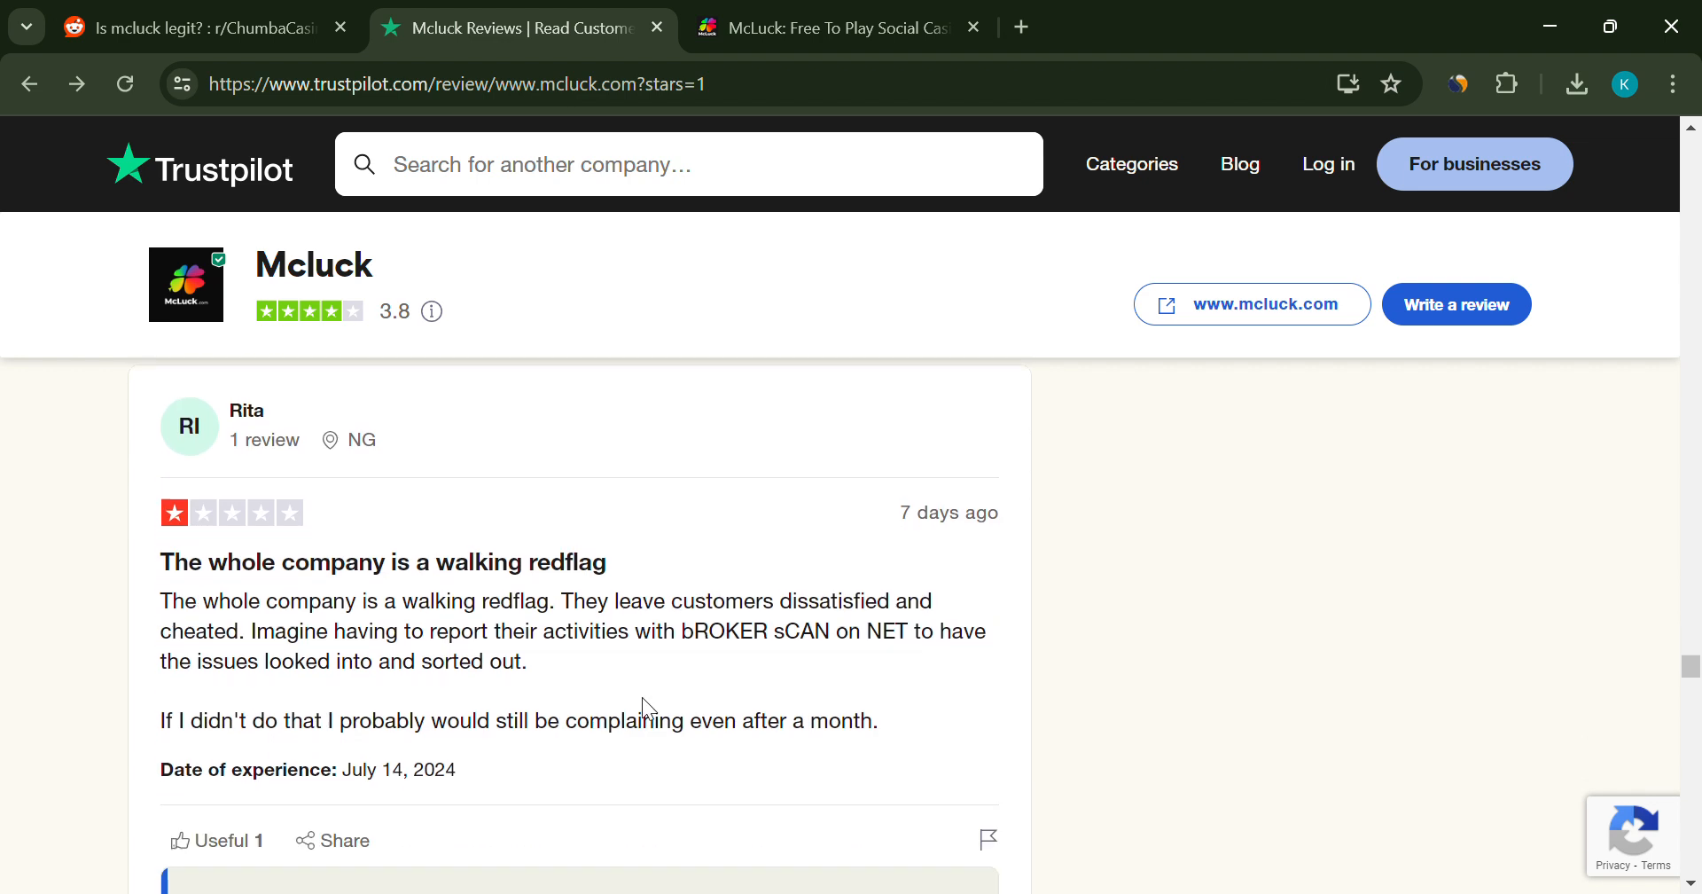
pyautogui.scroll(-3)
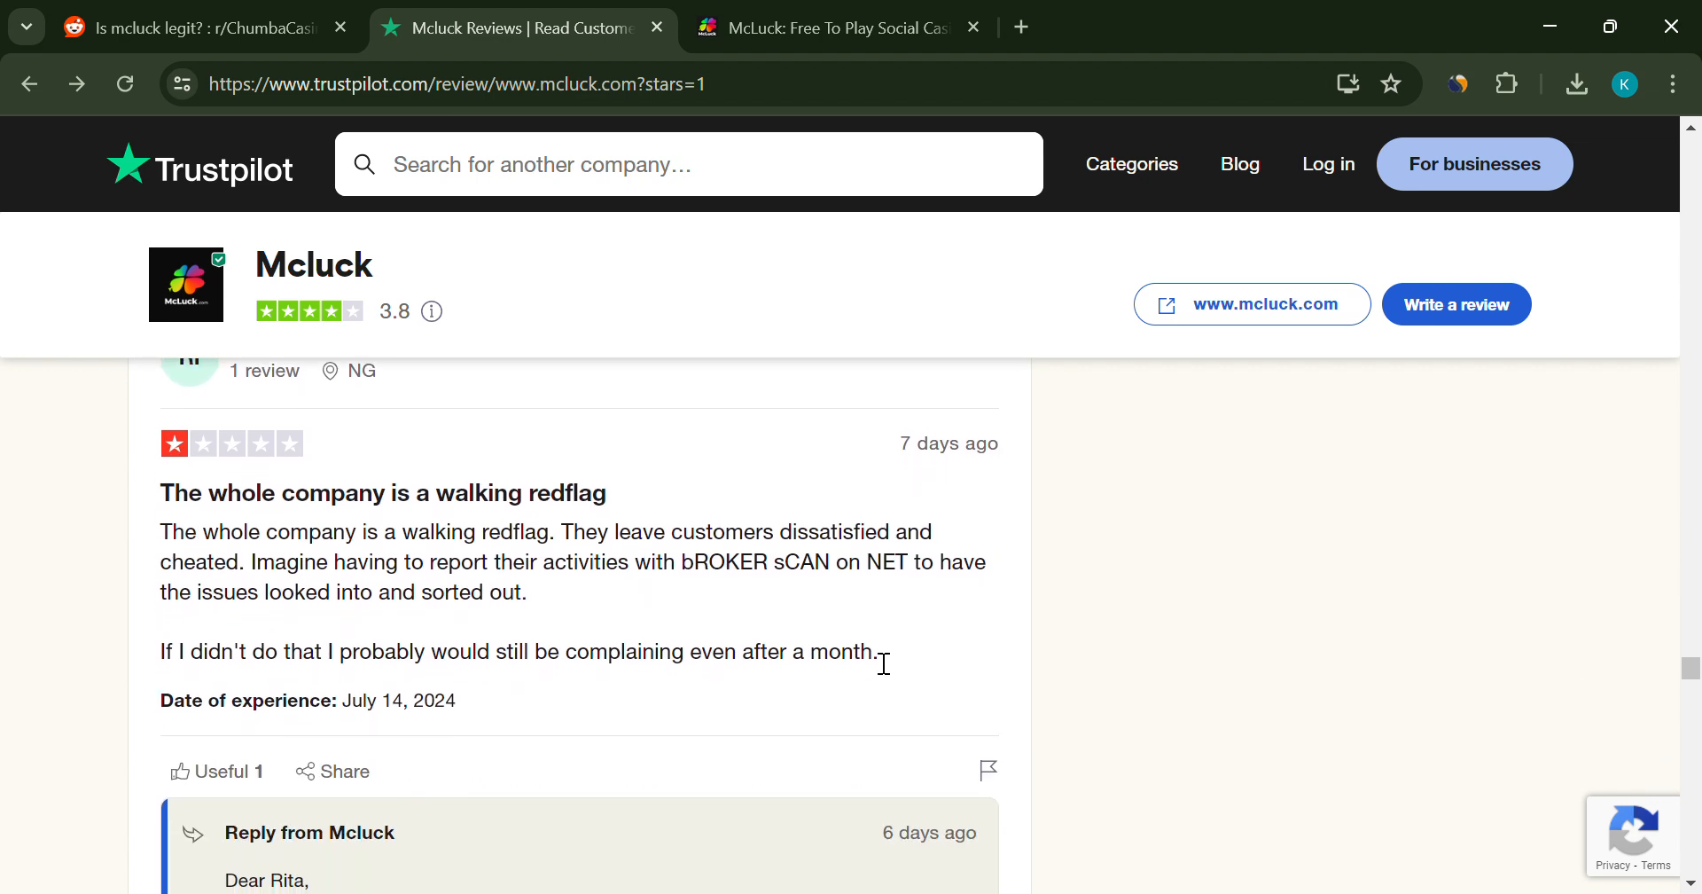
pyautogui.scroll(-3)
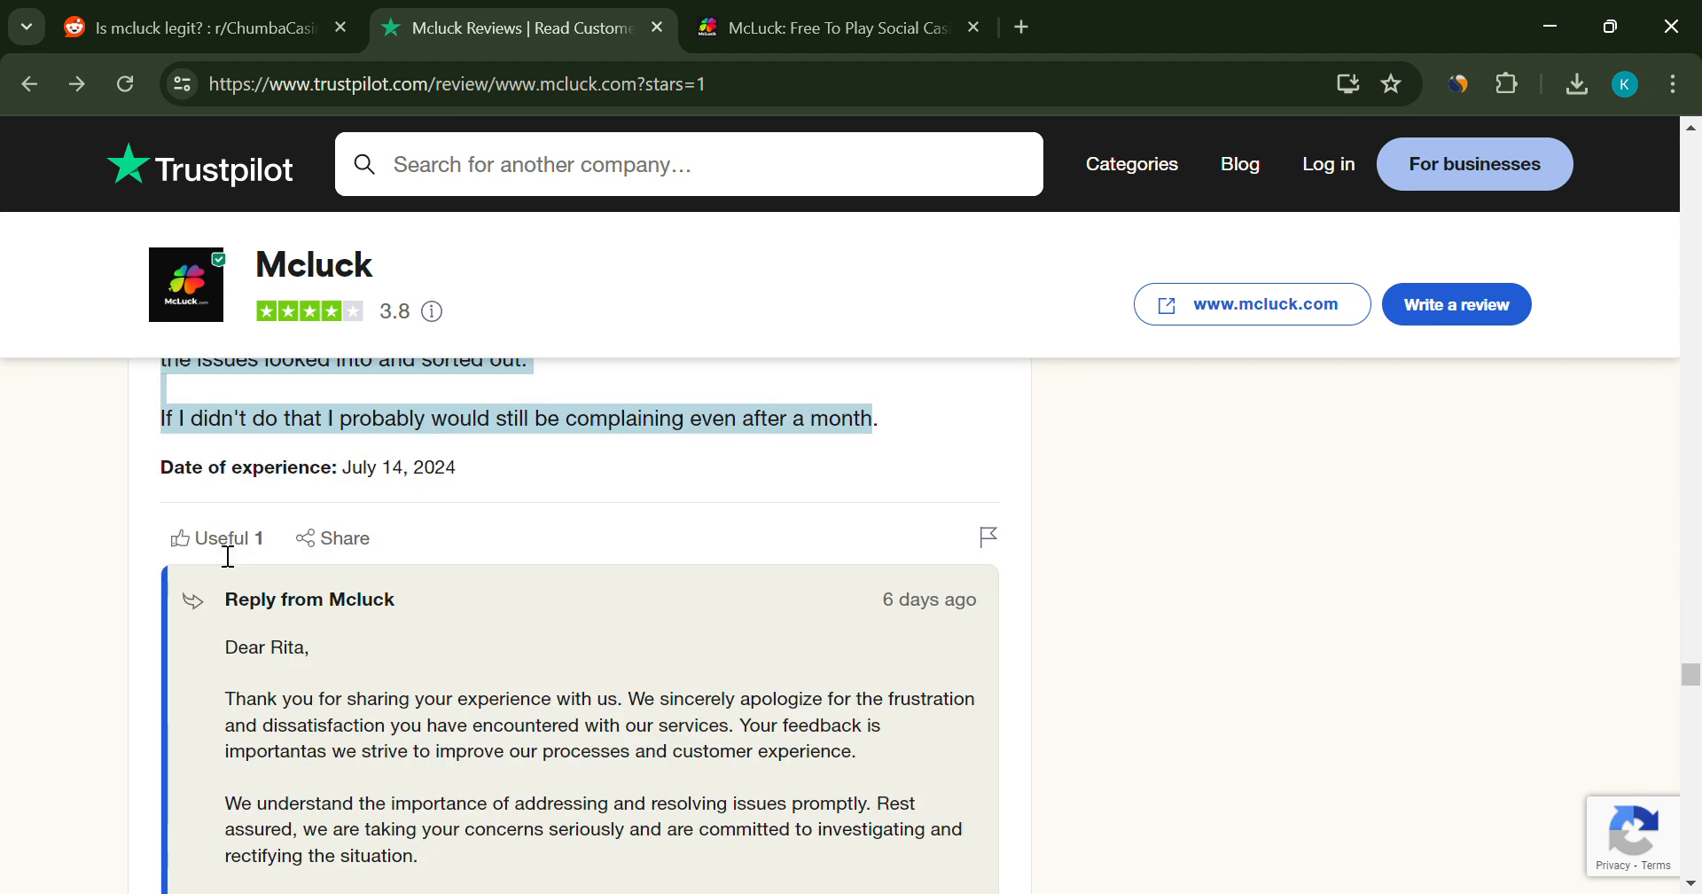
pyautogui.scroll(-3)
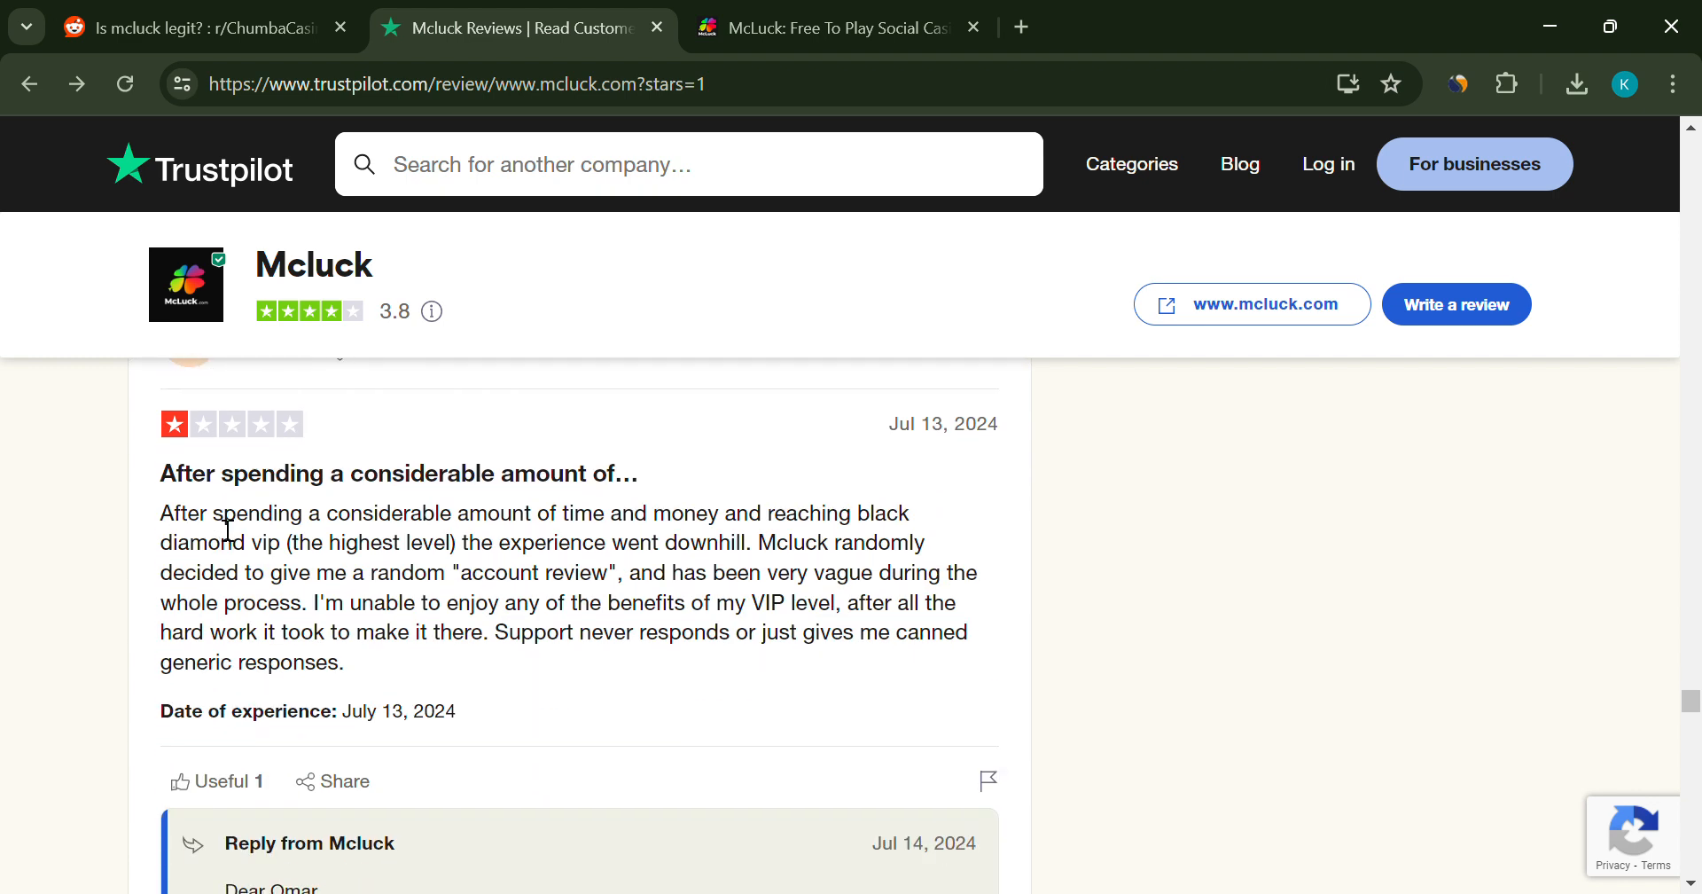
# - Review McLuck's site footer, open 'About McLuck.com', and scroll to its bottom link sections
pyautogui.click(830, 27)
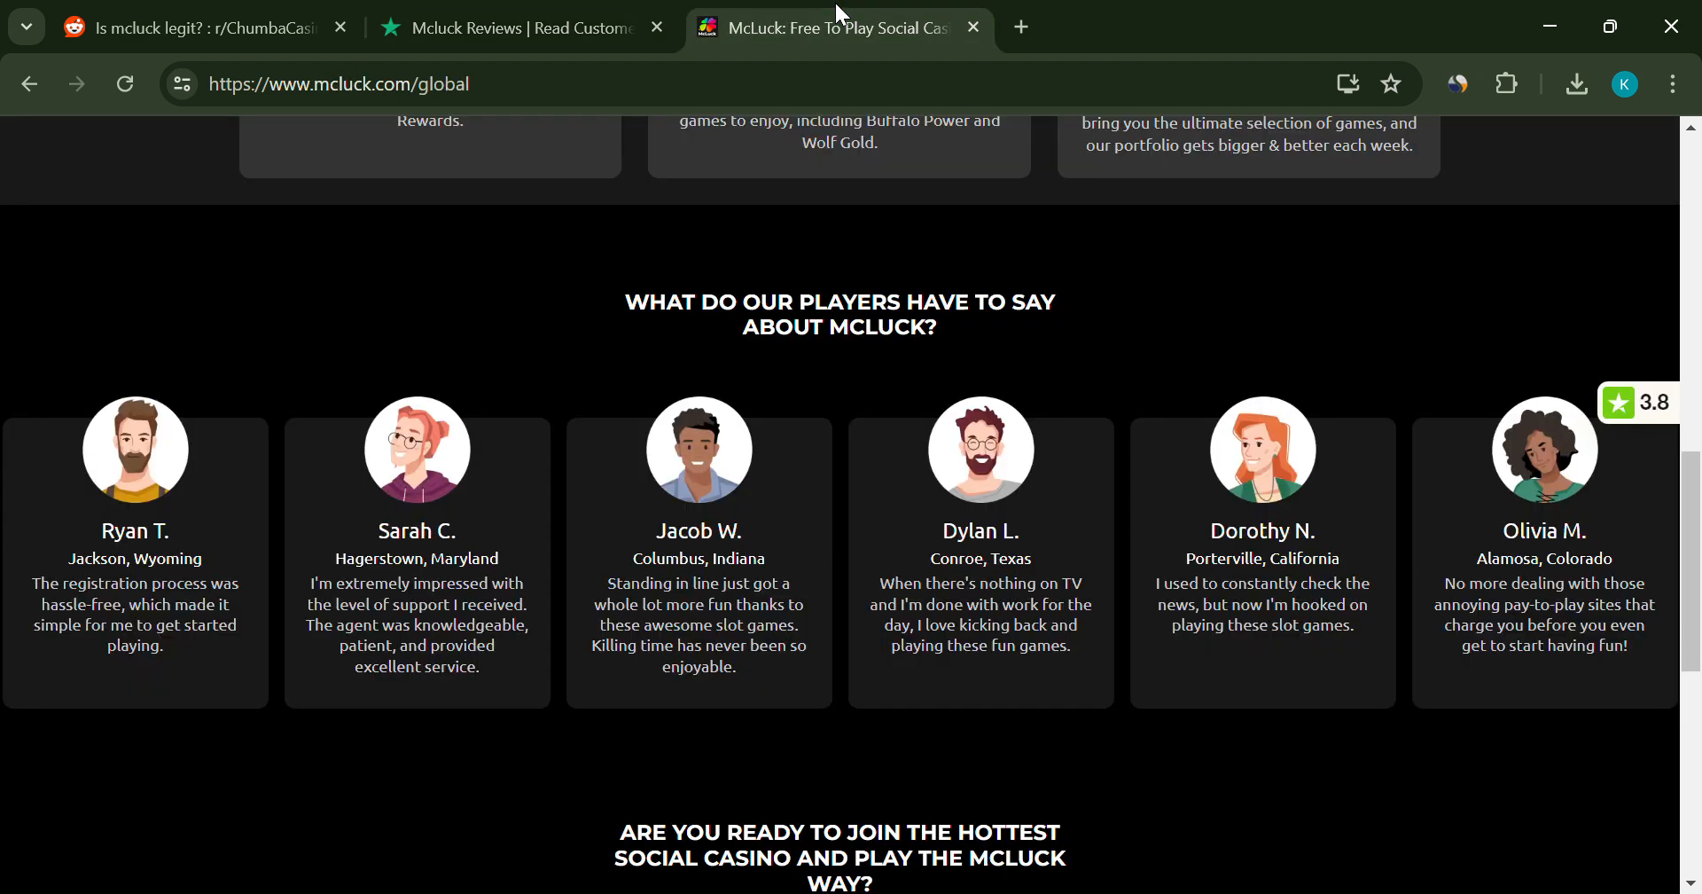
pyautogui.scroll(-3)
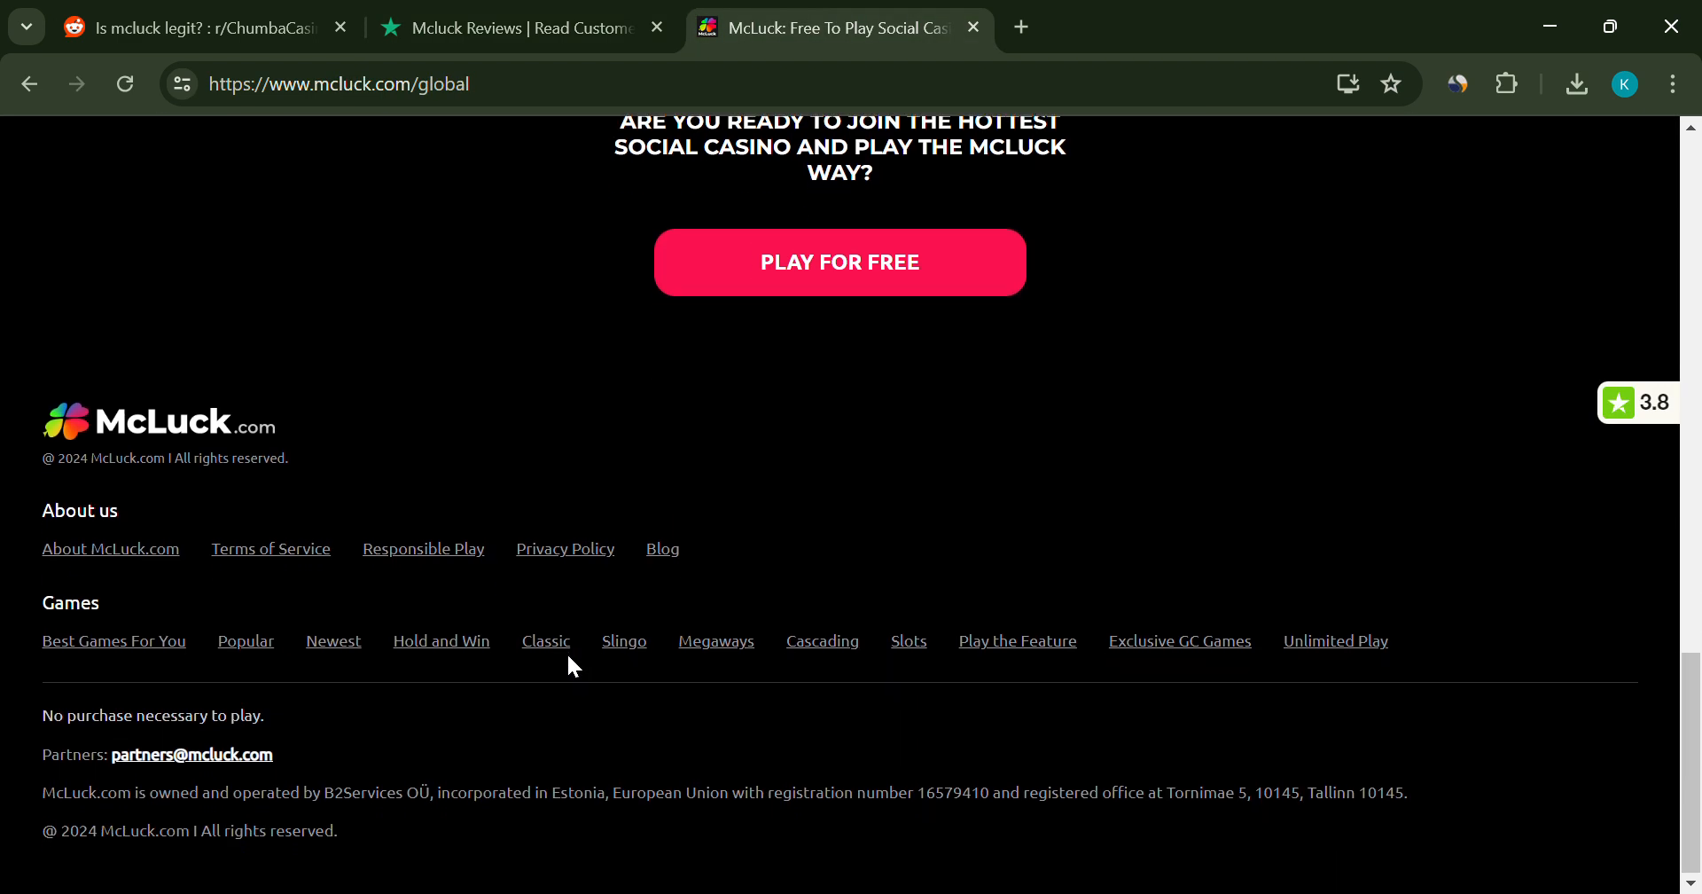
pyautogui.moveTo(236, 565)
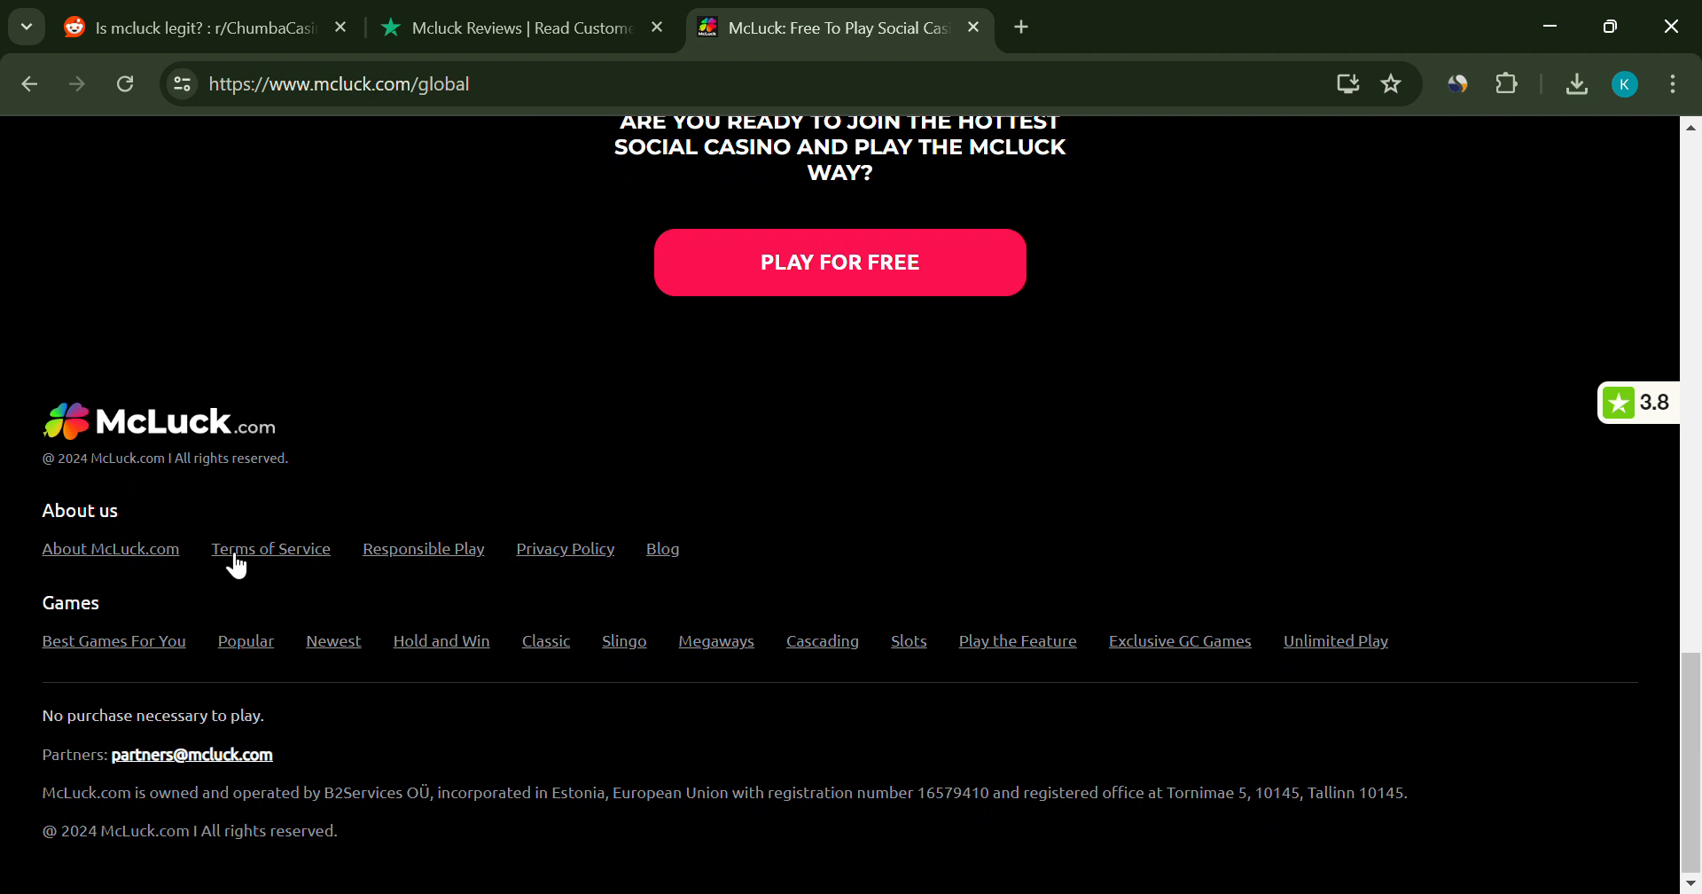
pyautogui.click(511, 27)
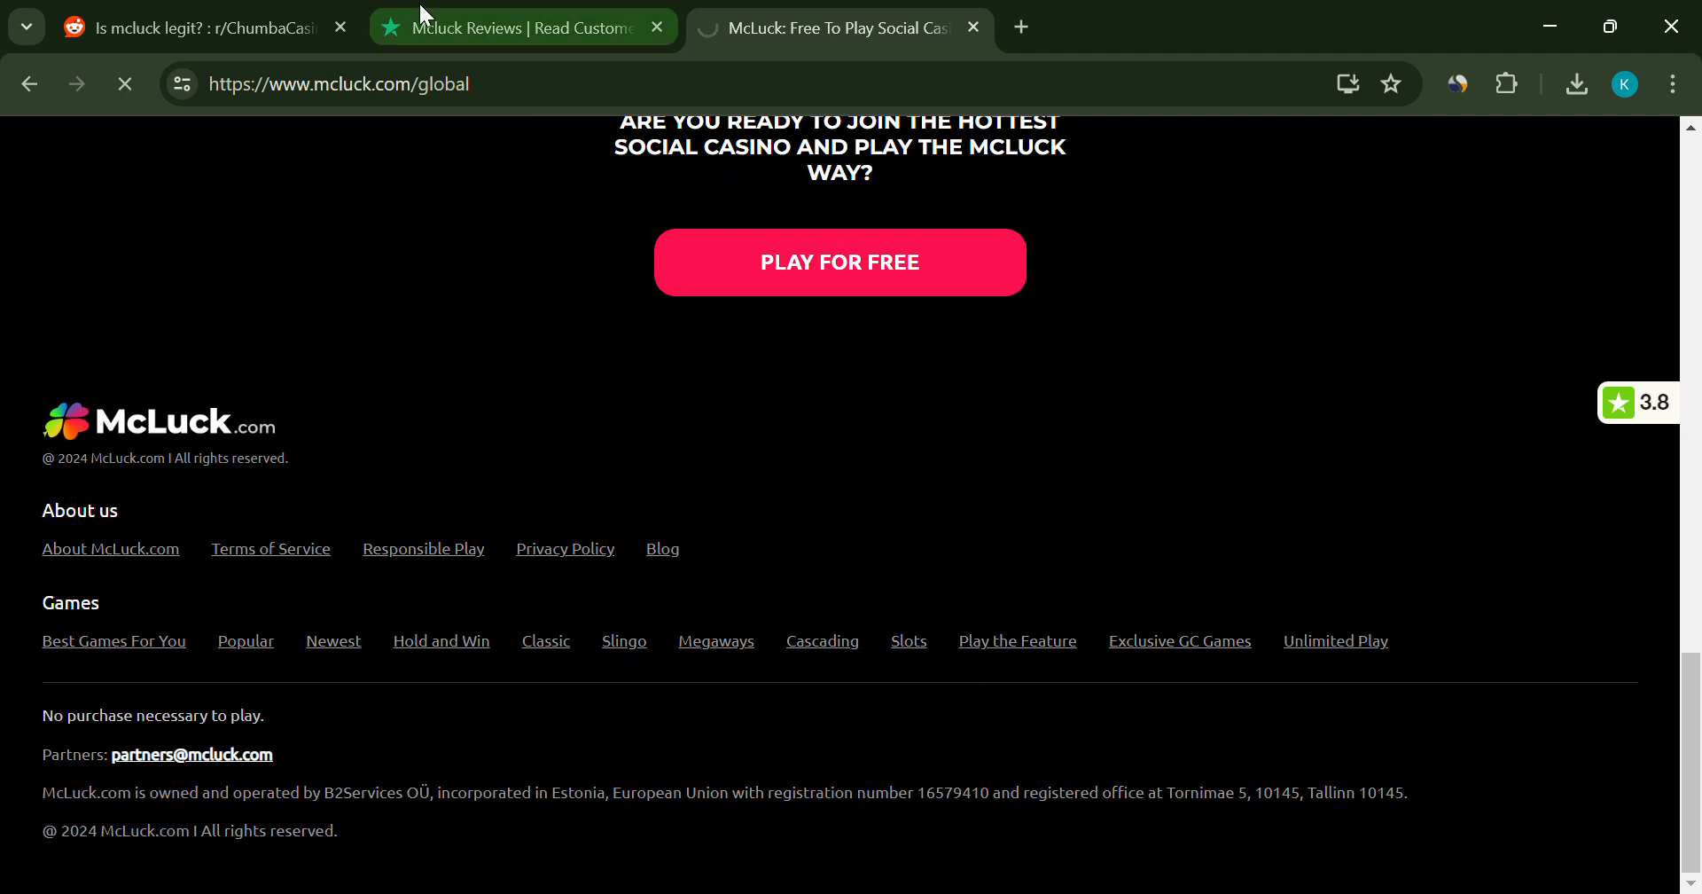
pyautogui.click(110, 549)
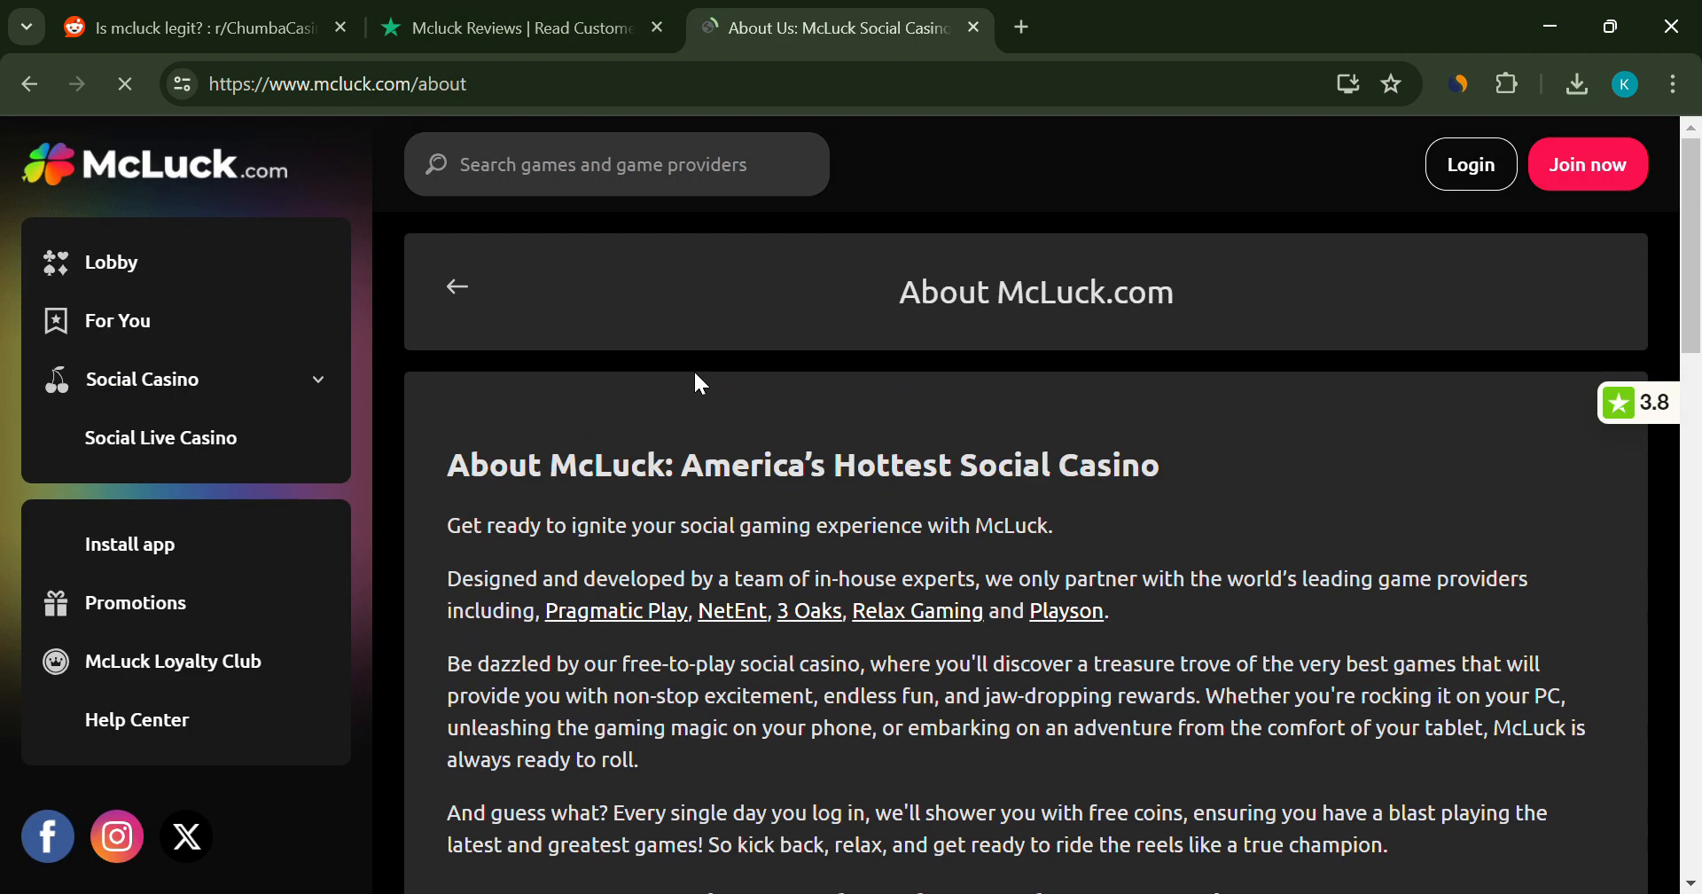
pyautogui.scroll(-3)
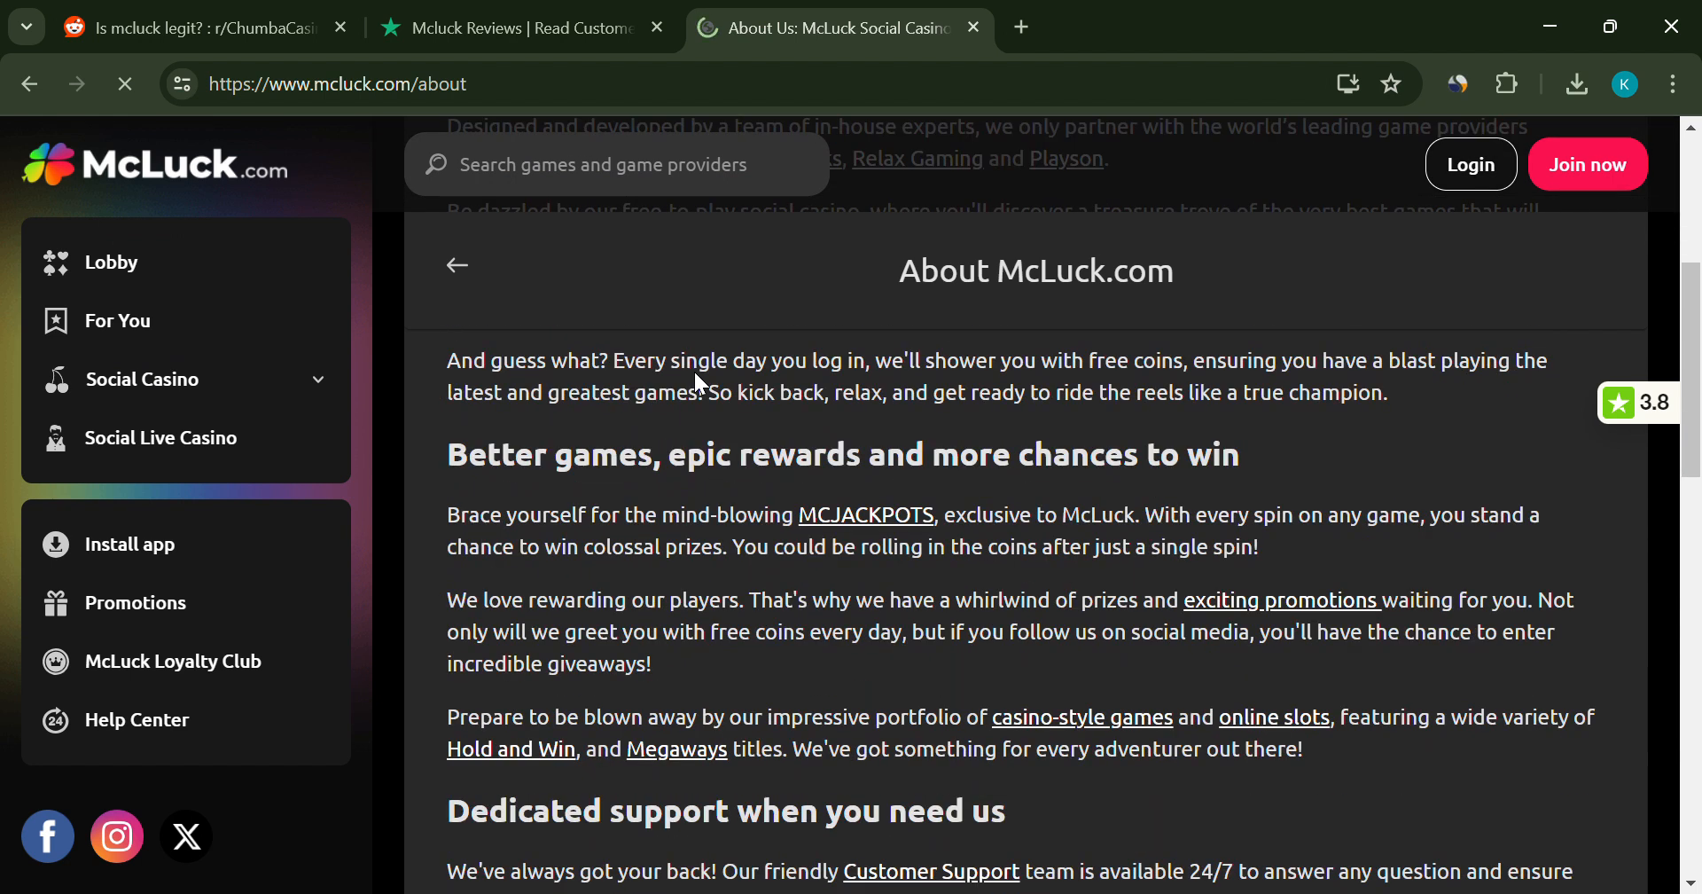
pyautogui.scroll(-3)
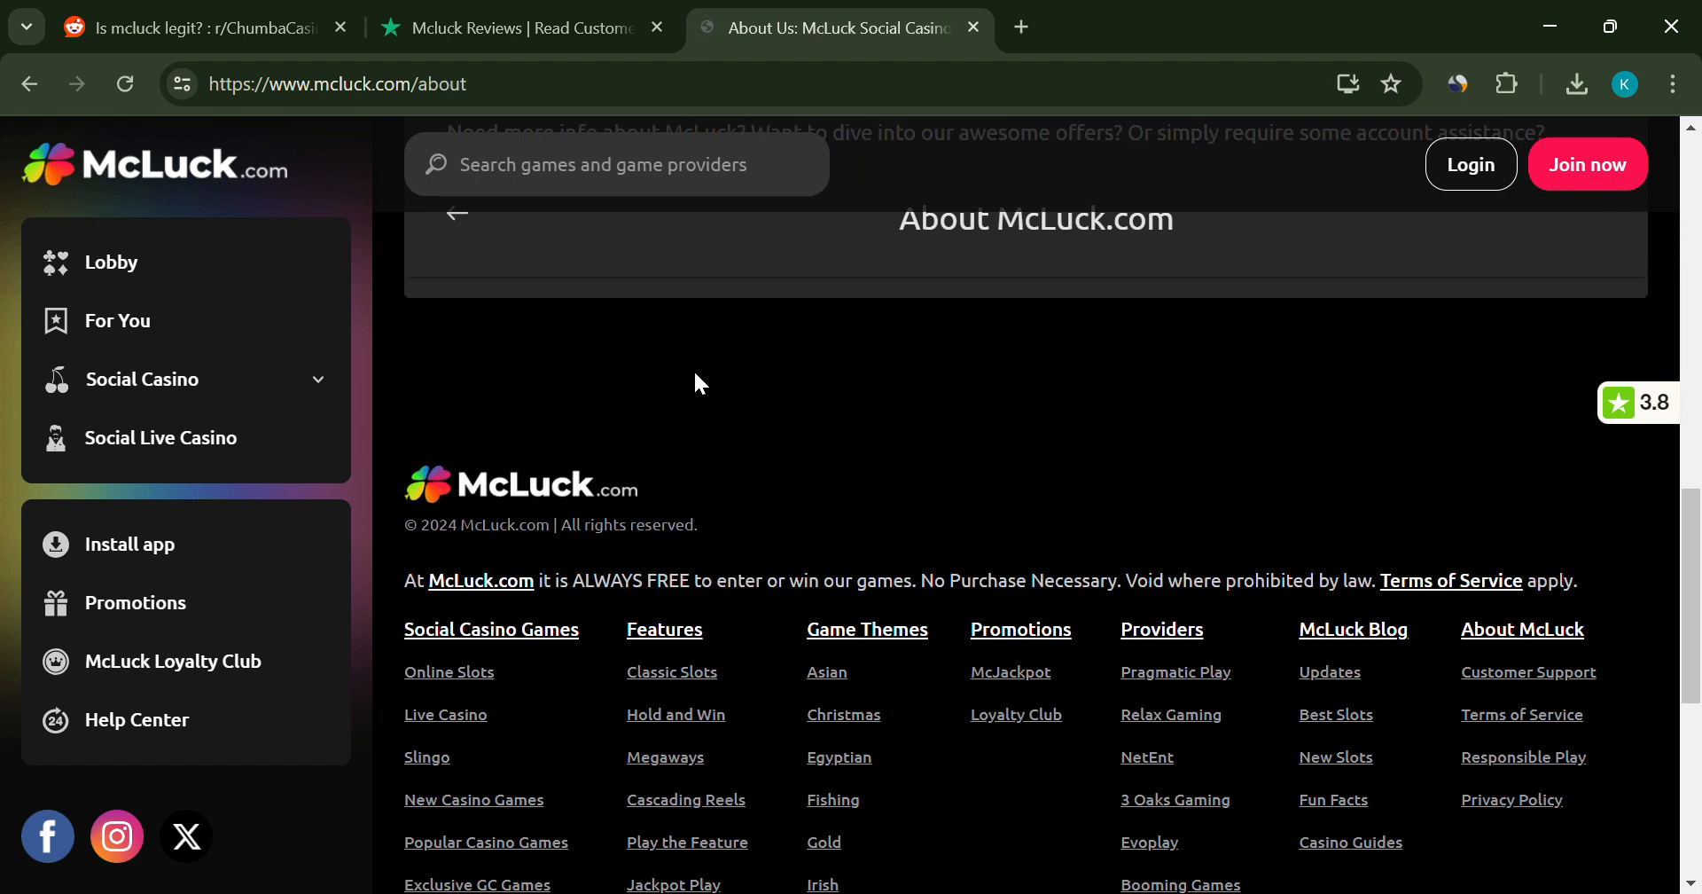
# - Read further Trustpilot 1-star complaints about unauthorized charges and rigged games
pyautogui.click(521, 28)
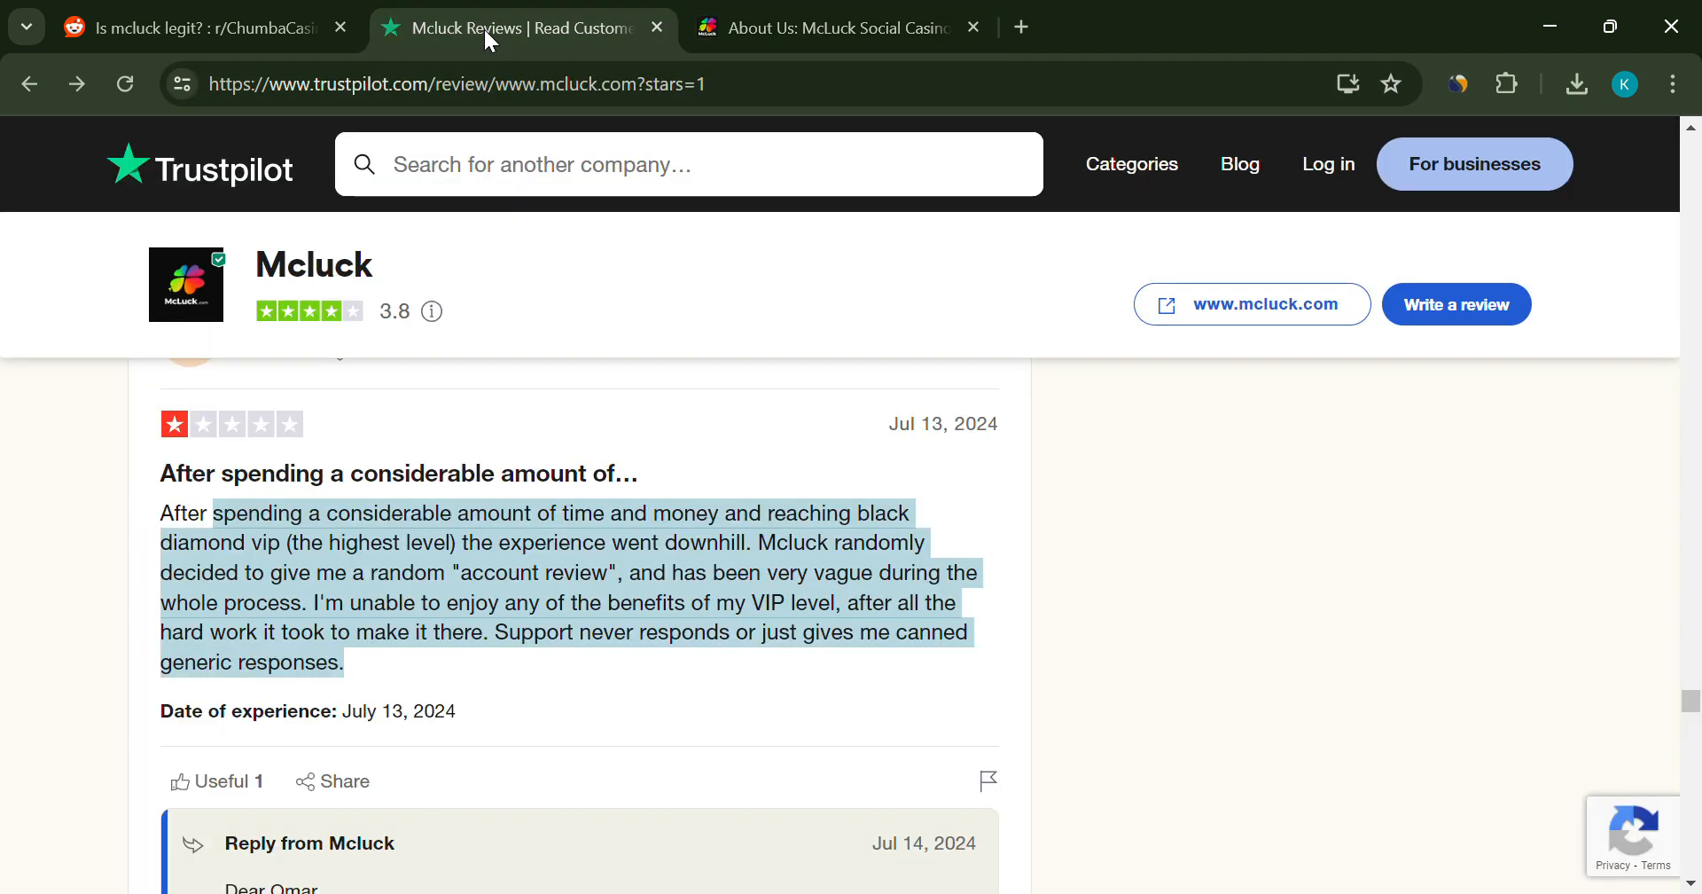
pyautogui.scroll(-3)
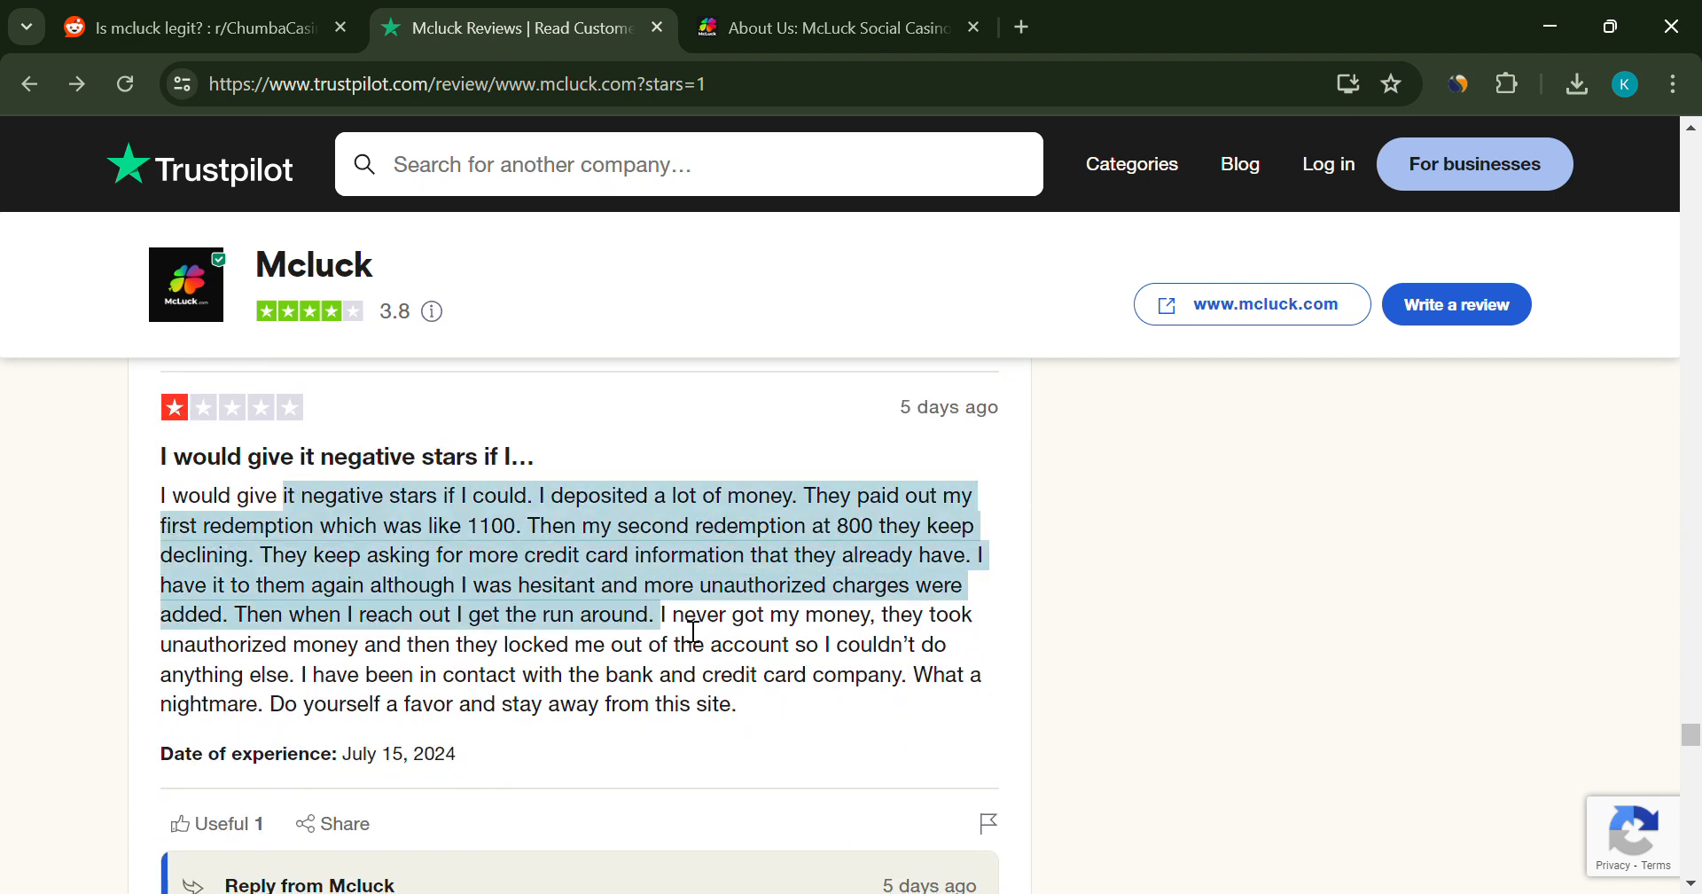
pyautogui.scroll(-3)
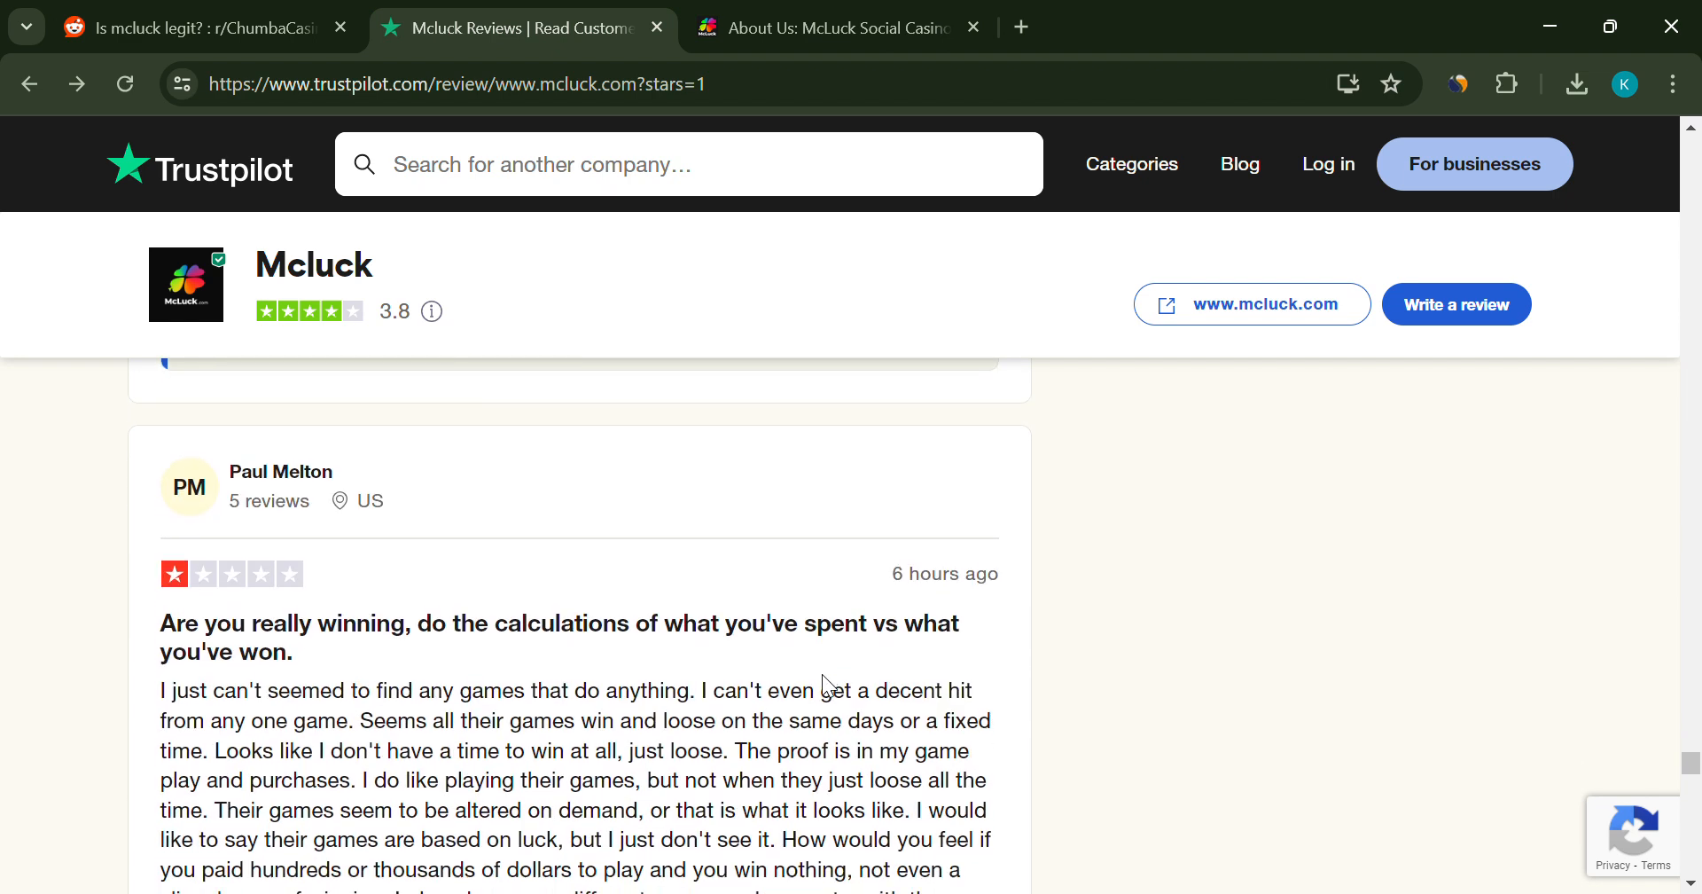
pyautogui.scroll(-3)
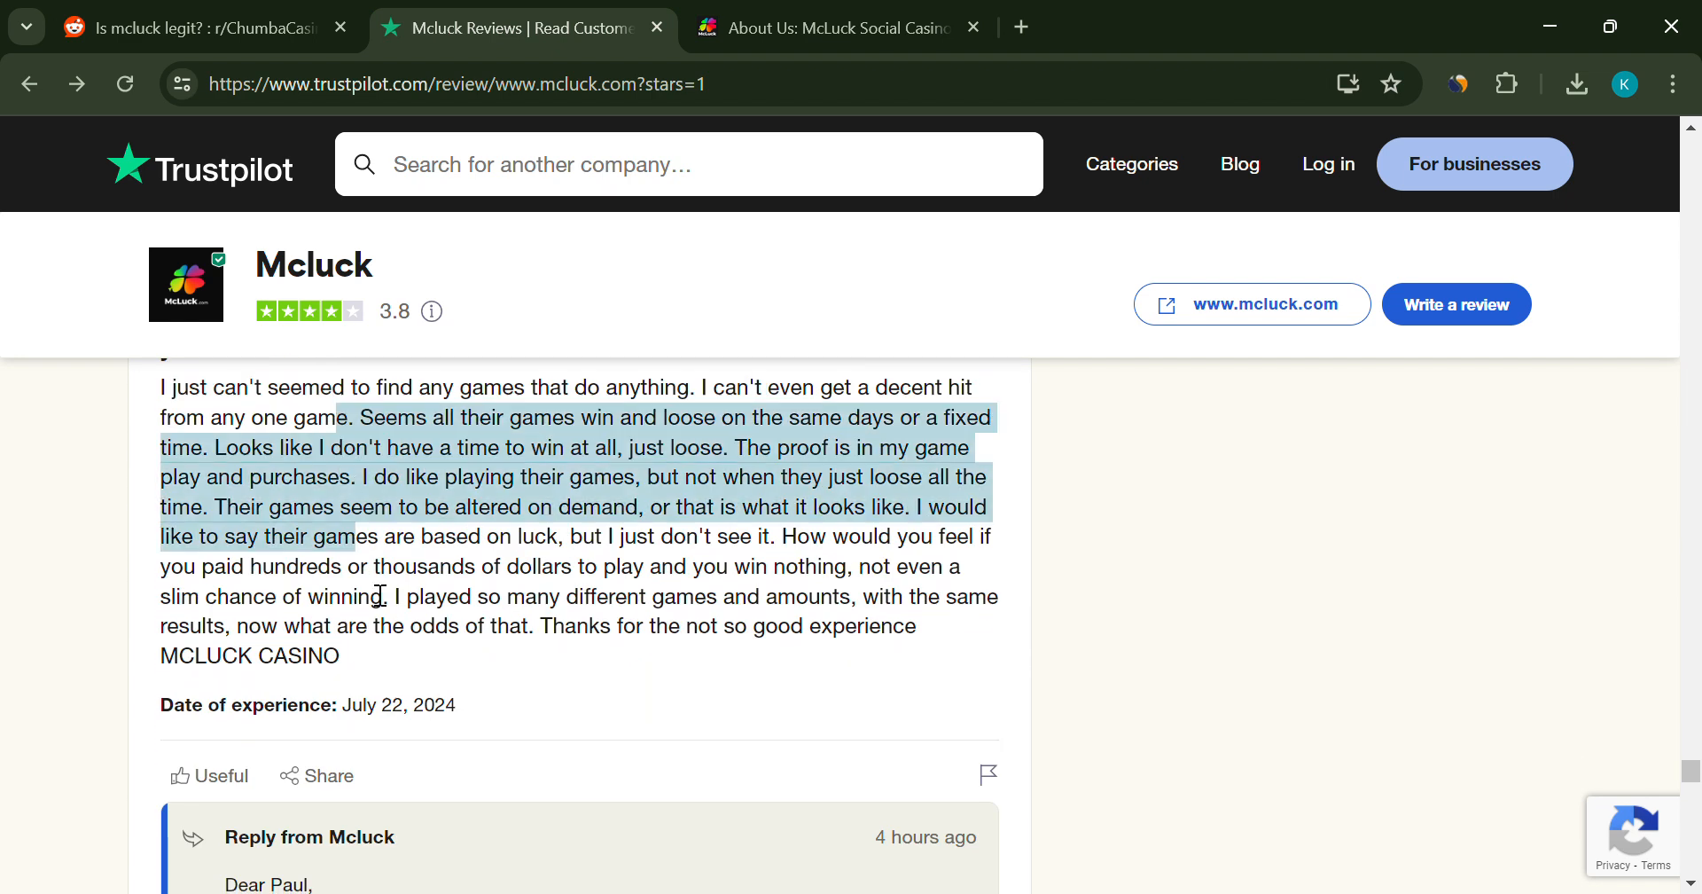